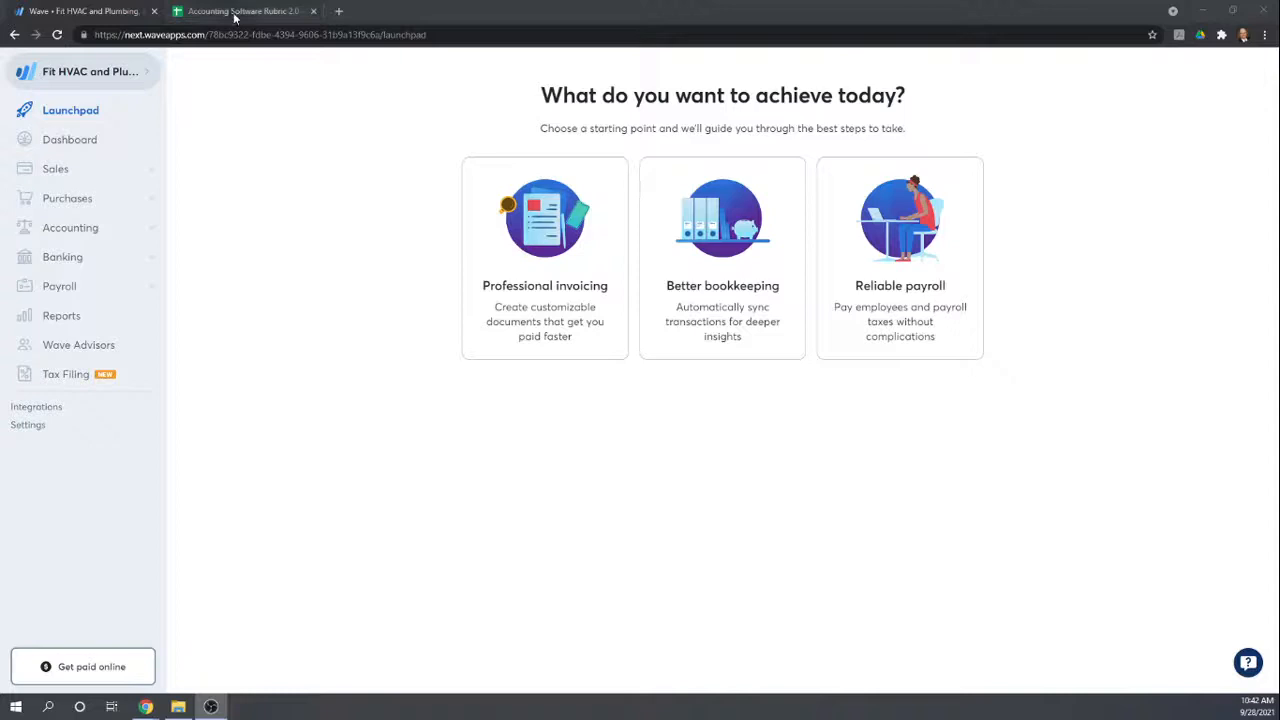
# Open the Accounting Software Rubric 2.0 sheet and review the report names in rows 5–20.
pyautogui.click(243, 11)
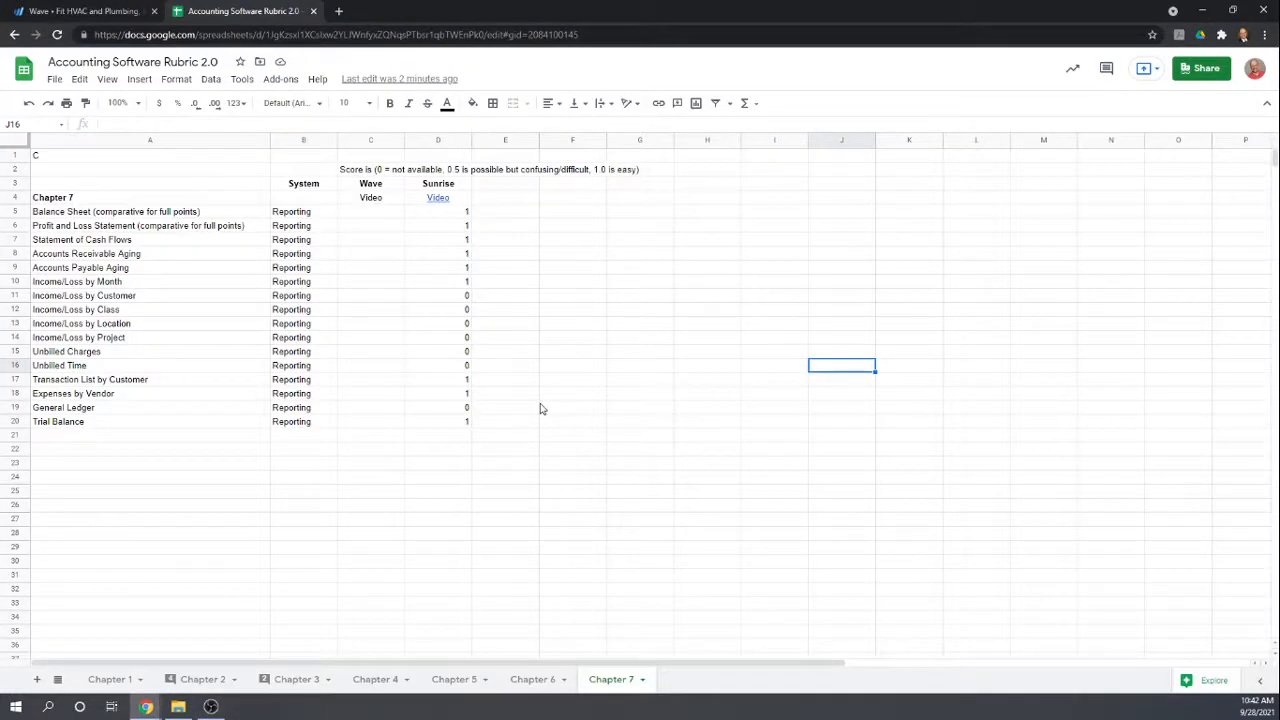
pyautogui.moveTo(314, 388)
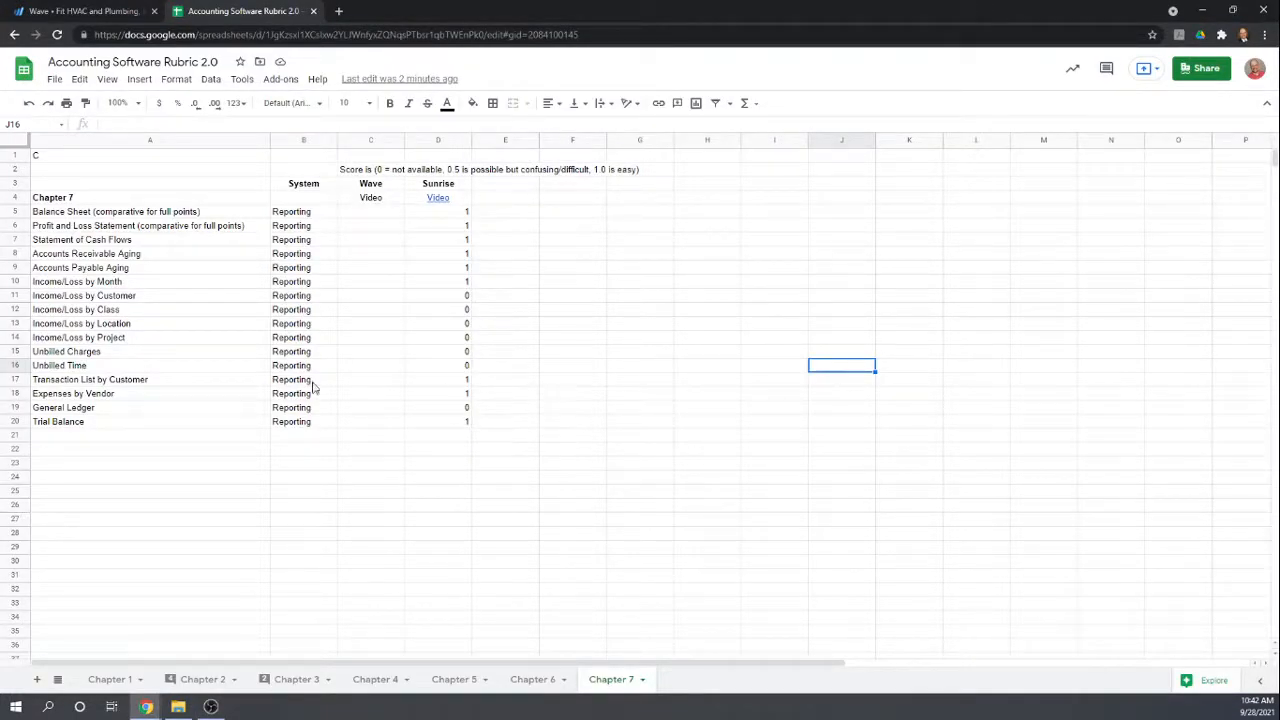
pyautogui.click(116, 211)
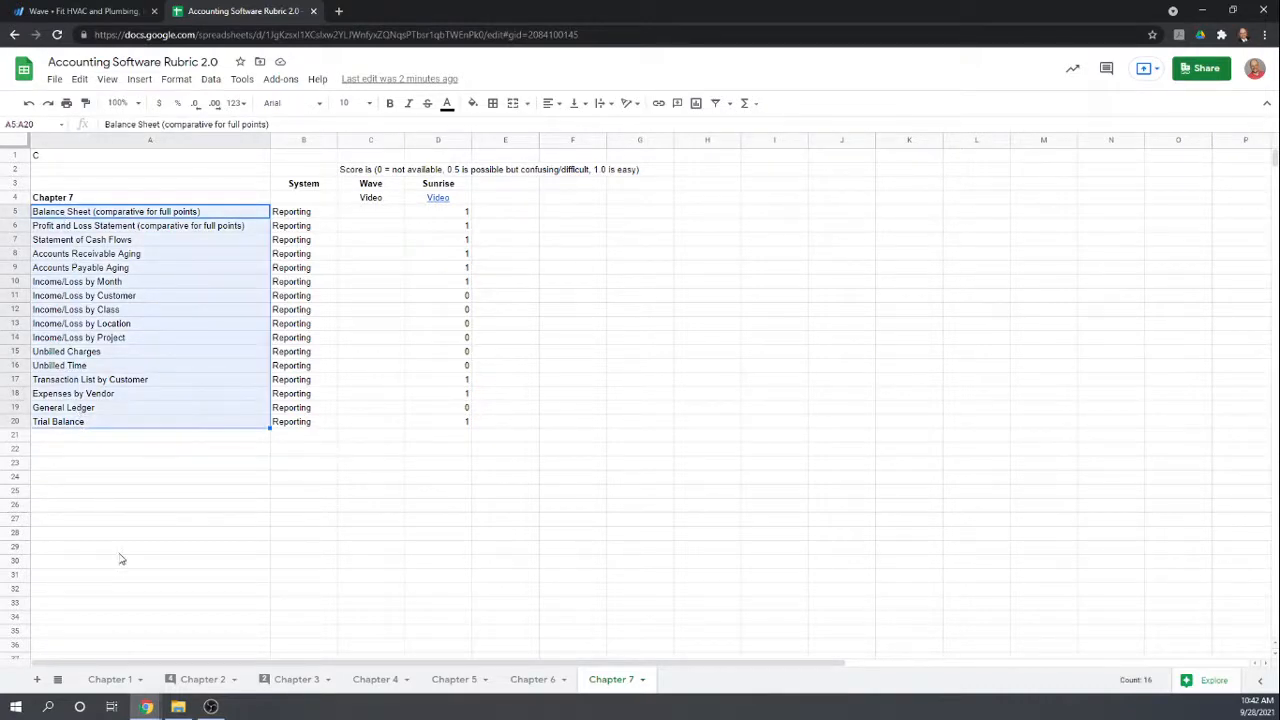
pyautogui.moveTo(240, 594)
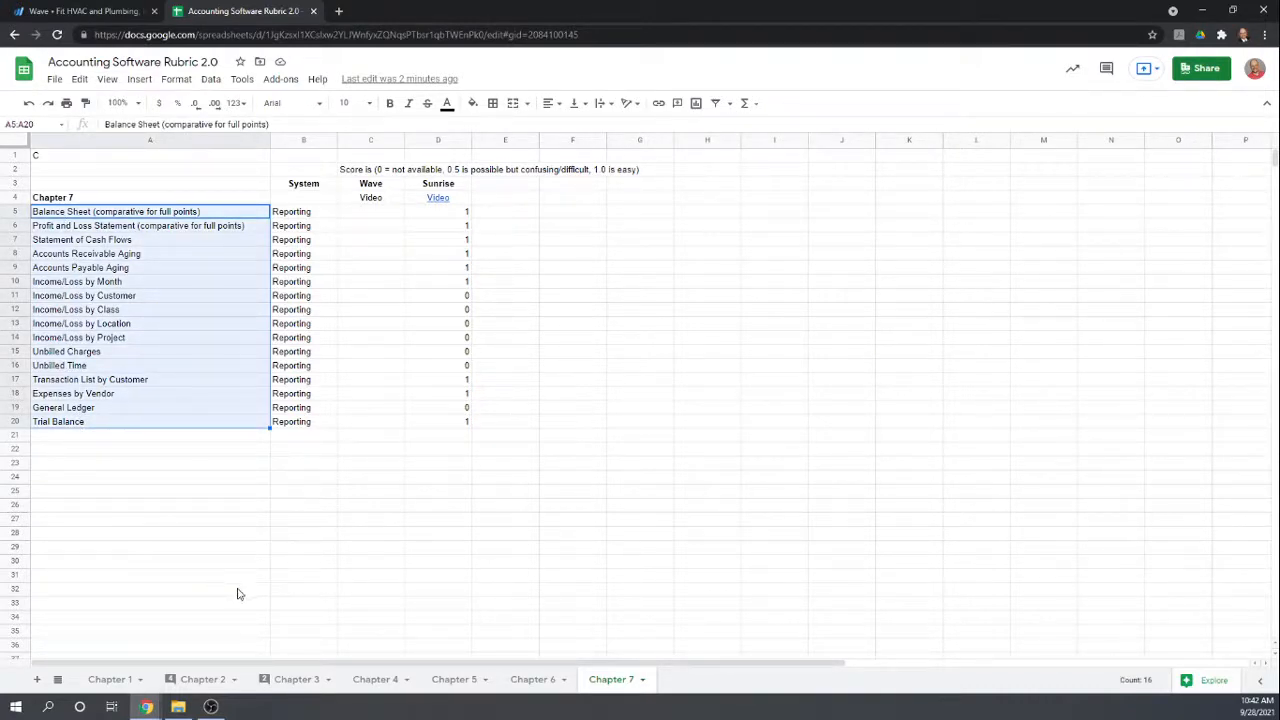
pyautogui.click(150, 588)
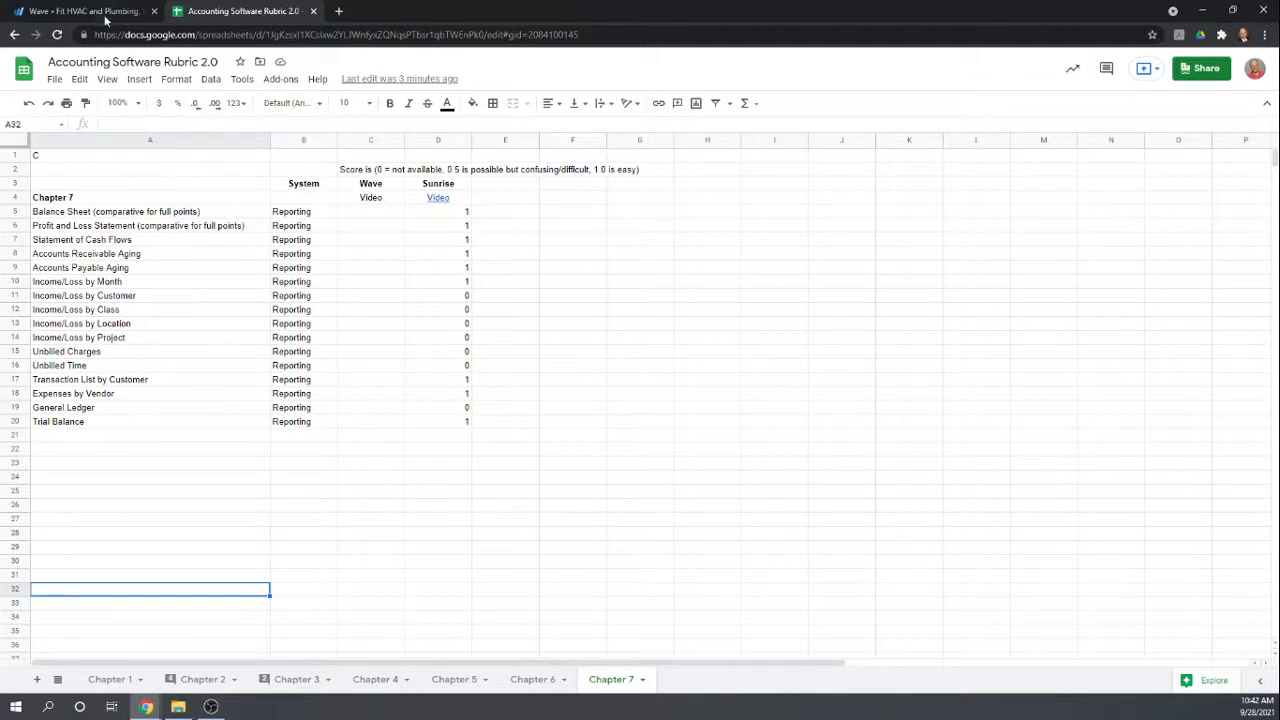
# Run Wave's accrual Profit & Loss comparing 2021 to the prior 2020 period, then return to Reports.
pyautogui.click(80, 11)
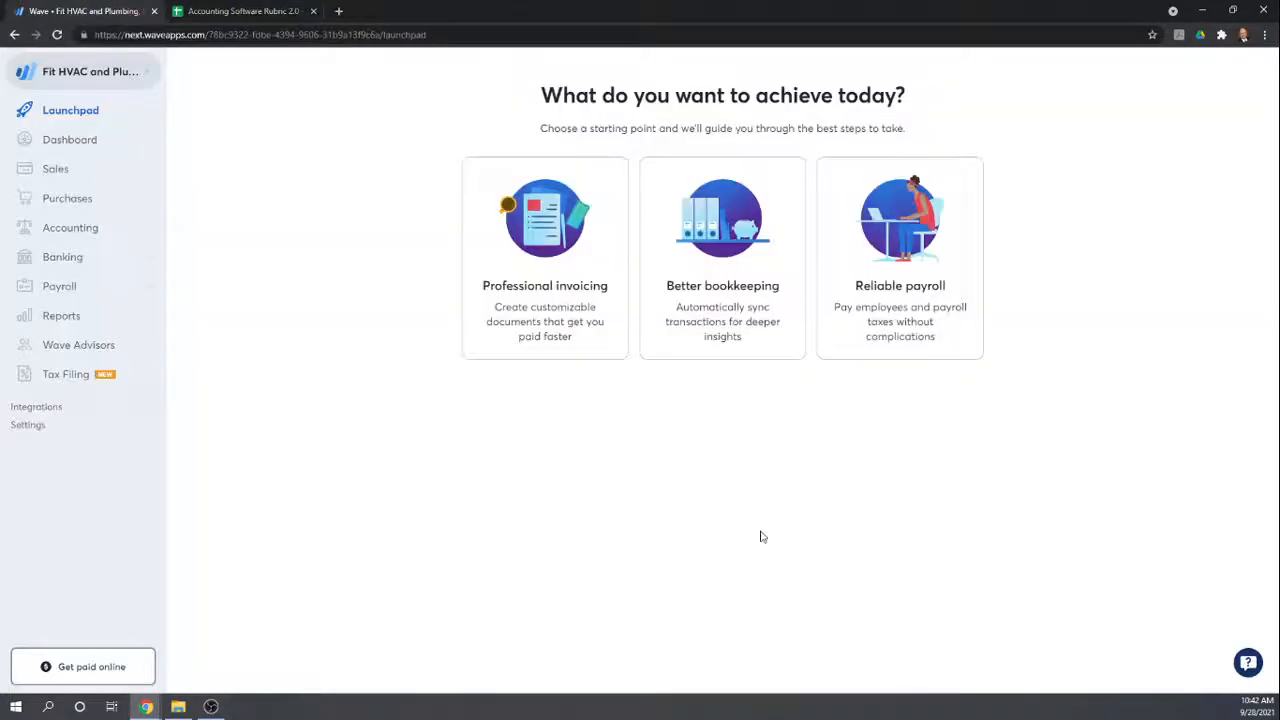
pyautogui.moveTo(61, 315)
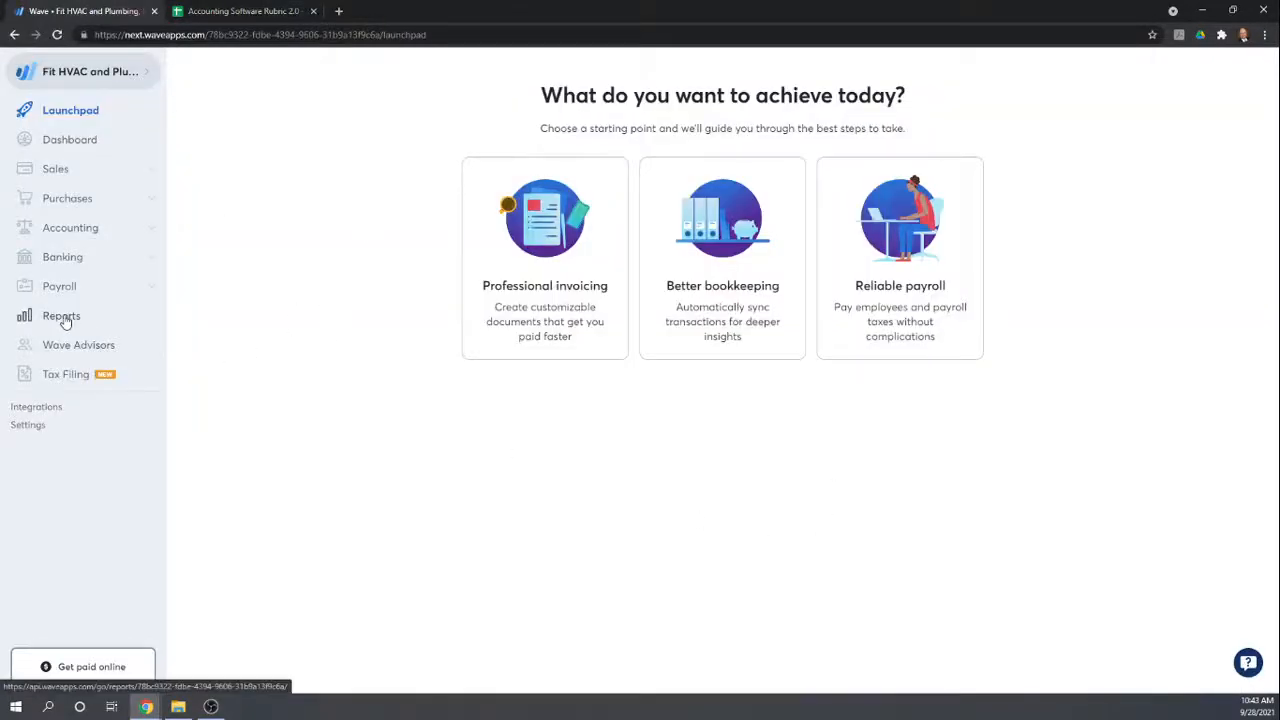
pyautogui.click(61, 315)
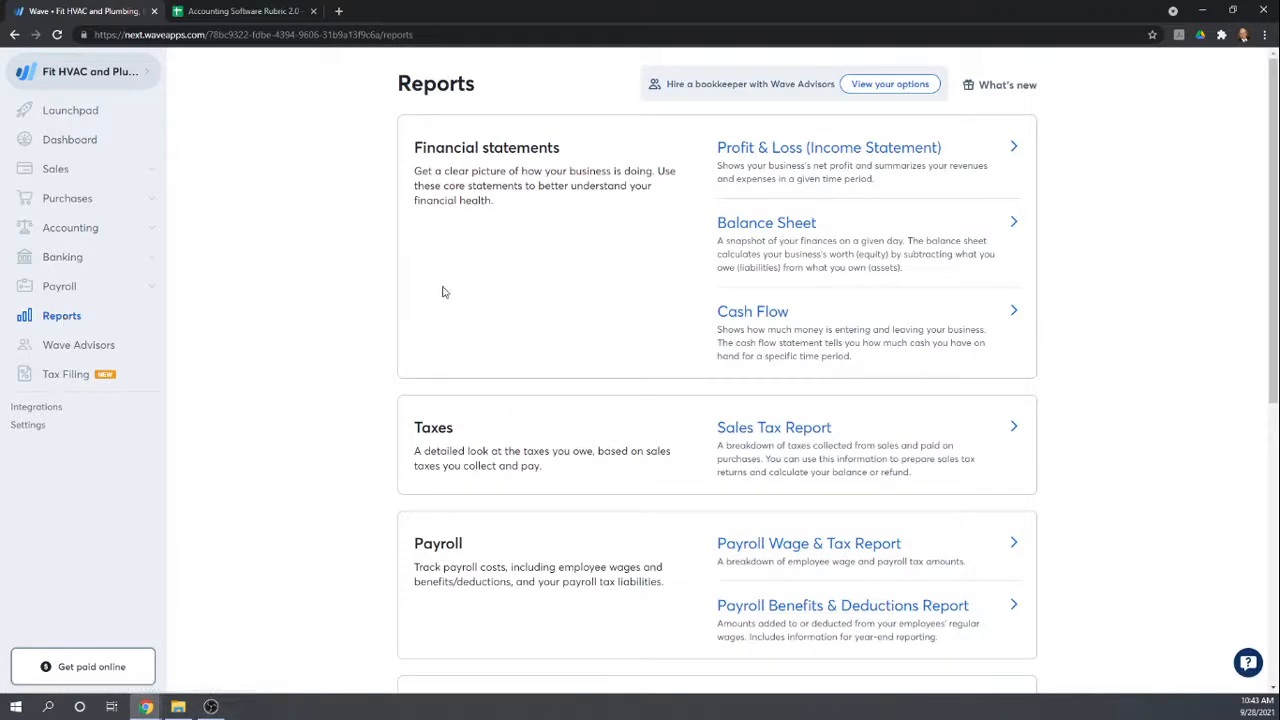
pyautogui.click(828, 147)
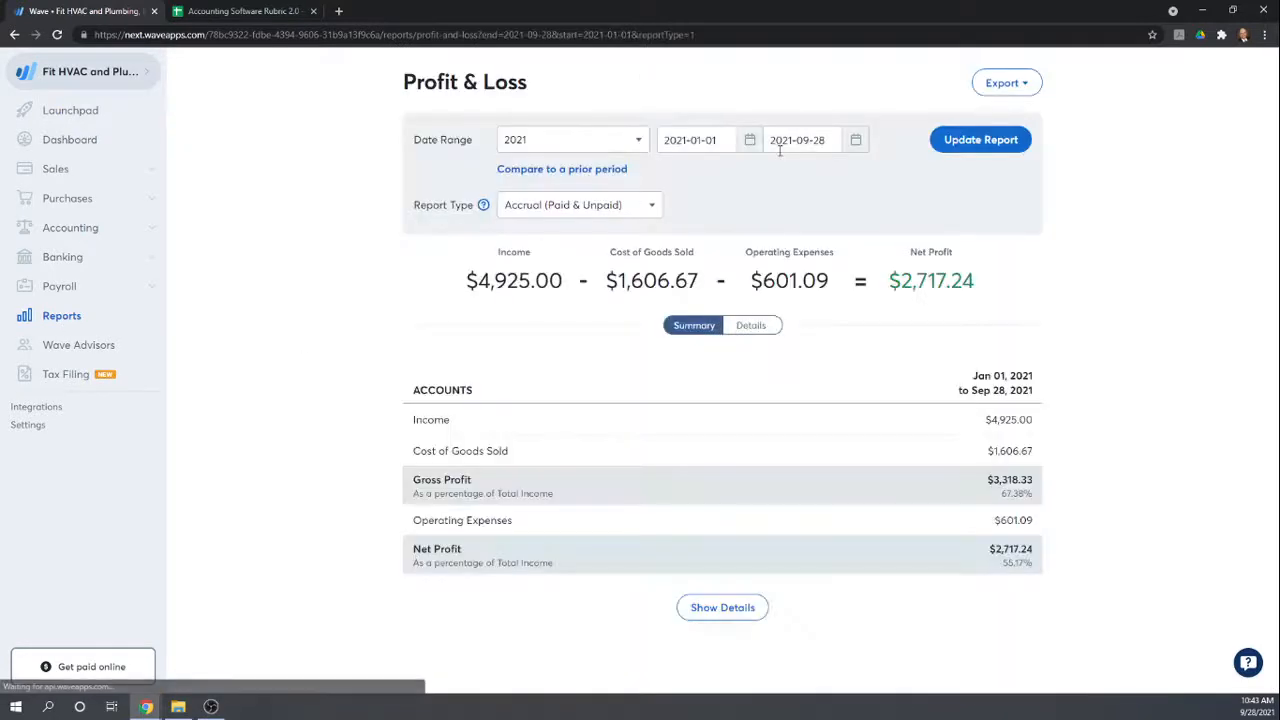
pyautogui.click(562, 168)
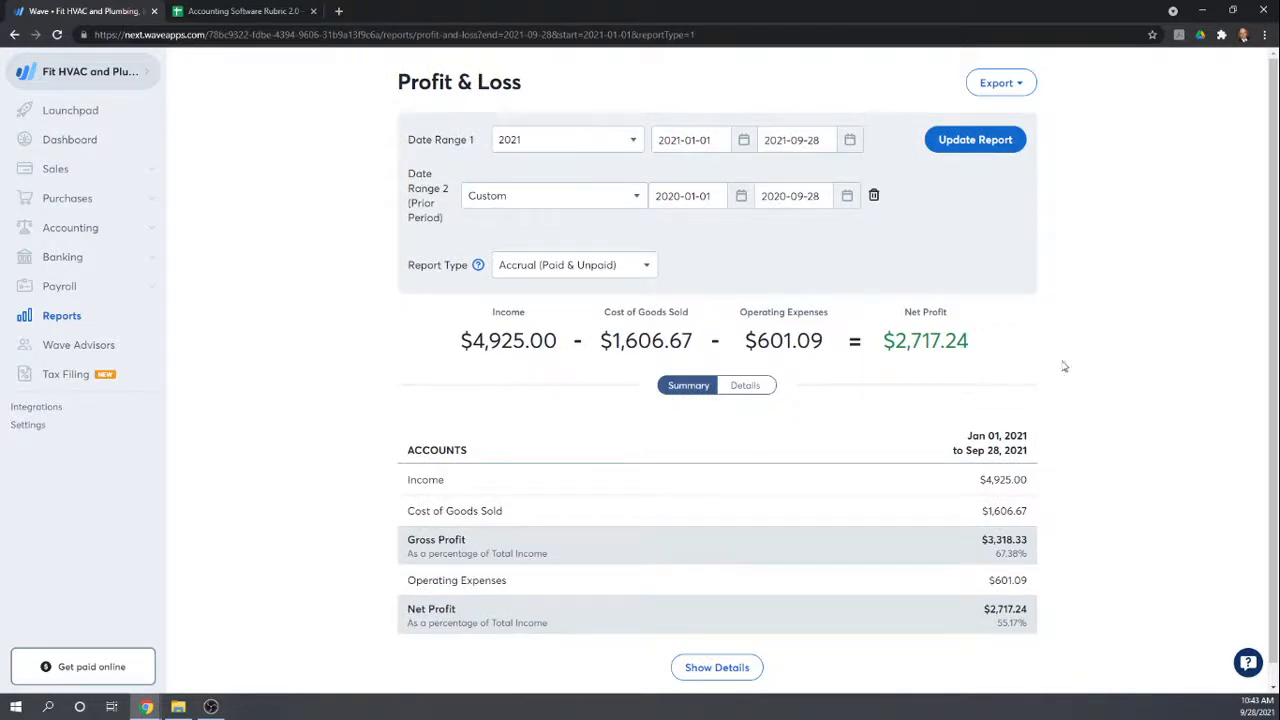
pyautogui.click(572, 264)
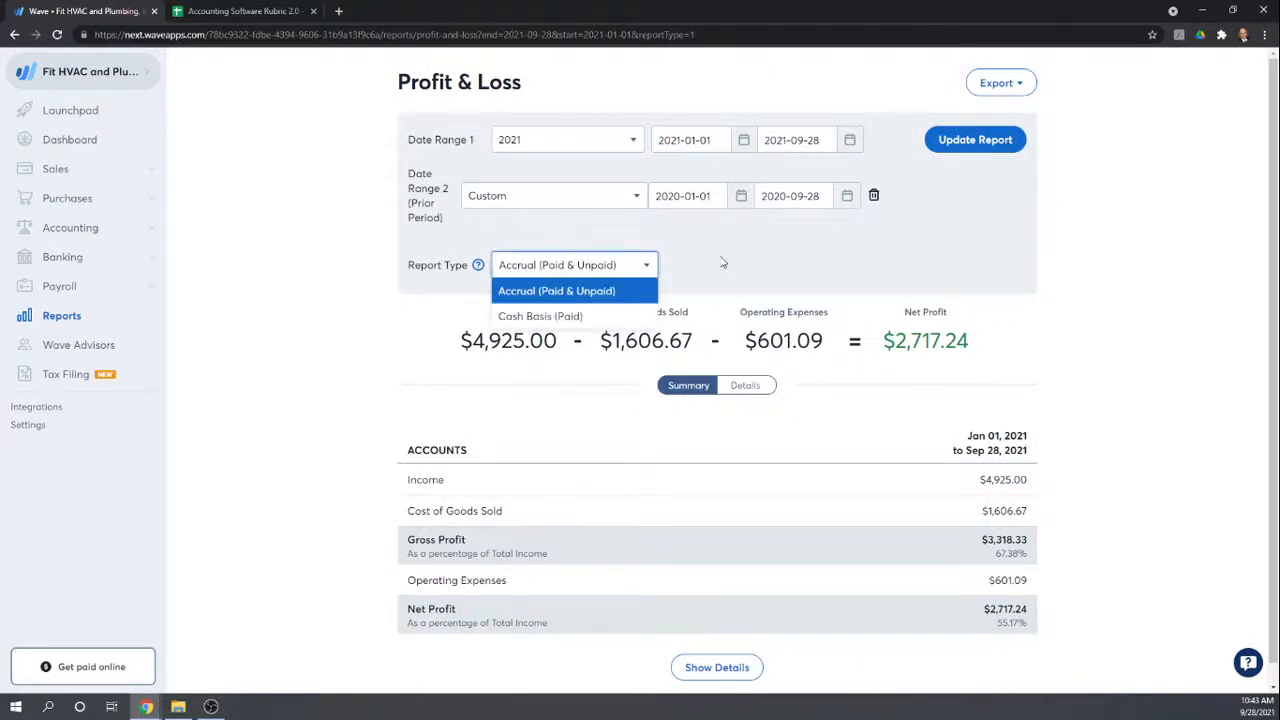
pyautogui.click(556, 290)
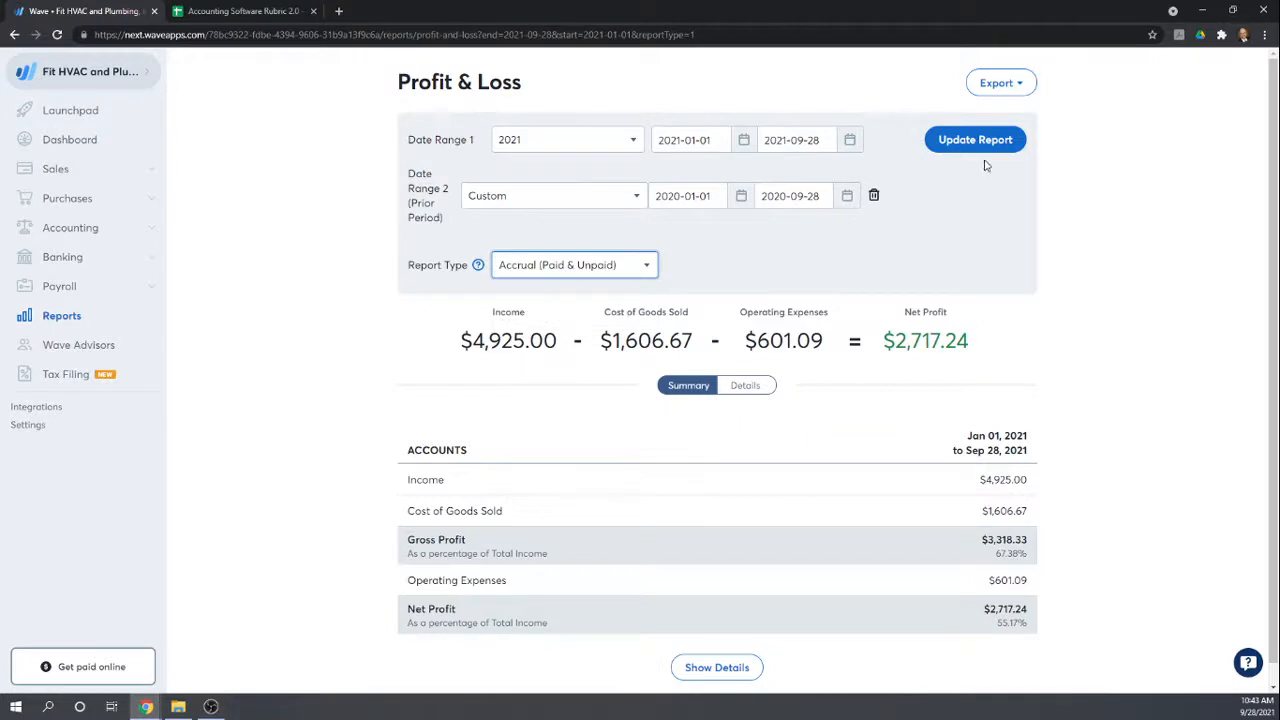
pyautogui.click(974, 139)
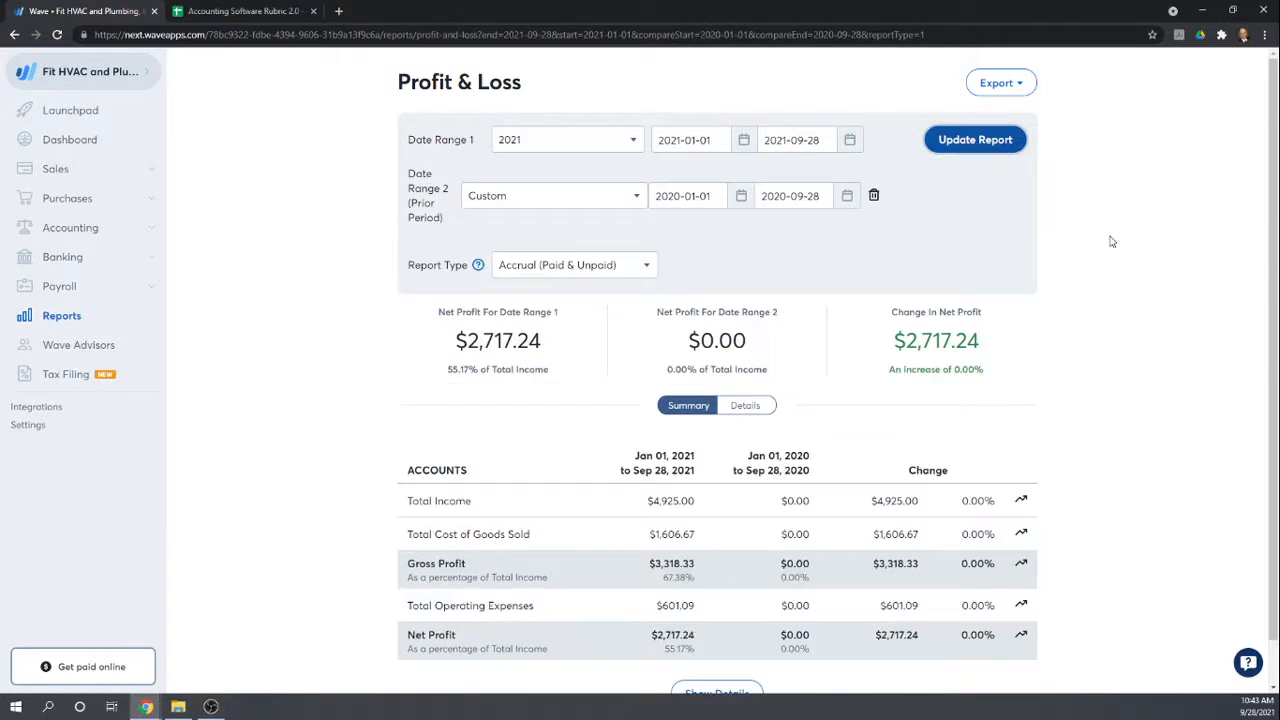
pyautogui.scroll(-3)
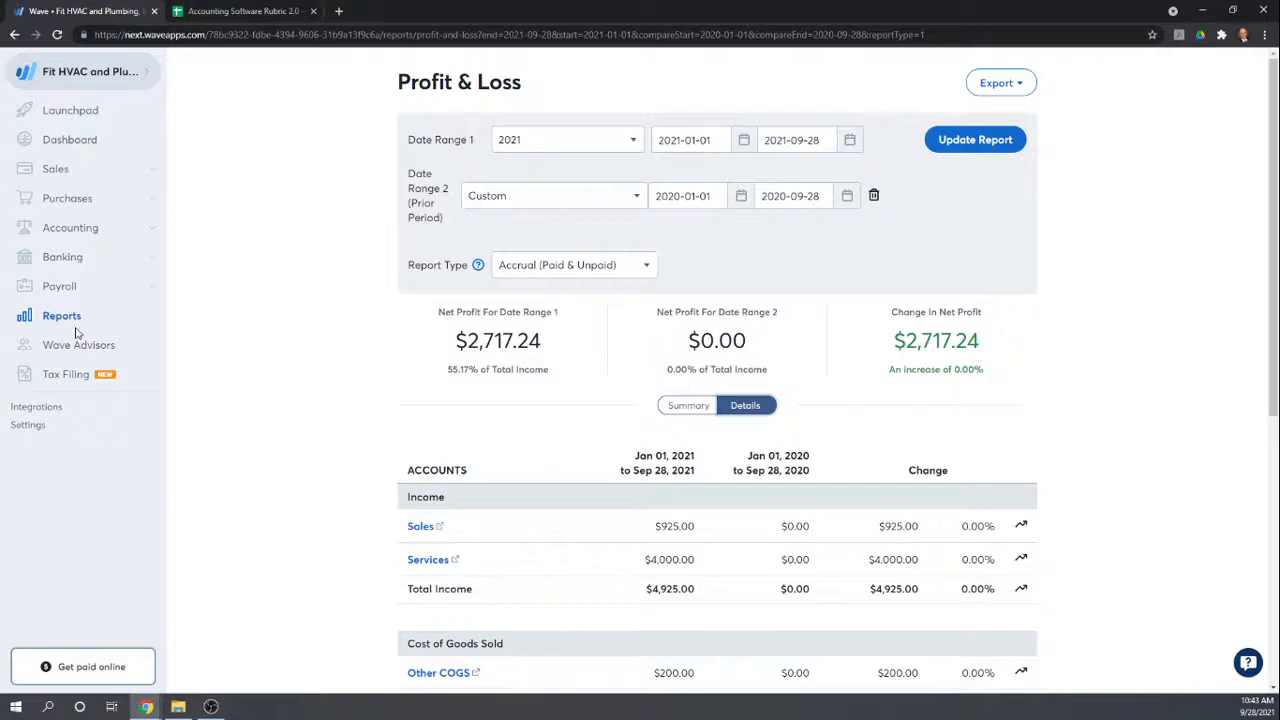
pyautogui.click(61, 315)
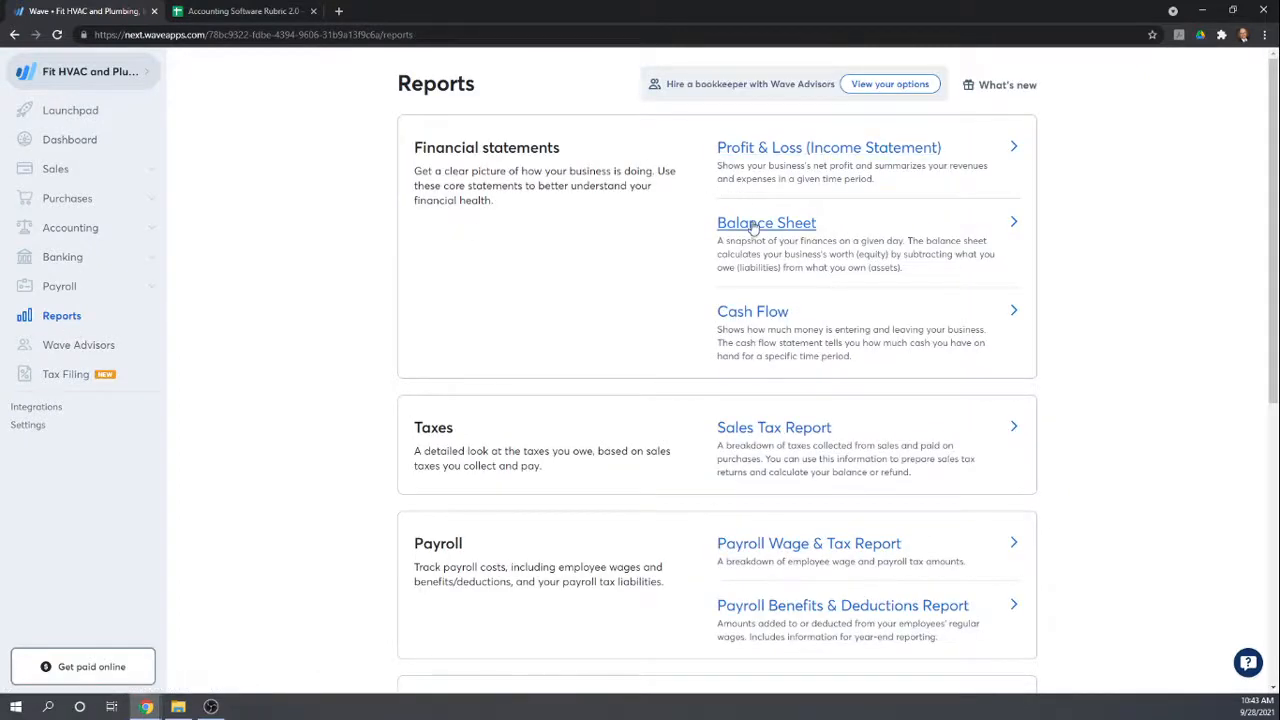
# Open the Balance Sheet as of September 28, 2021 and view its detailed asset accounts.
pyautogui.click(766, 222)
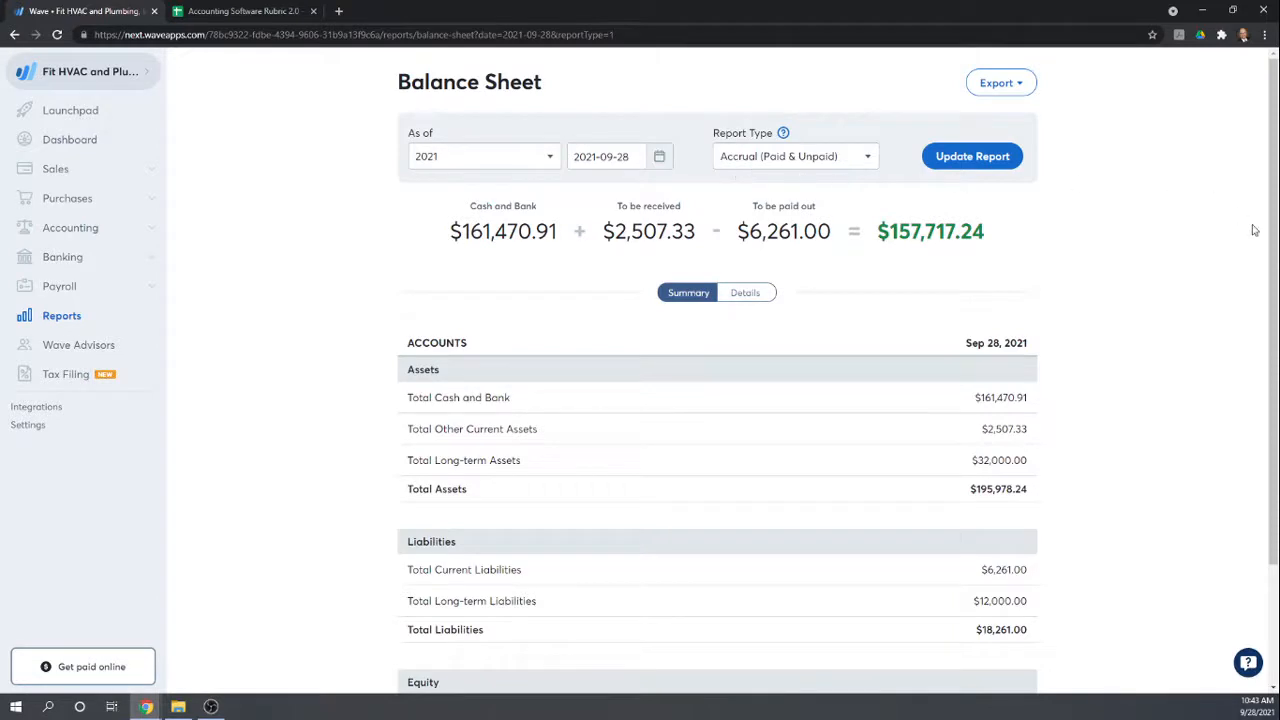
pyautogui.moveTo(1175, 234)
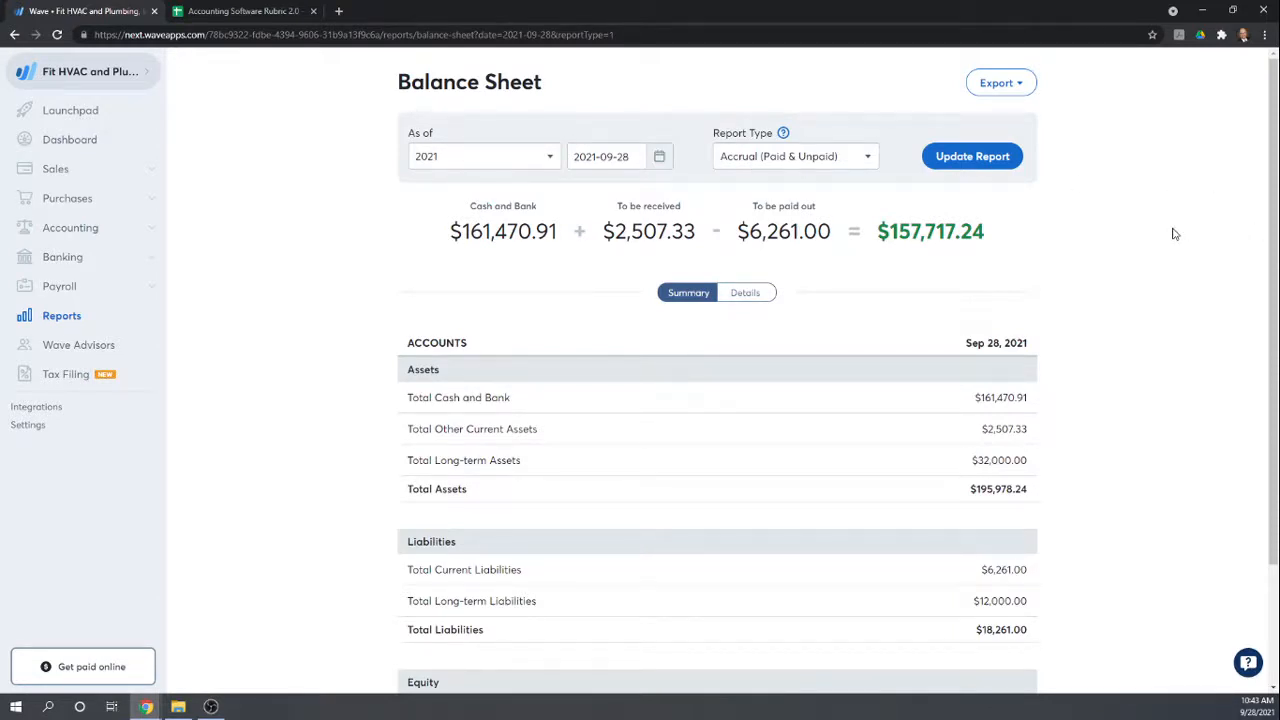
pyautogui.click(745, 292)
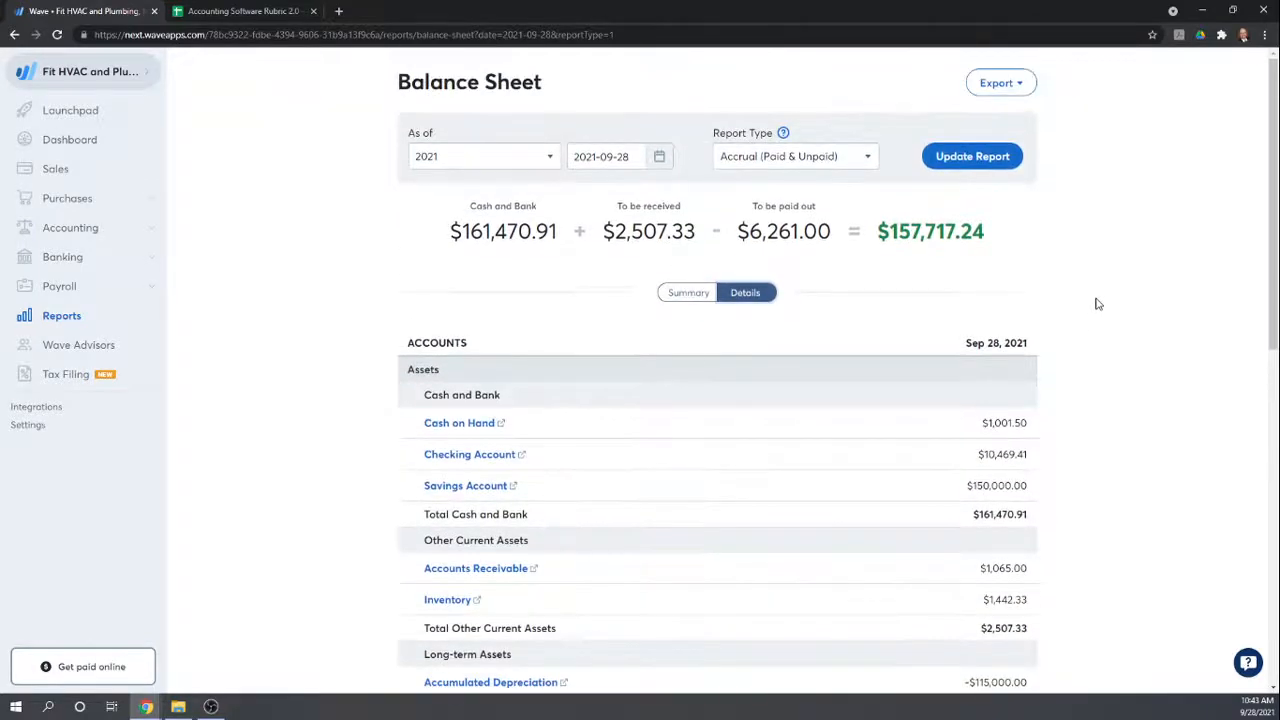
pyautogui.scroll(-3)
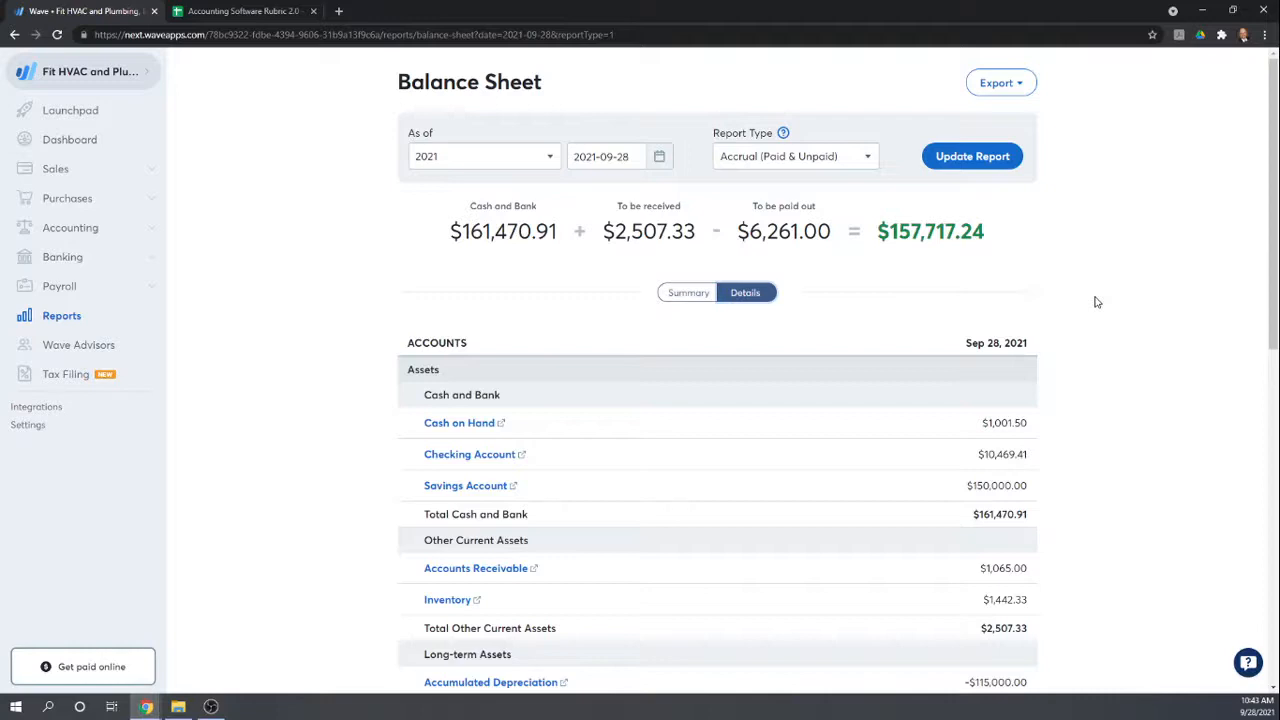
pyautogui.moveTo(624, 421)
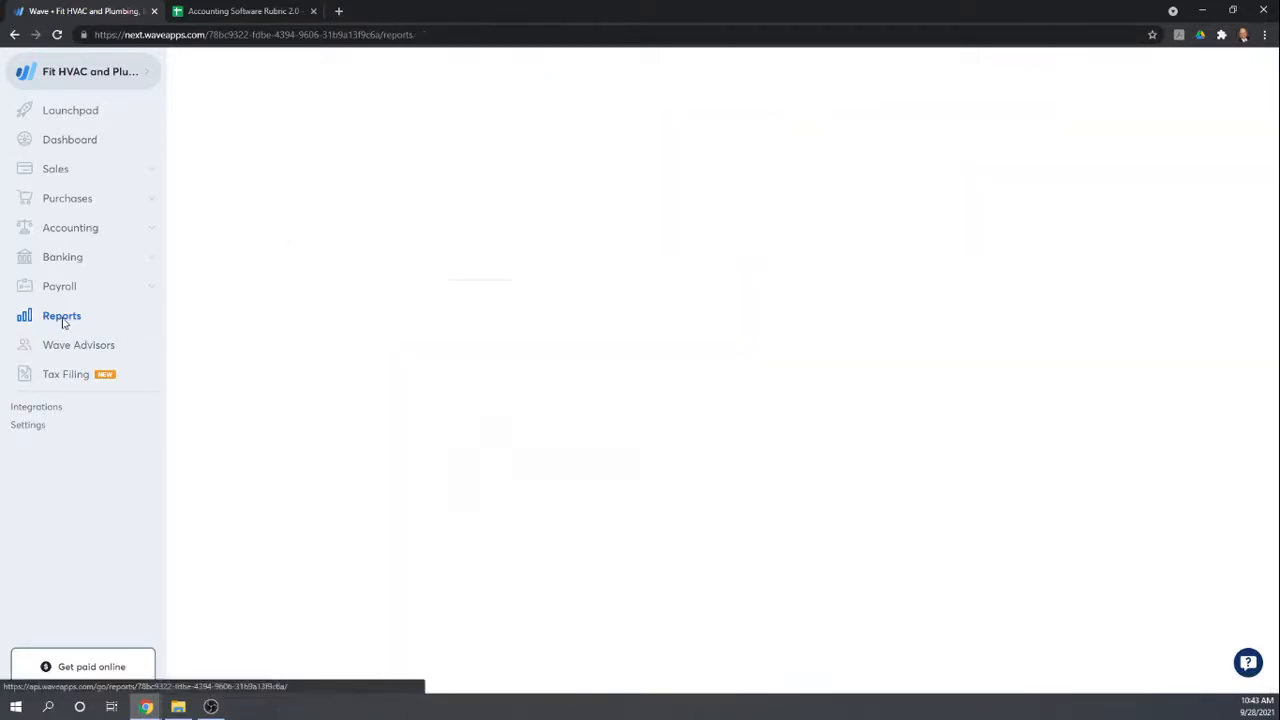
# Open the January 1–September 28, 2021 Cash Flow report with detailed operating activities.
pyautogui.click(62, 315)
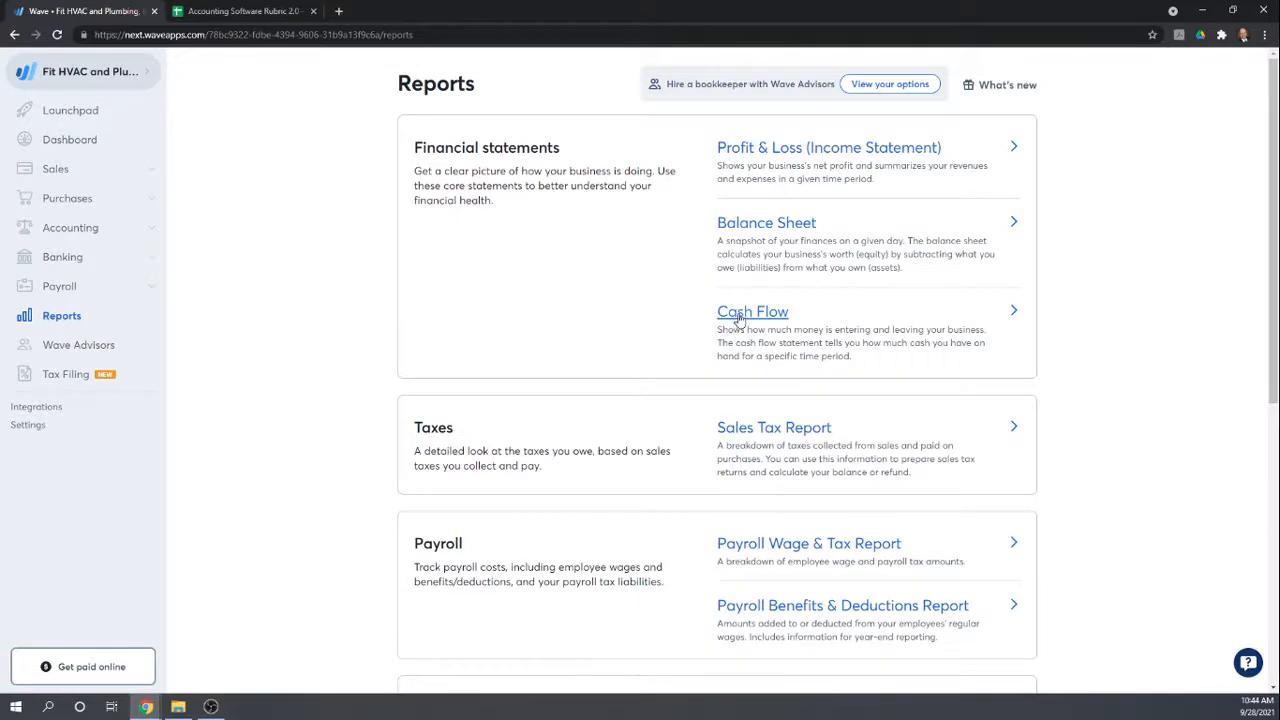
pyautogui.click(752, 311)
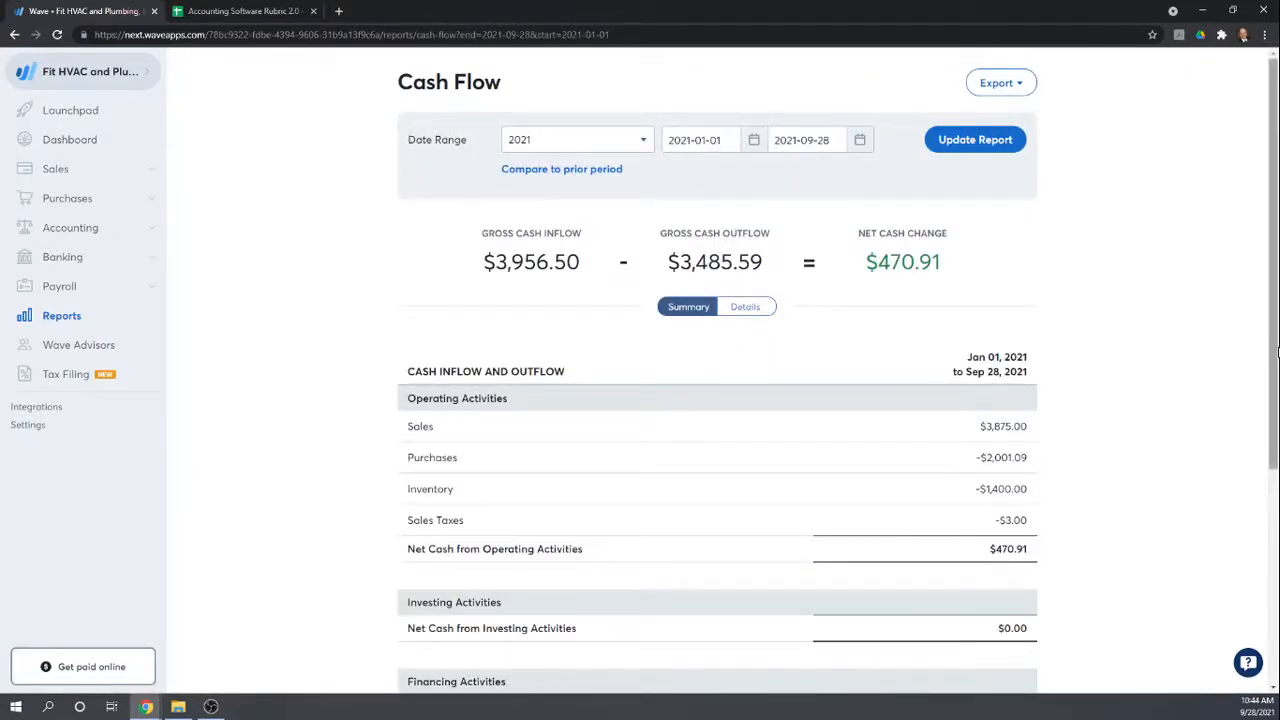
pyautogui.scroll(-3)
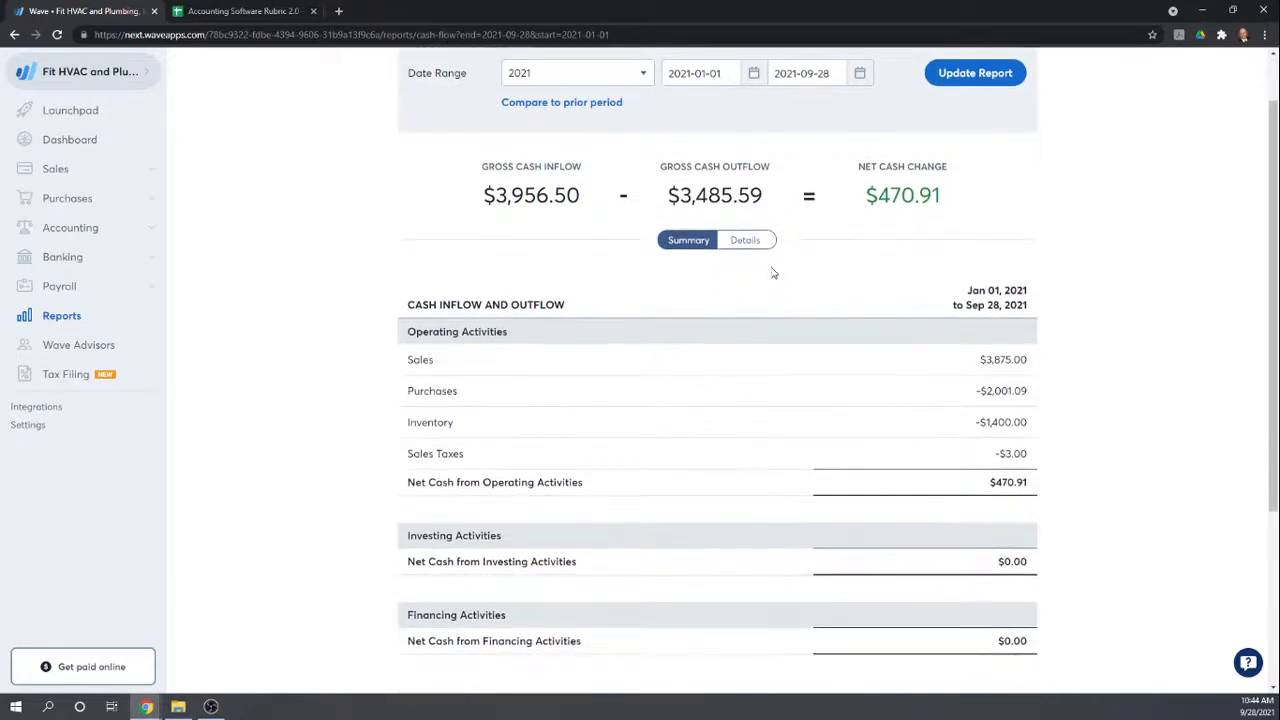
pyautogui.click(744, 240)
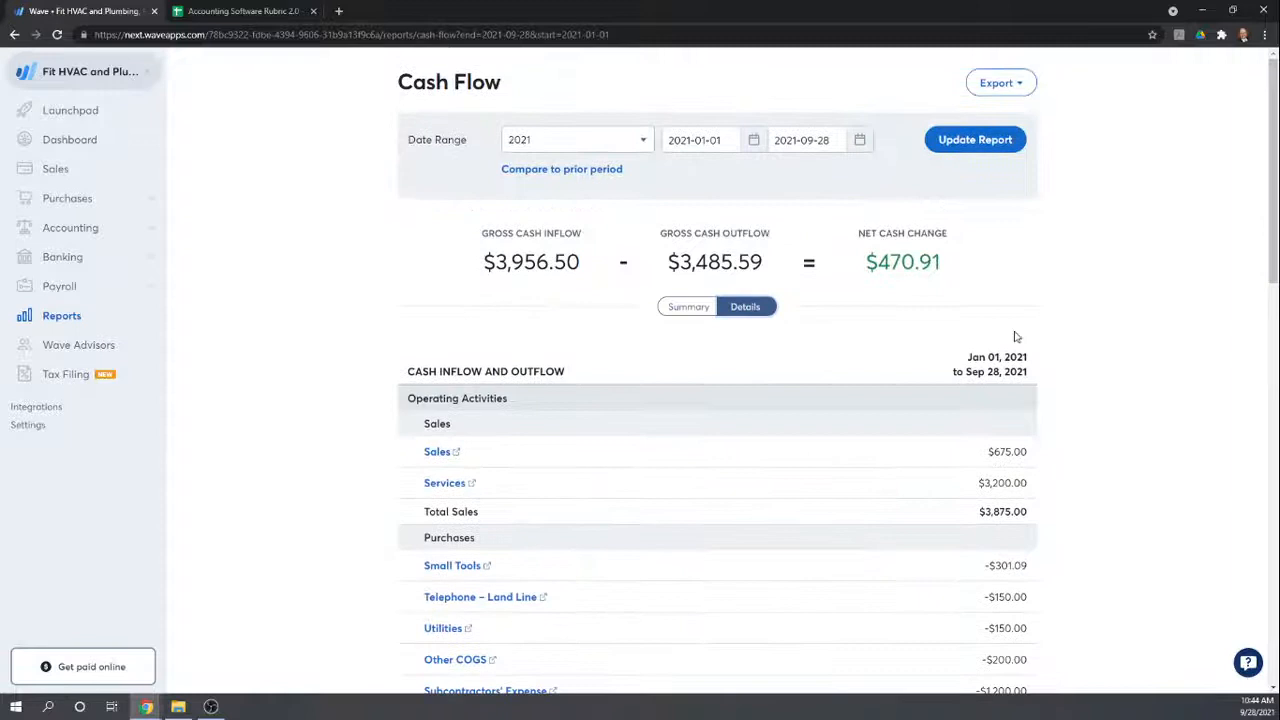
# Enter Wave scores 0.5 for Balance Sheet, 1 for Profit and Loss, 1 for Cash Flows.
pyautogui.click(240, 11)
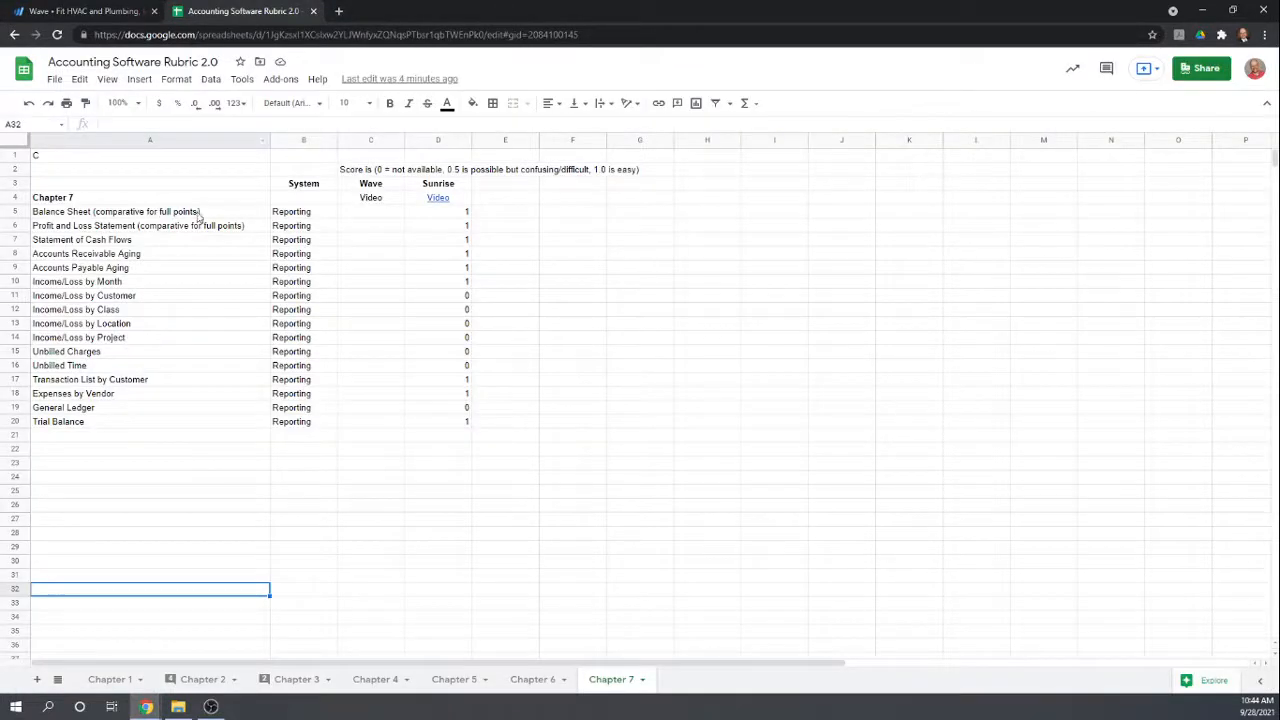
pyautogui.moveTo(378, 222)
pyautogui.write('0.5')
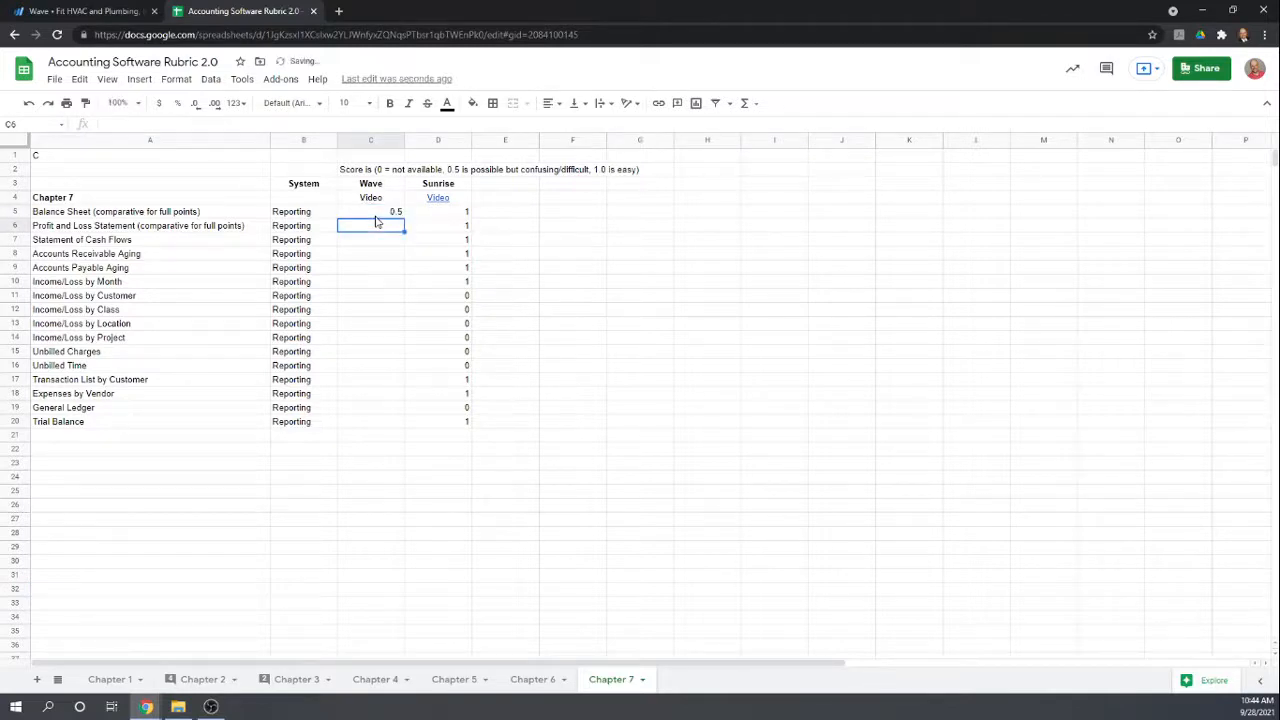
pyautogui.write('1')
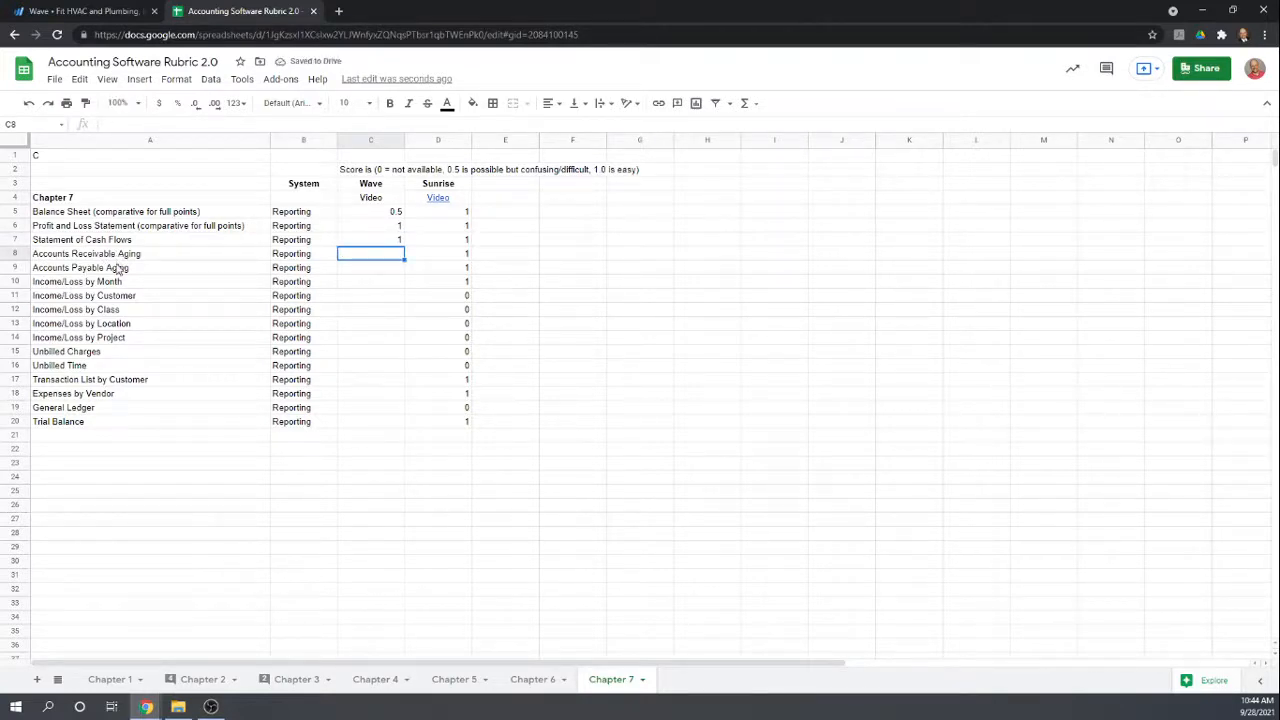
pyautogui.moveTo(122, 281)
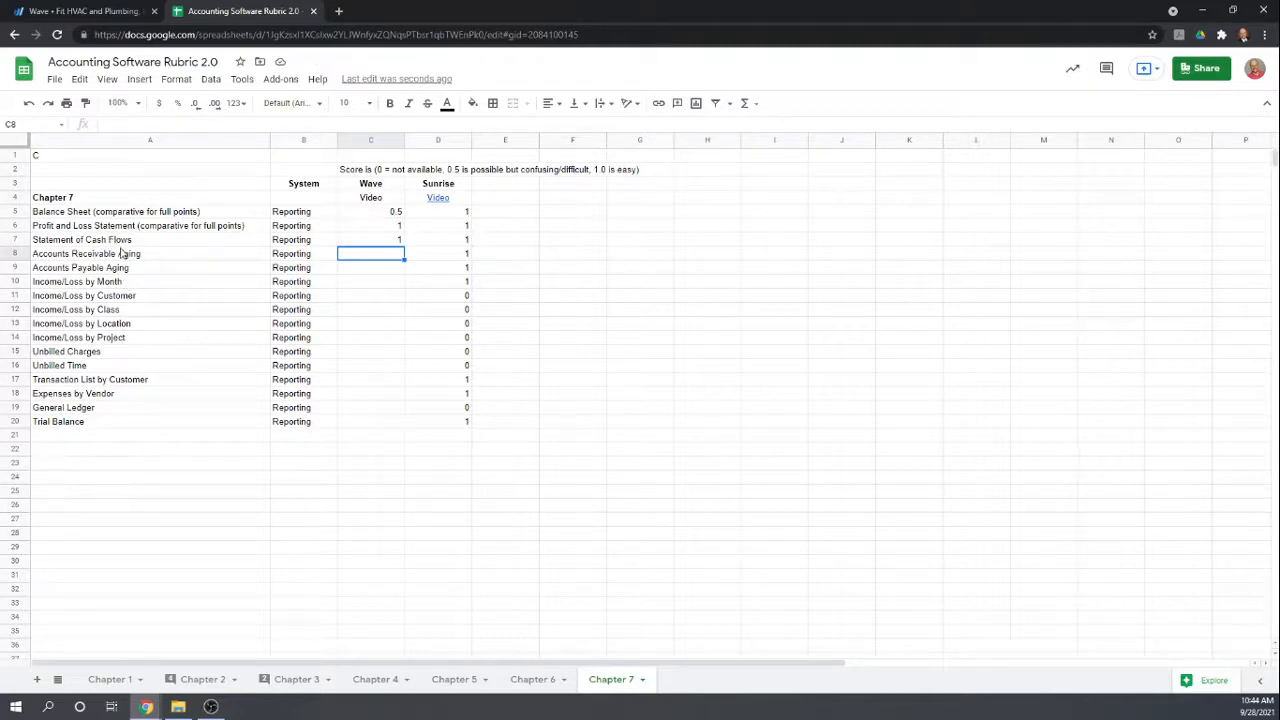
# Open Wave's Aged Receivables report from the Reports list.
pyautogui.click(80, 11)
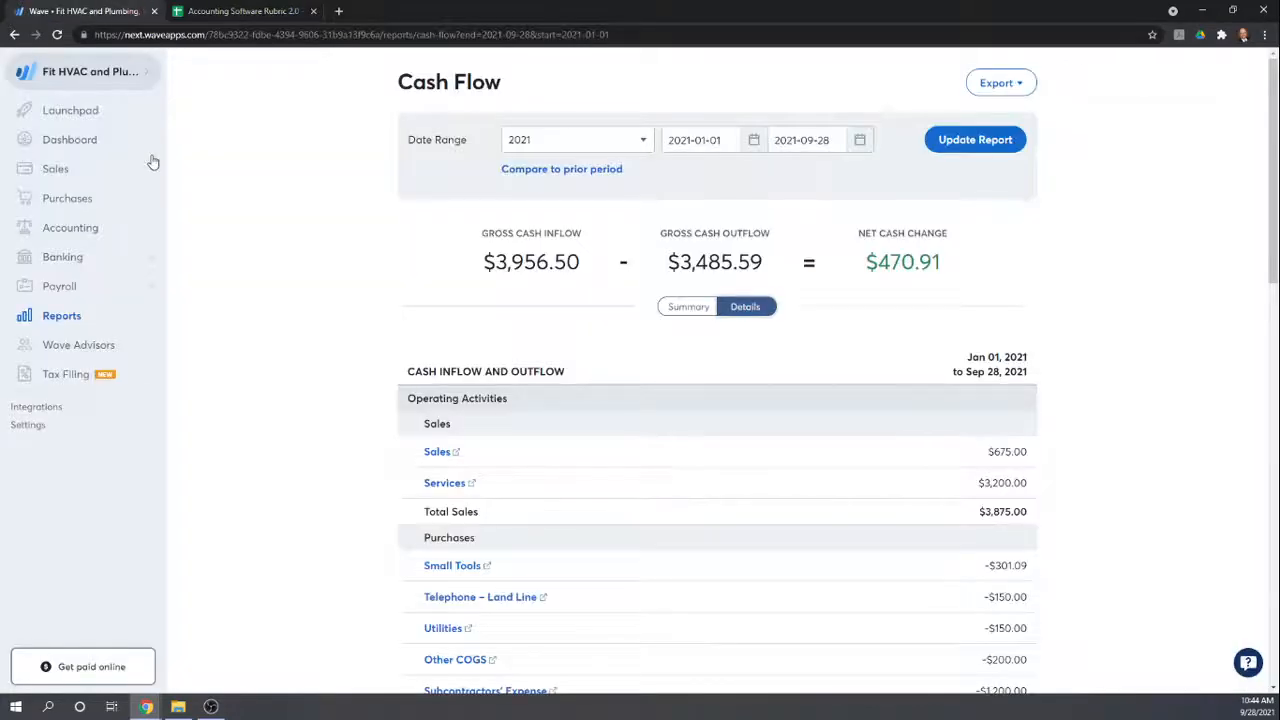
pyautogui.click(61, 315)
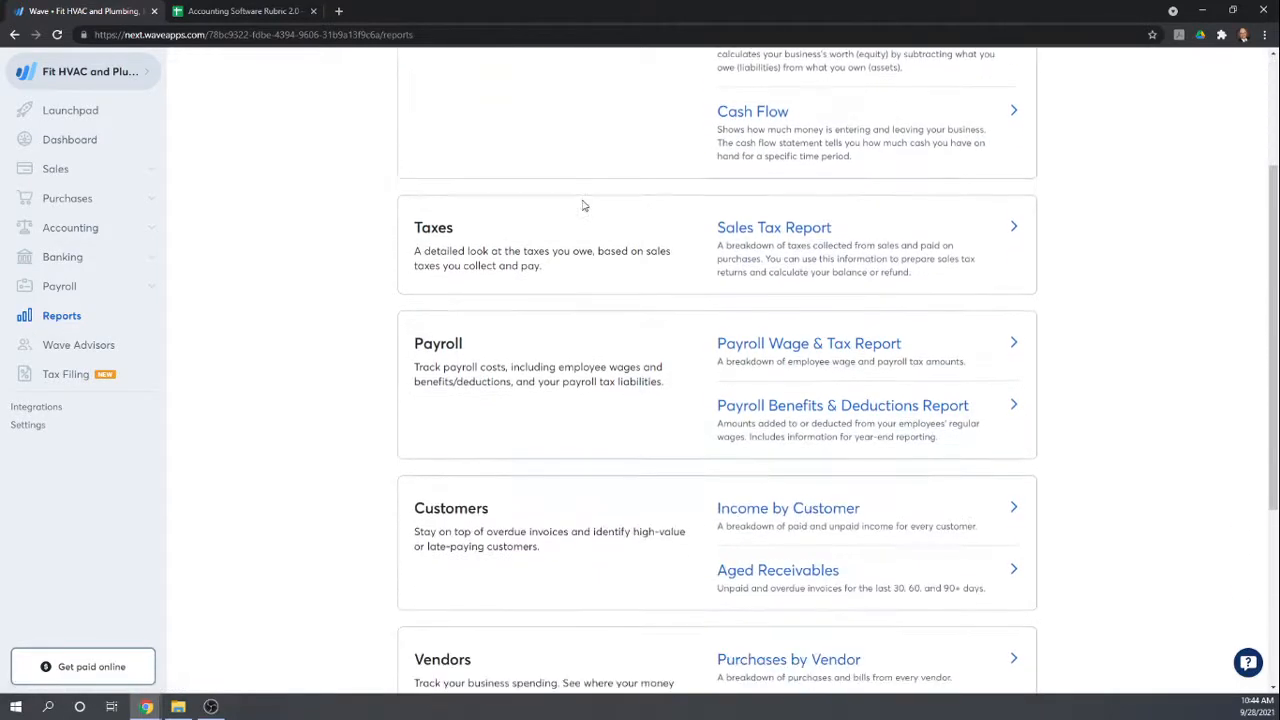
pyautogui.scroll(-3)
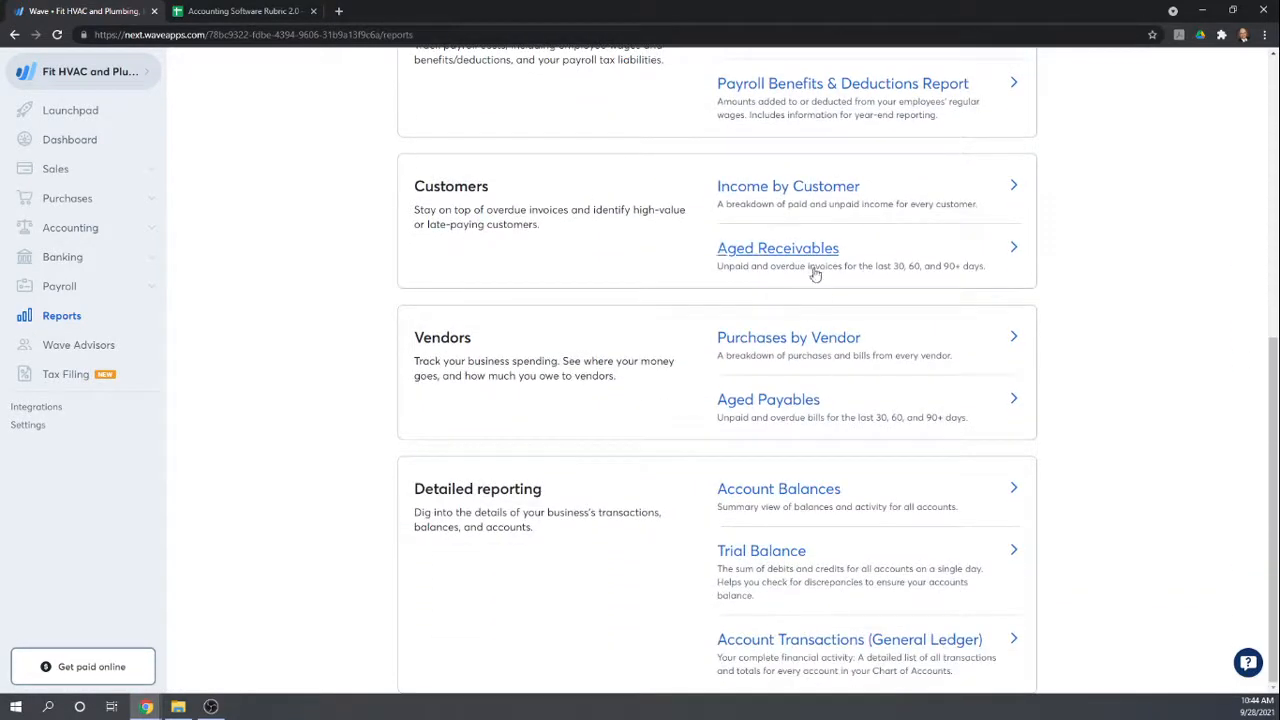
pyautogui.click(778, 248)
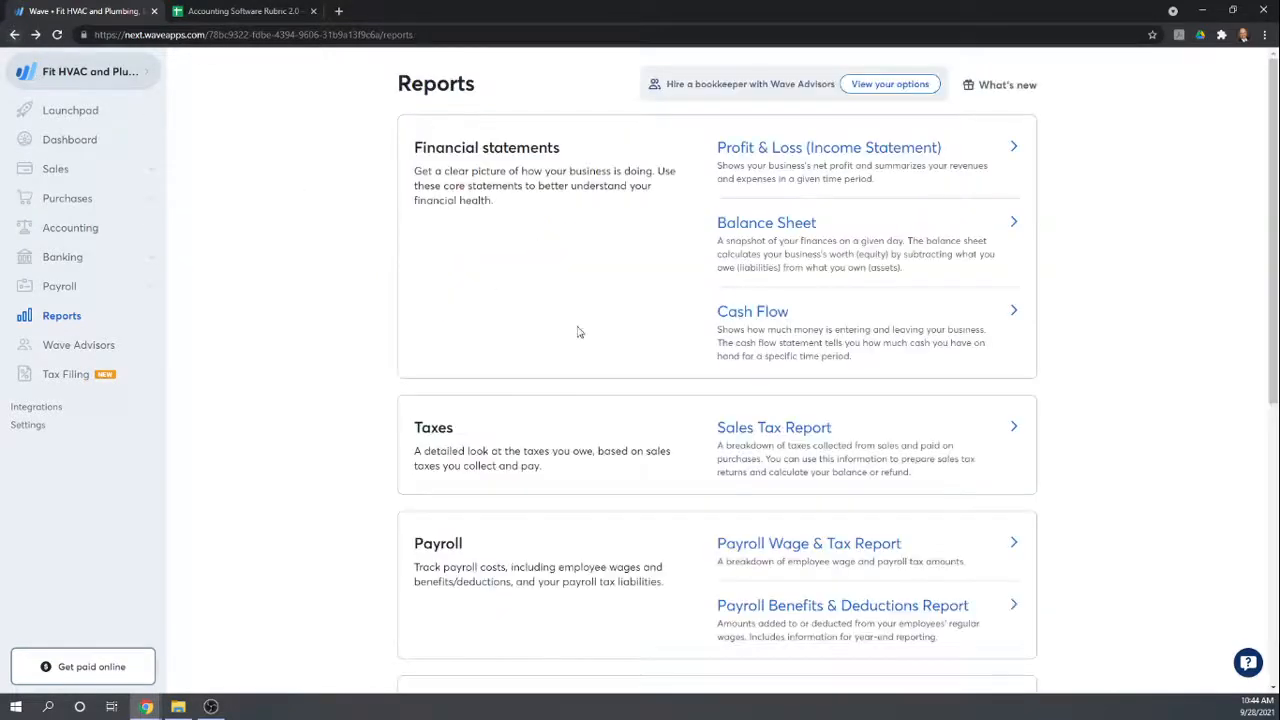
# Open Aged Payables showing $249.00 owed to The Widgets Guy, checking the rubric briefly.
pyautogui.scroll(-3)
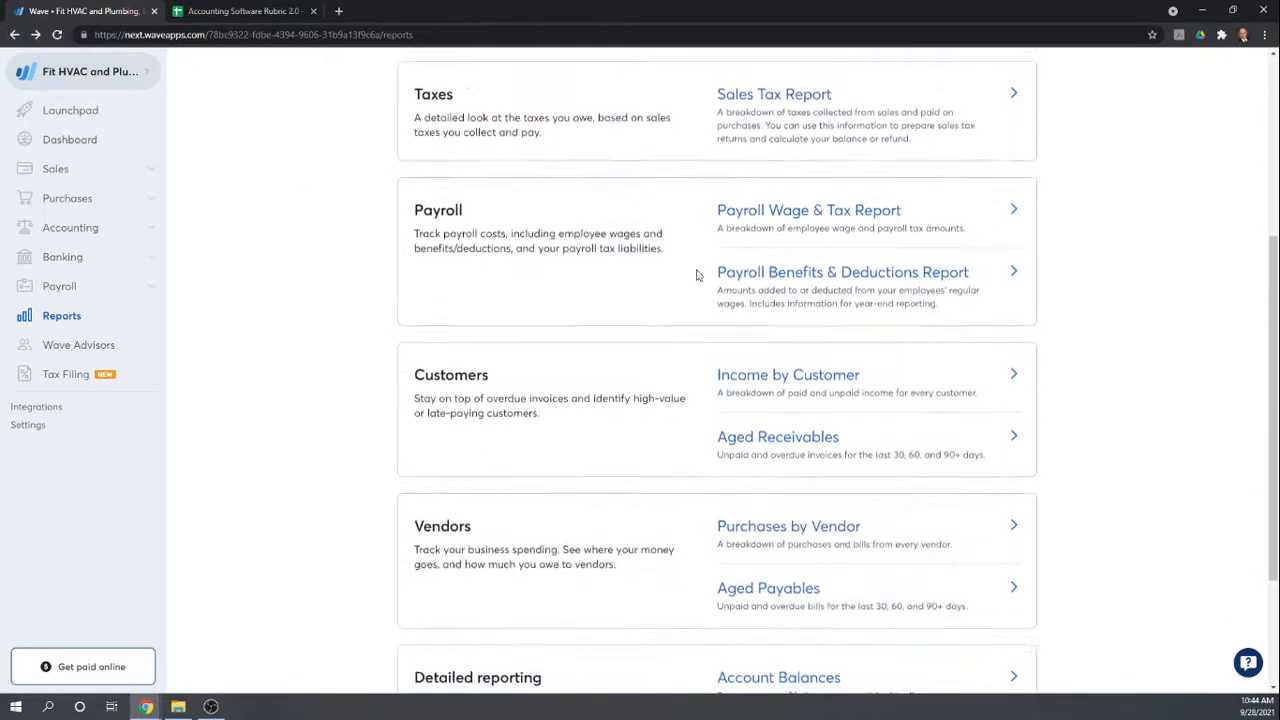
pyautogui.scroll(-3)
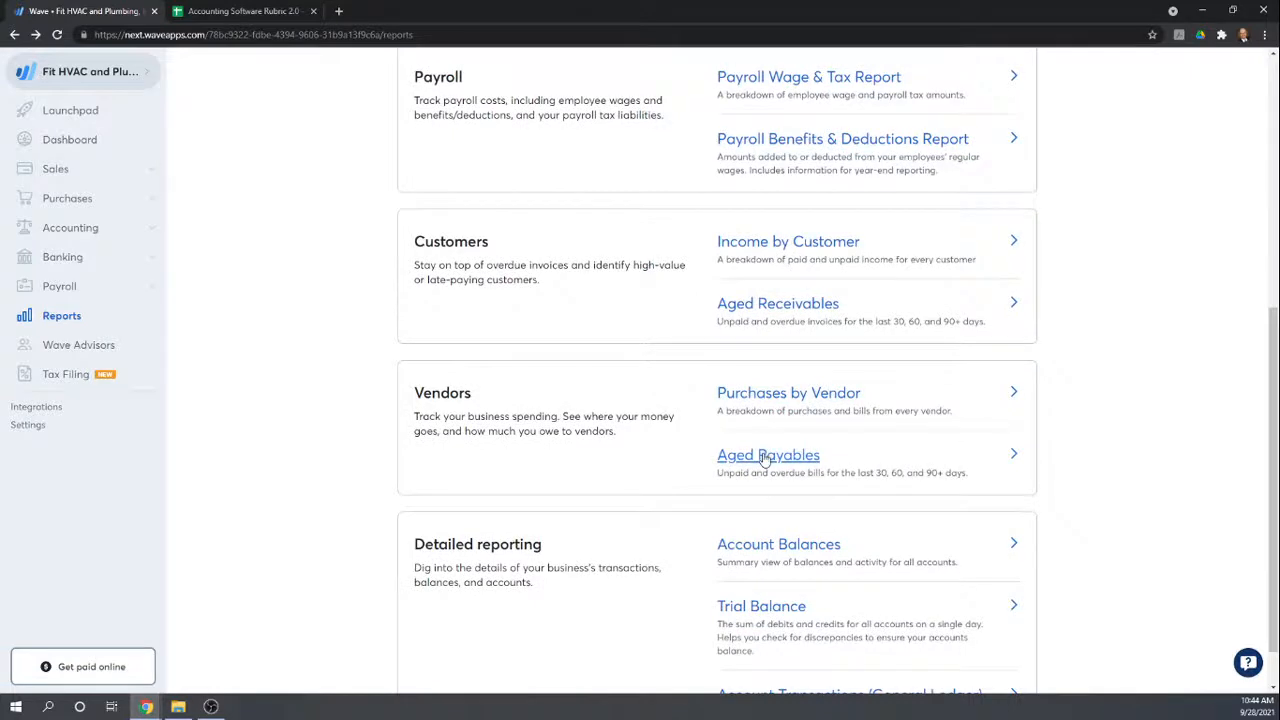
pyautogui.click(768, 455)
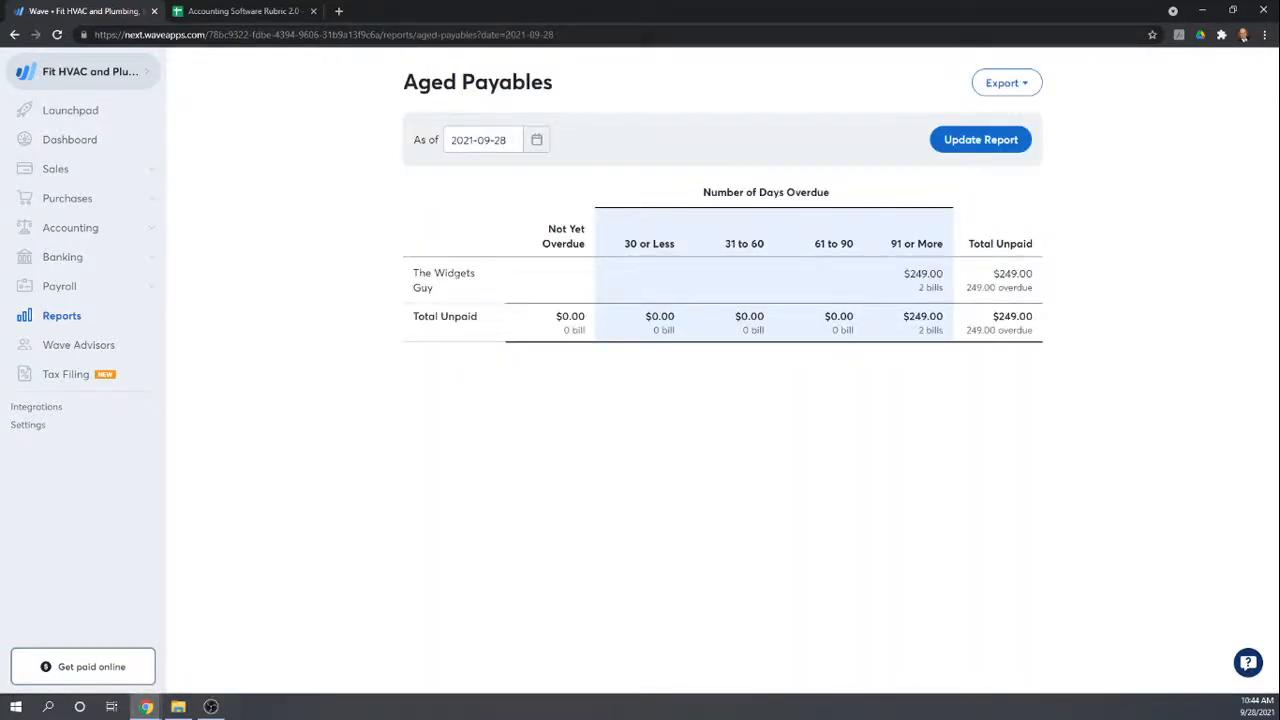
pyautogui.click(240, 11)
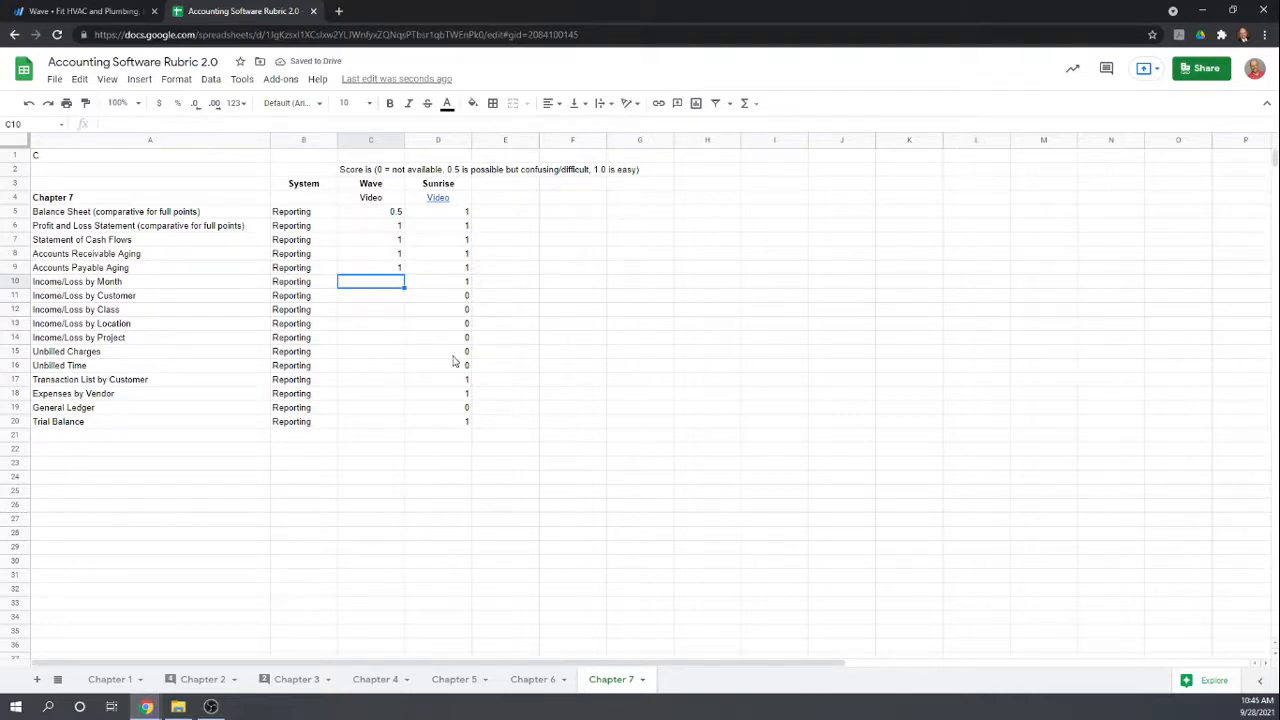
pyautogui.click(80, 11)
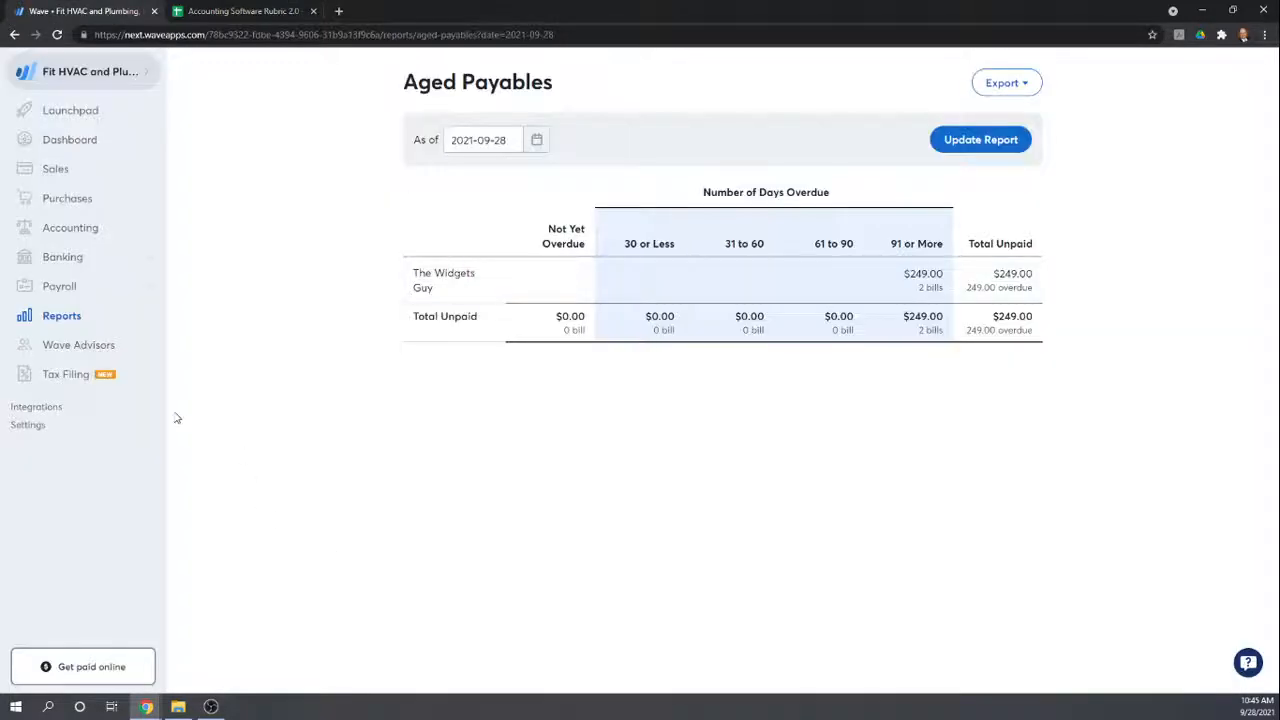
# Run Profit & Loss for September 2021 compared with September 2020.
pyautogui.click(61, 315)
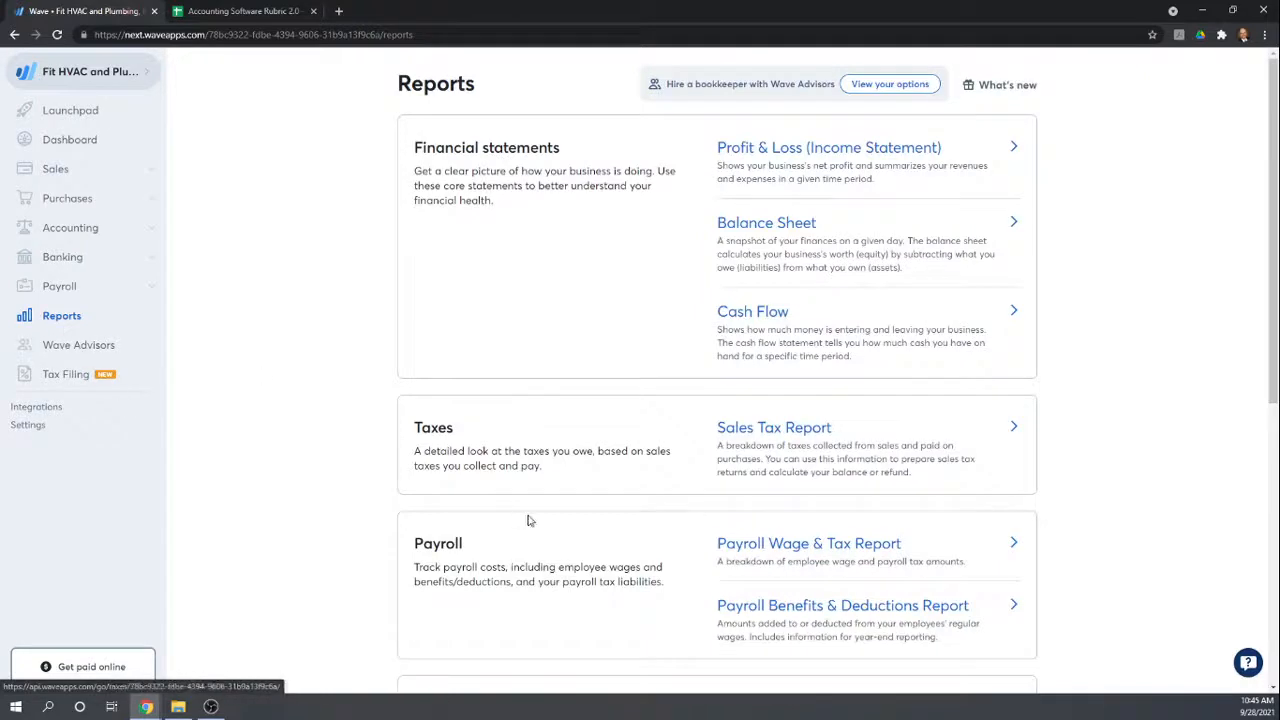
pyautogui.click(828, 147)
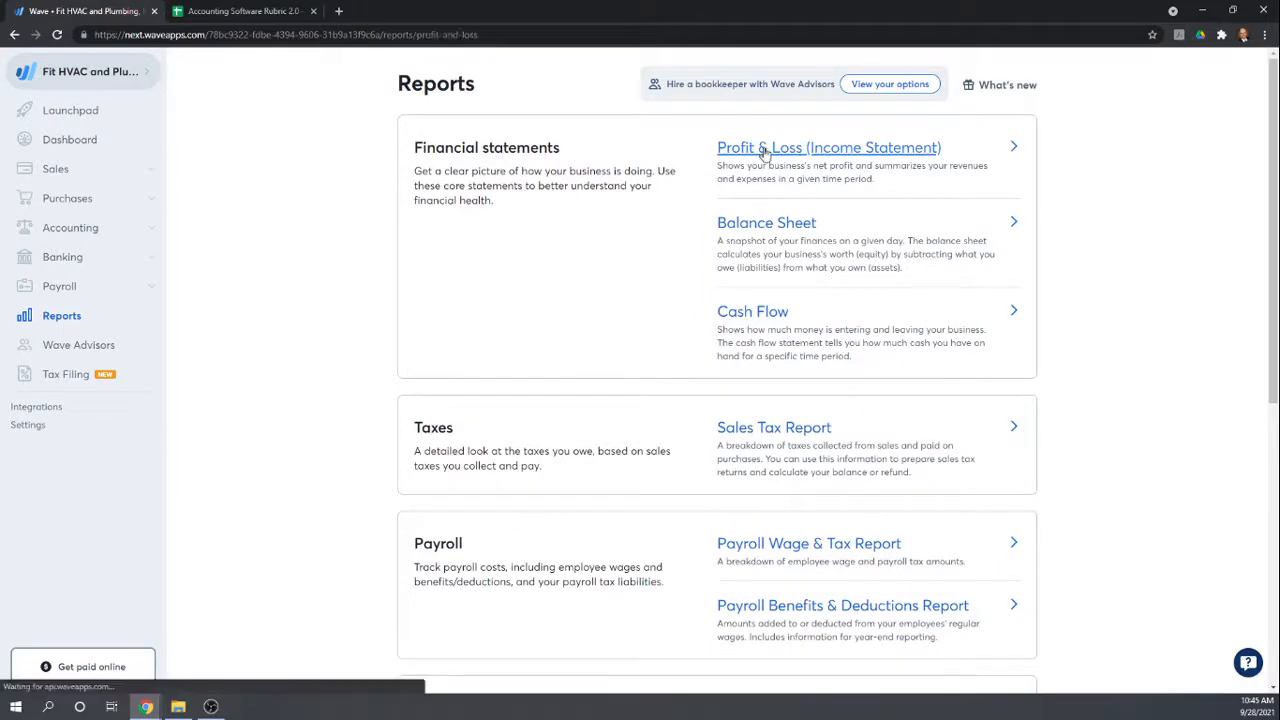
pyautogui.click(829, 147)
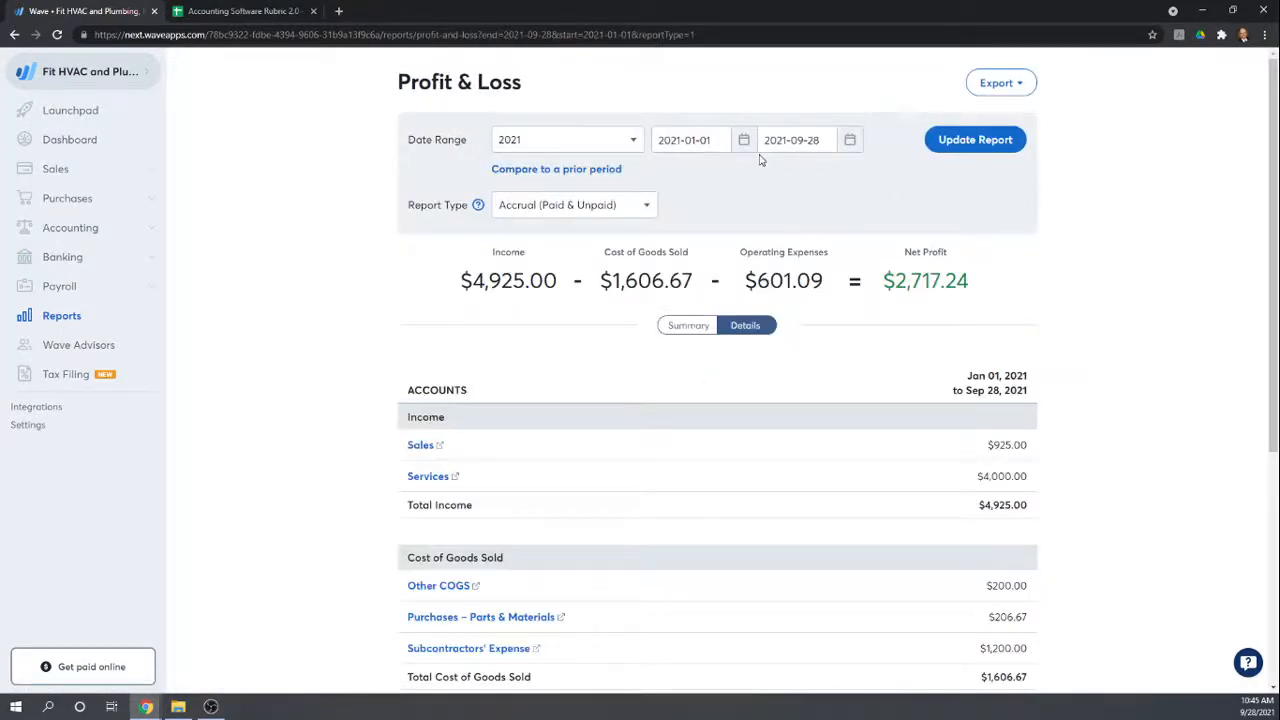
pyautogui.moveTo(778, 270)
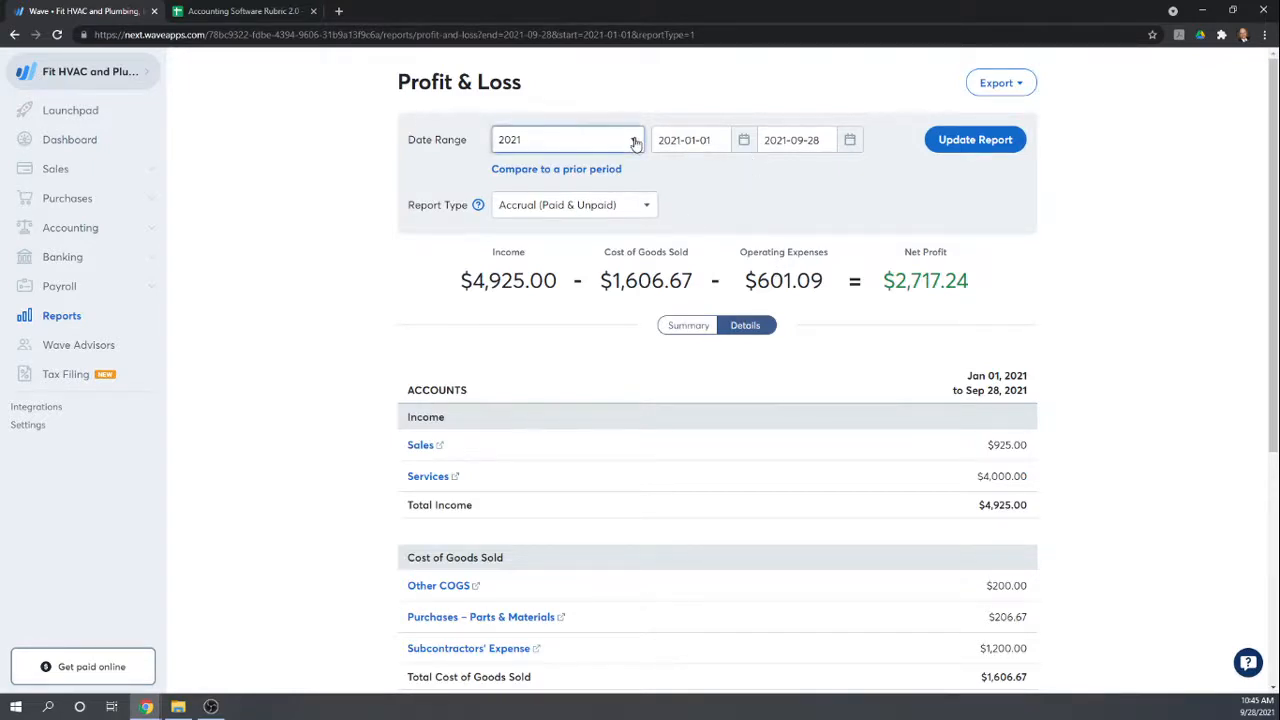
pyautogui.click(567, 139)
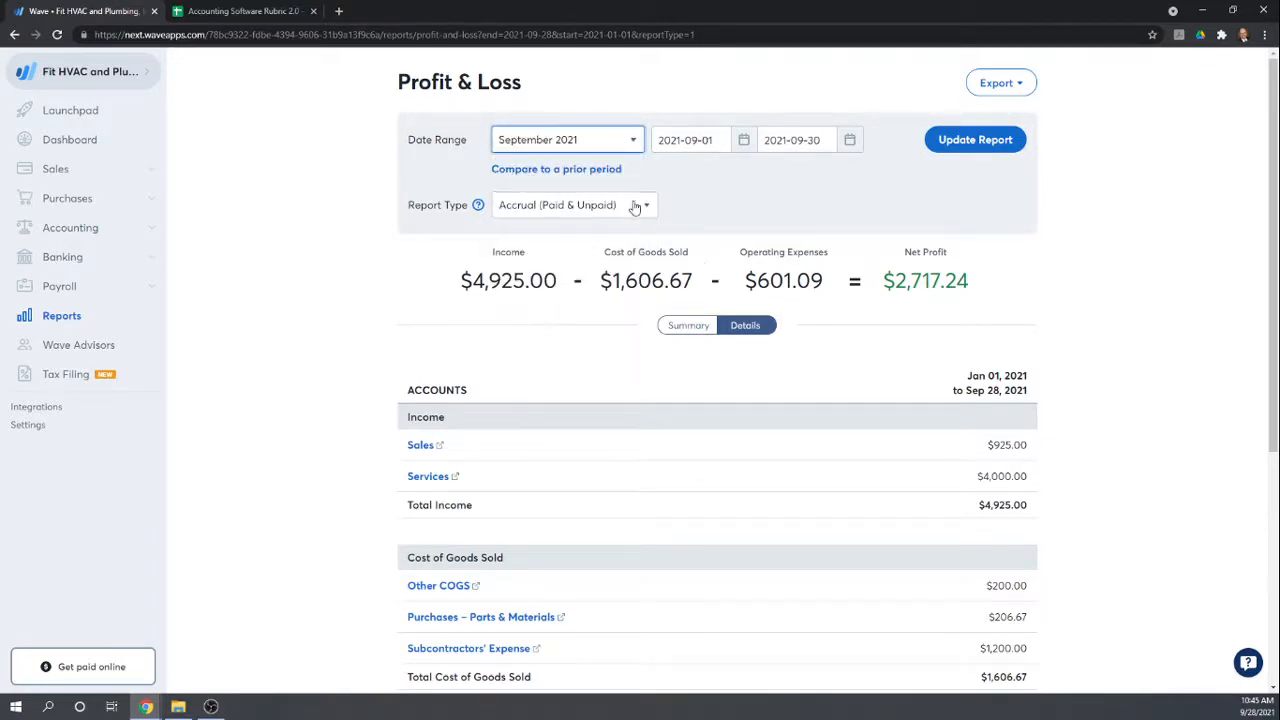
pyautogui.click(556, 168)
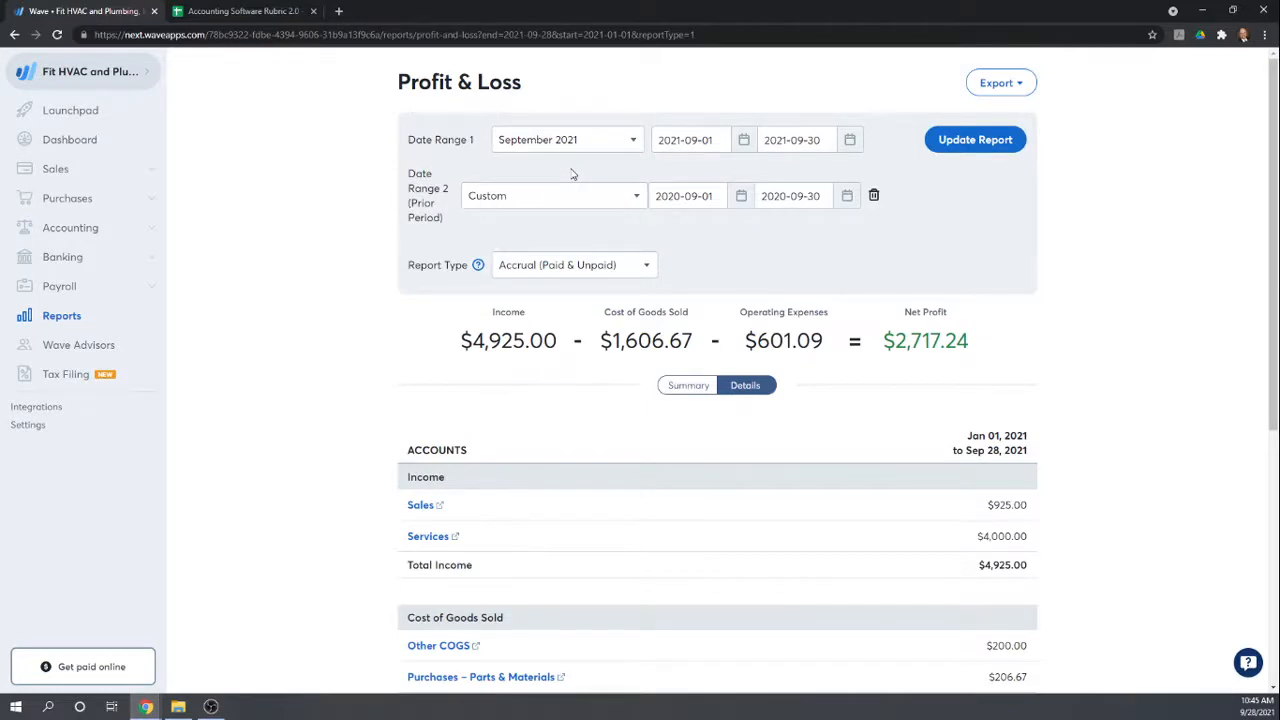
pyautogui.moveTo(889, 262)
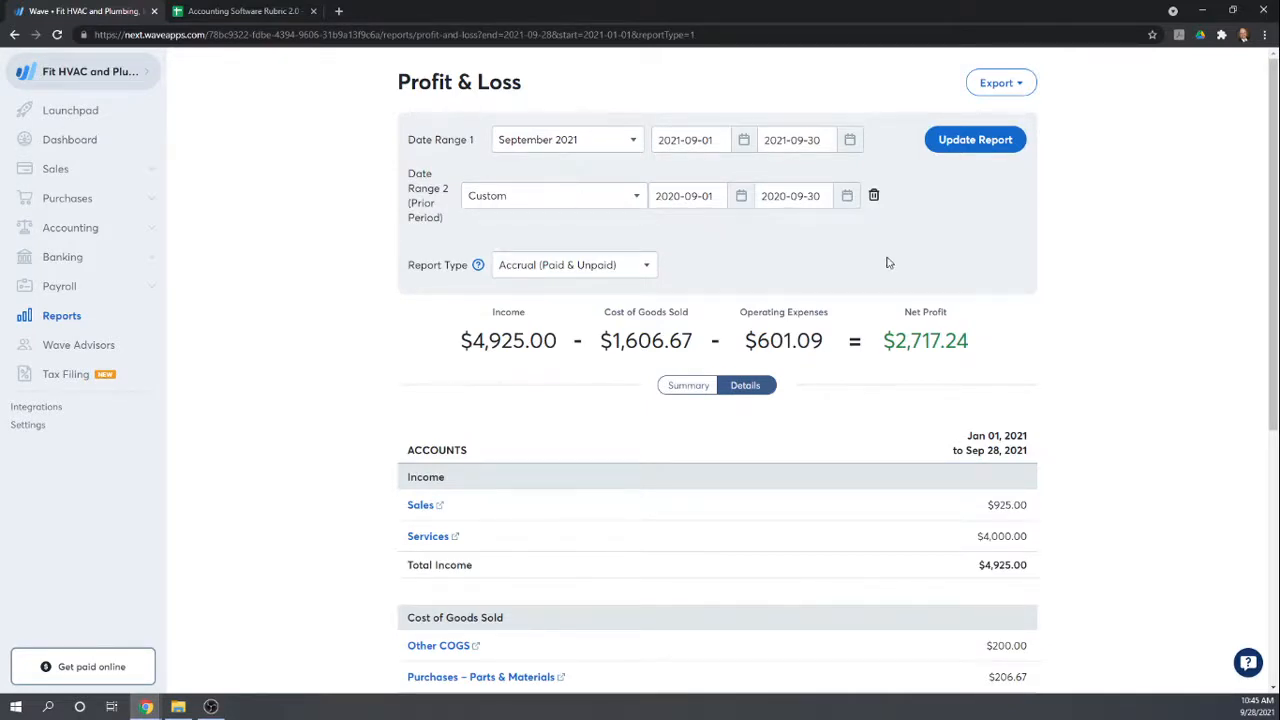
pyautogui.click(974, 139)
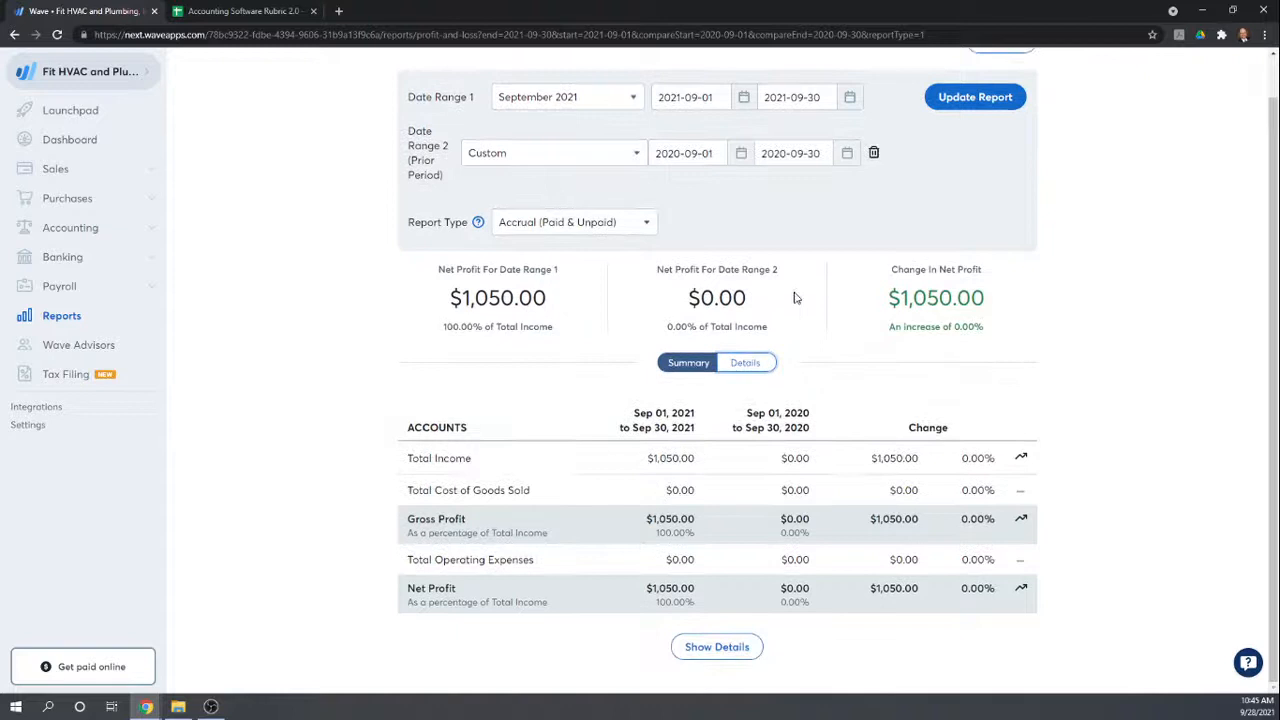
# Review the comparison's account details showing $1,050 net profit, then return to the rubric.
pyautogui.click(745, 362)
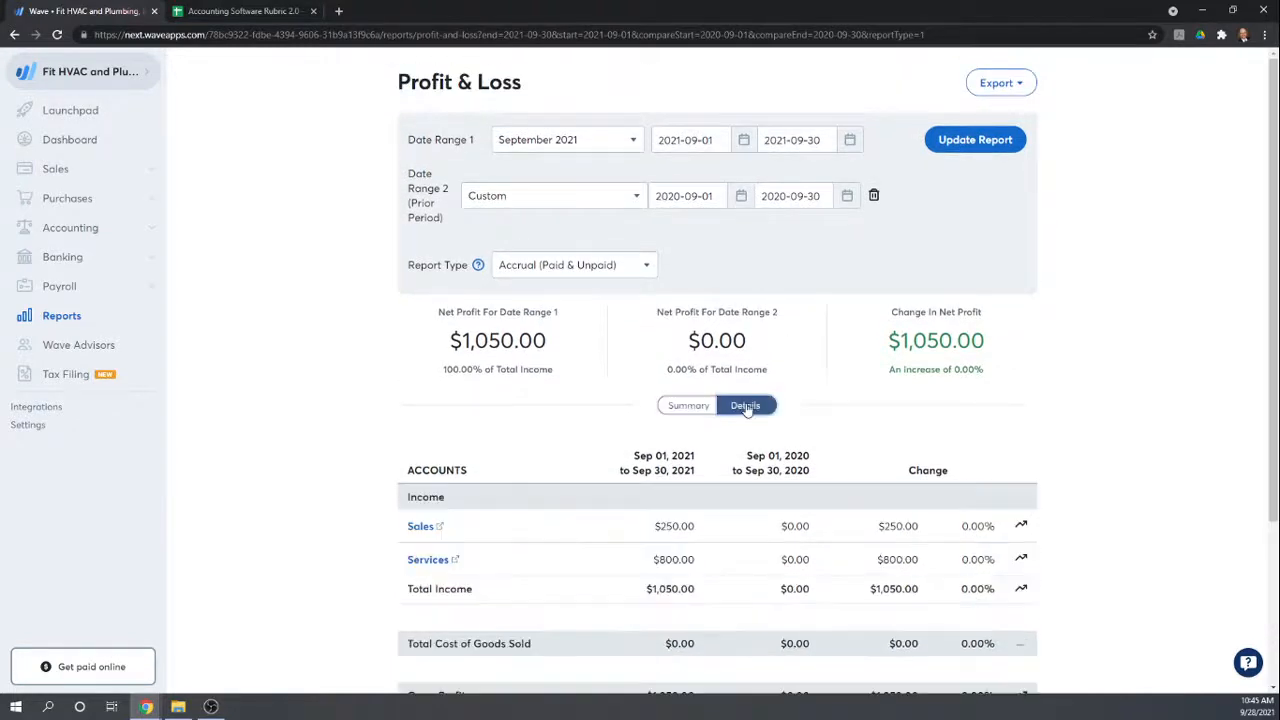
pyautogui.scroll(-3)
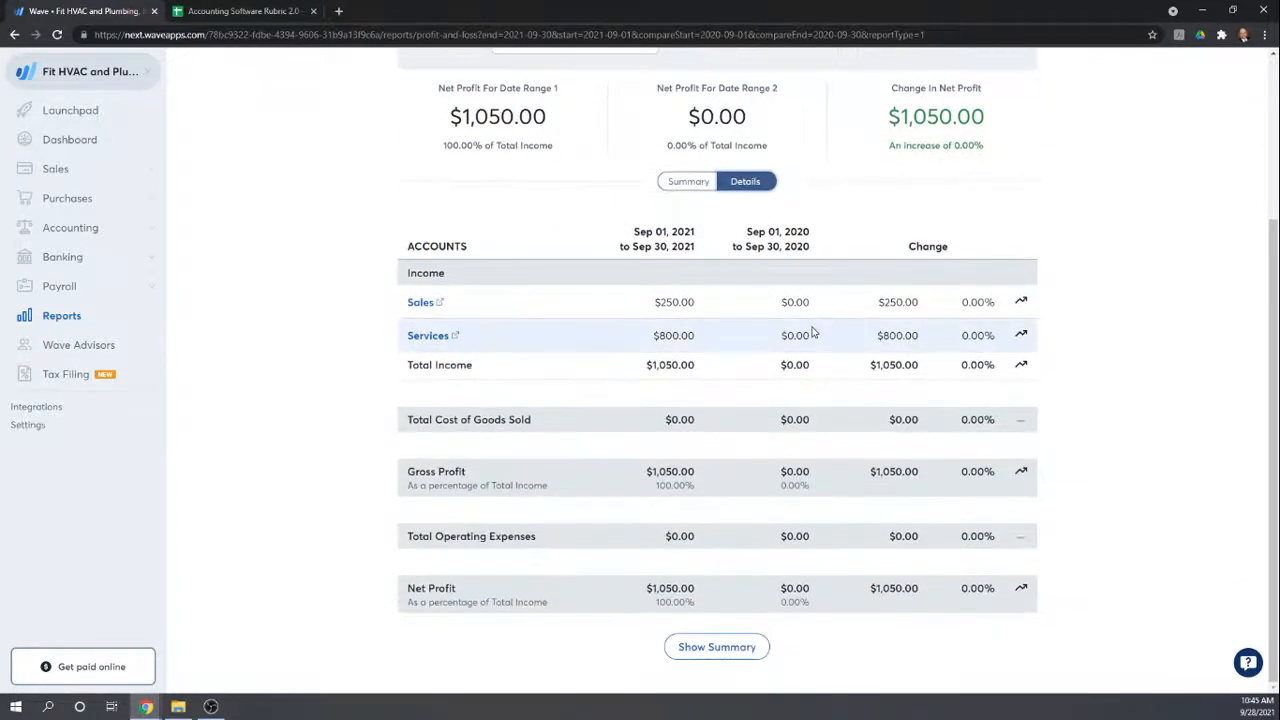
pyautogui.moveTo(490, 260)
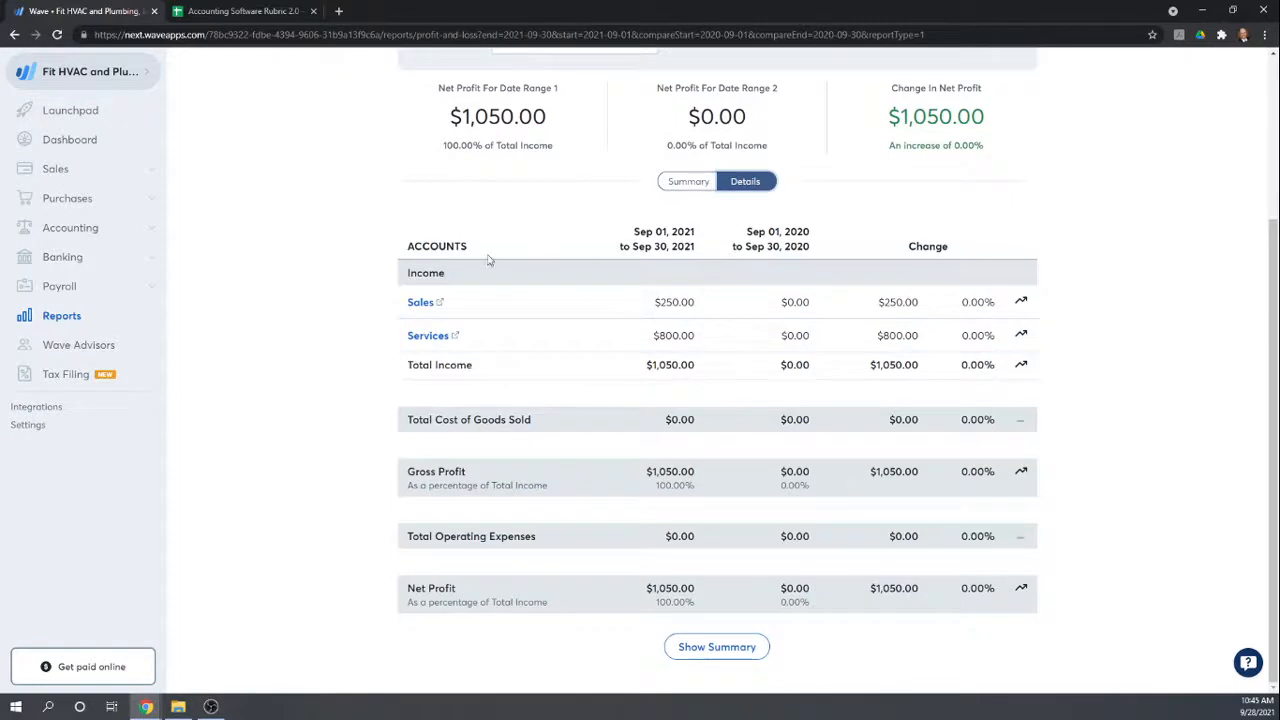
pyautogui.moveTo(838, 401)
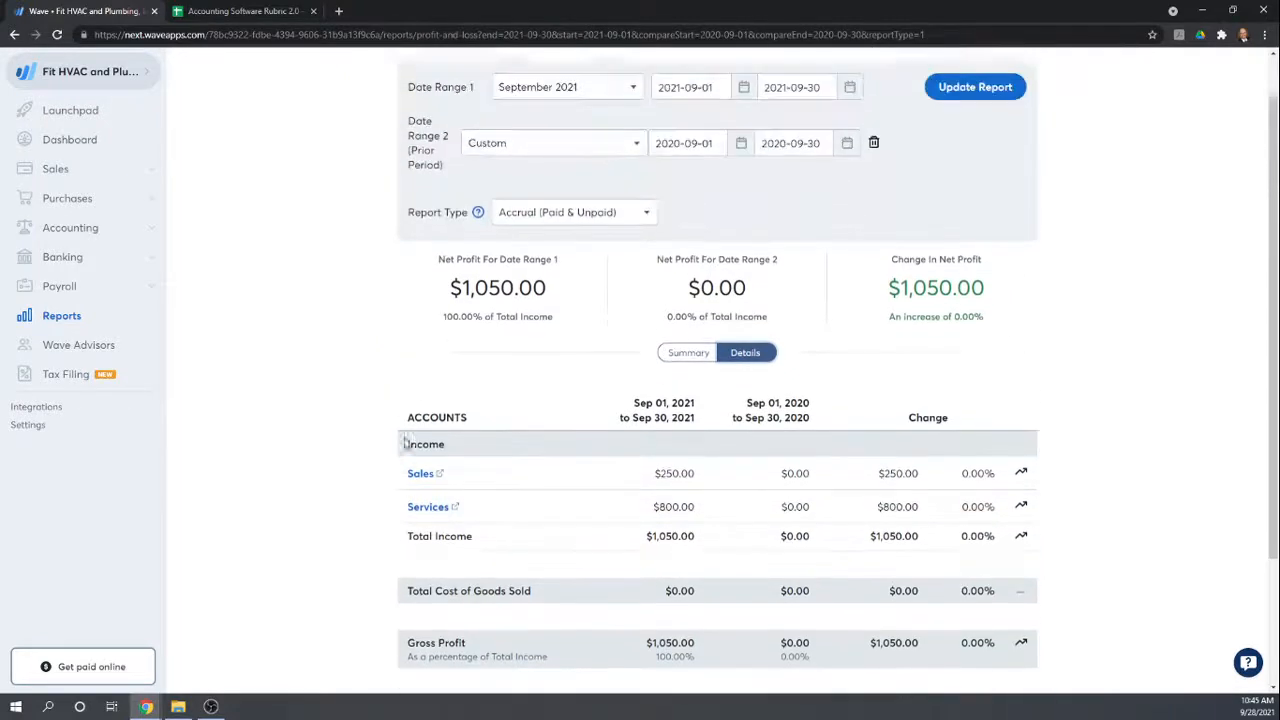
pyautogui.scroll(3)
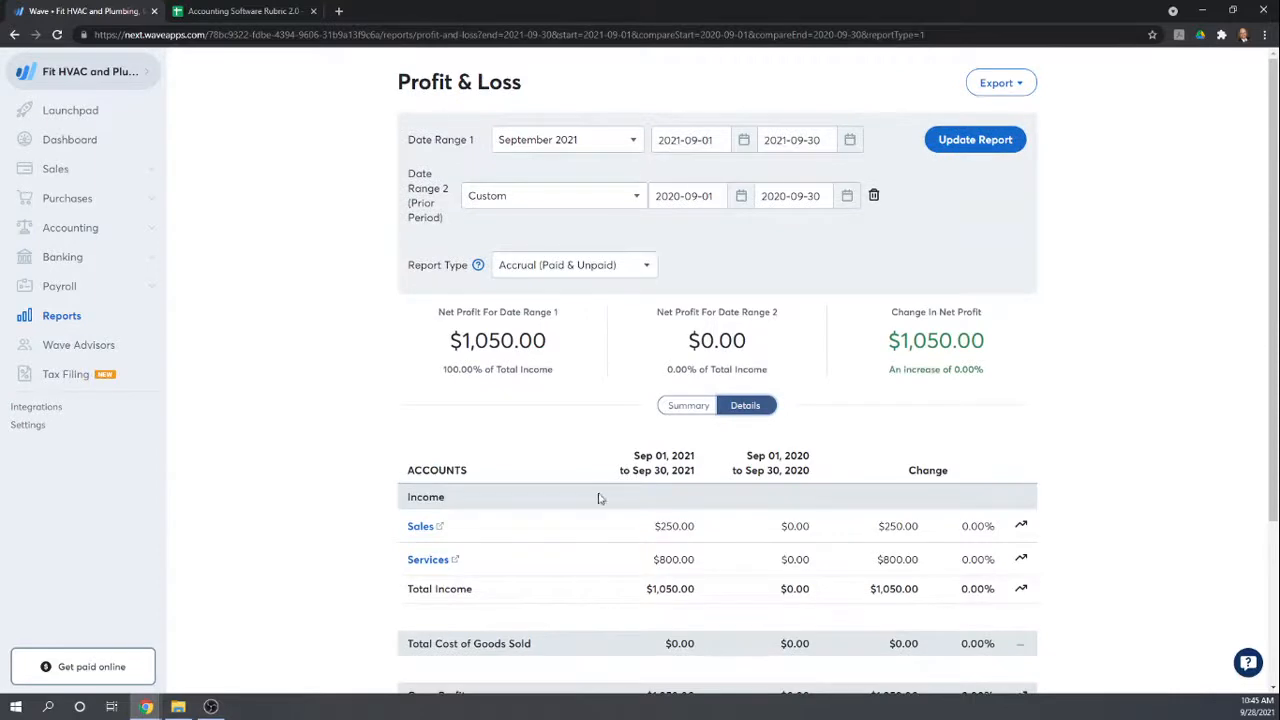
pyautogui.click(245, 11)
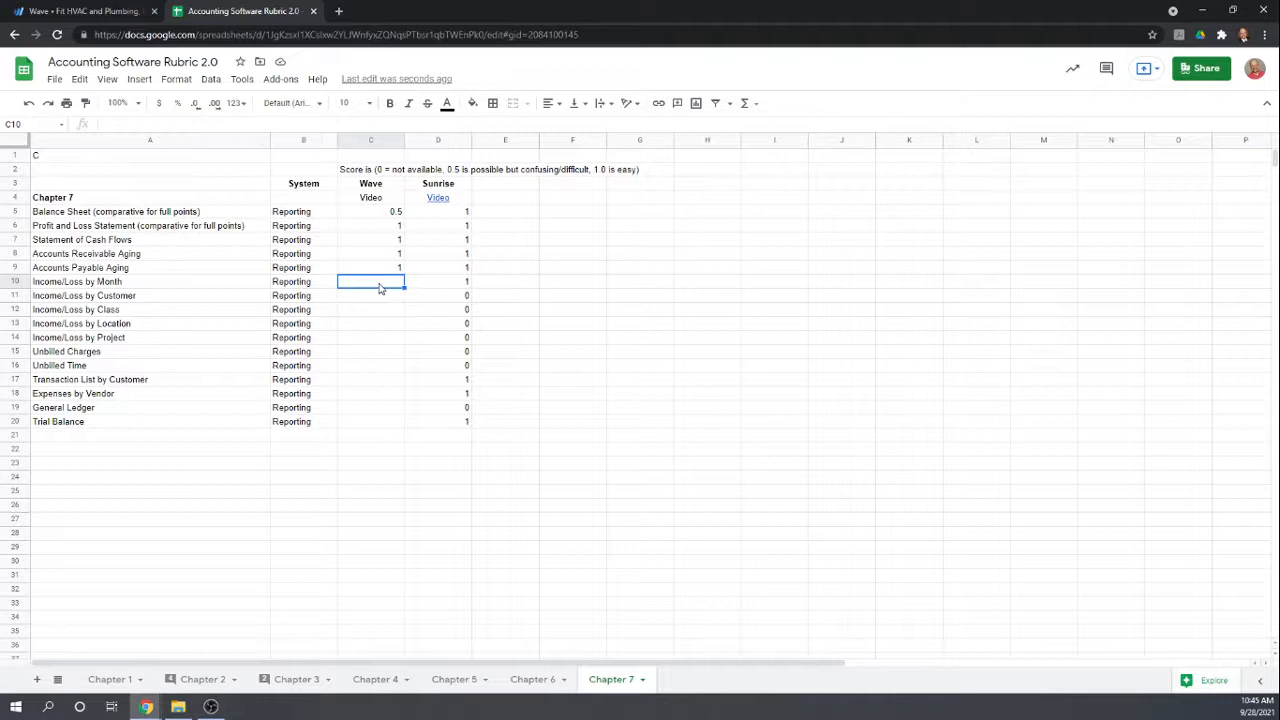
# Score Wave 0 in C10–C16, Income/Loss by Month through Unbilled Time, then return to Wave.
pyautogui.write('0')
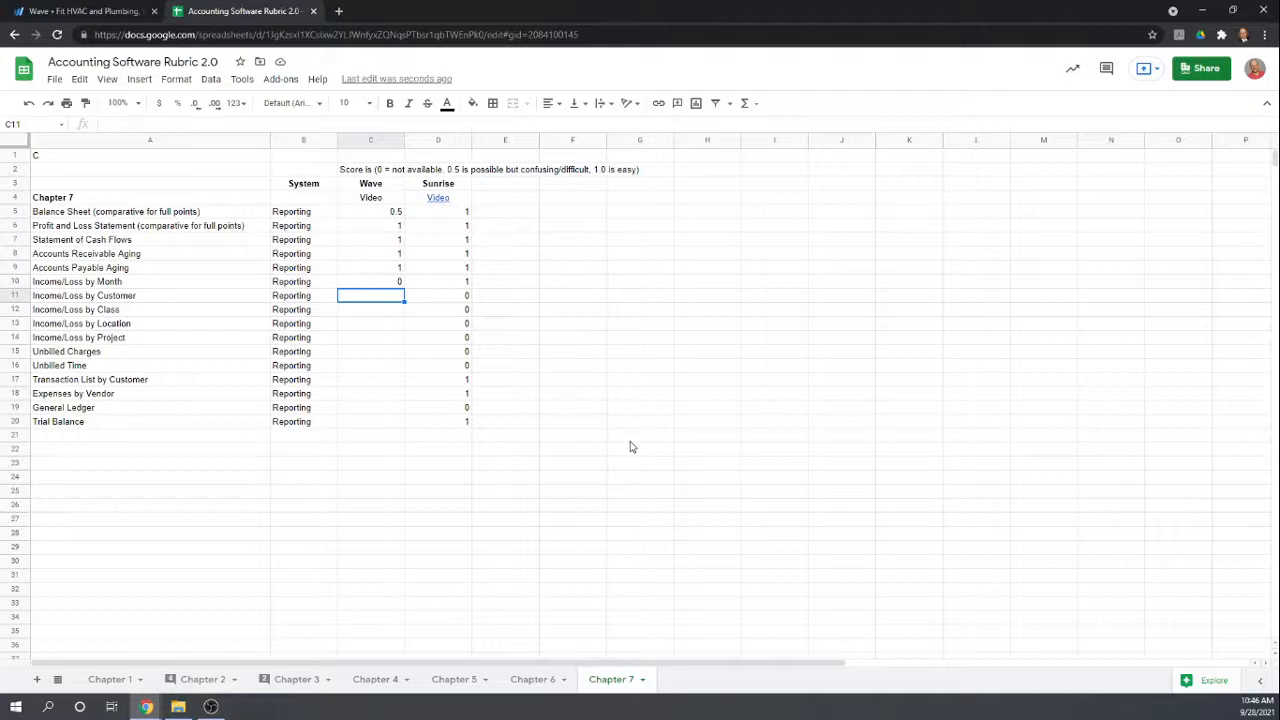
pyautogui.write('0')
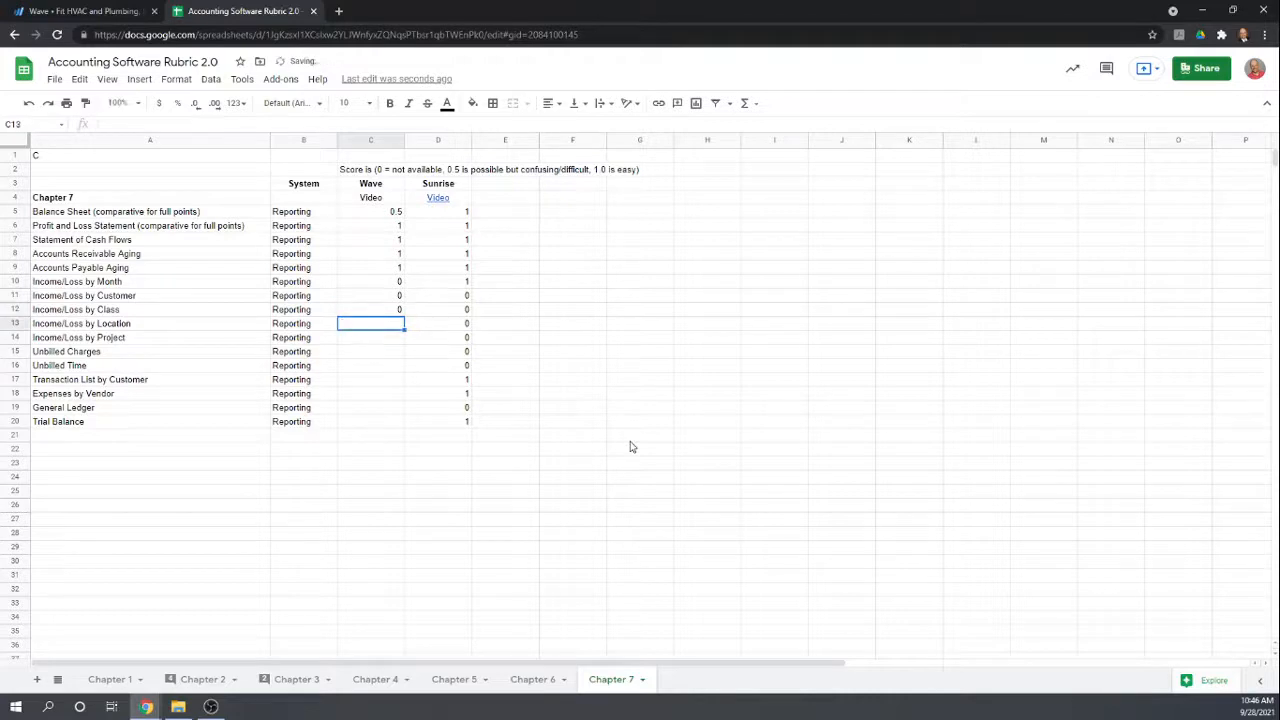
pyautogui.click(371, 351)
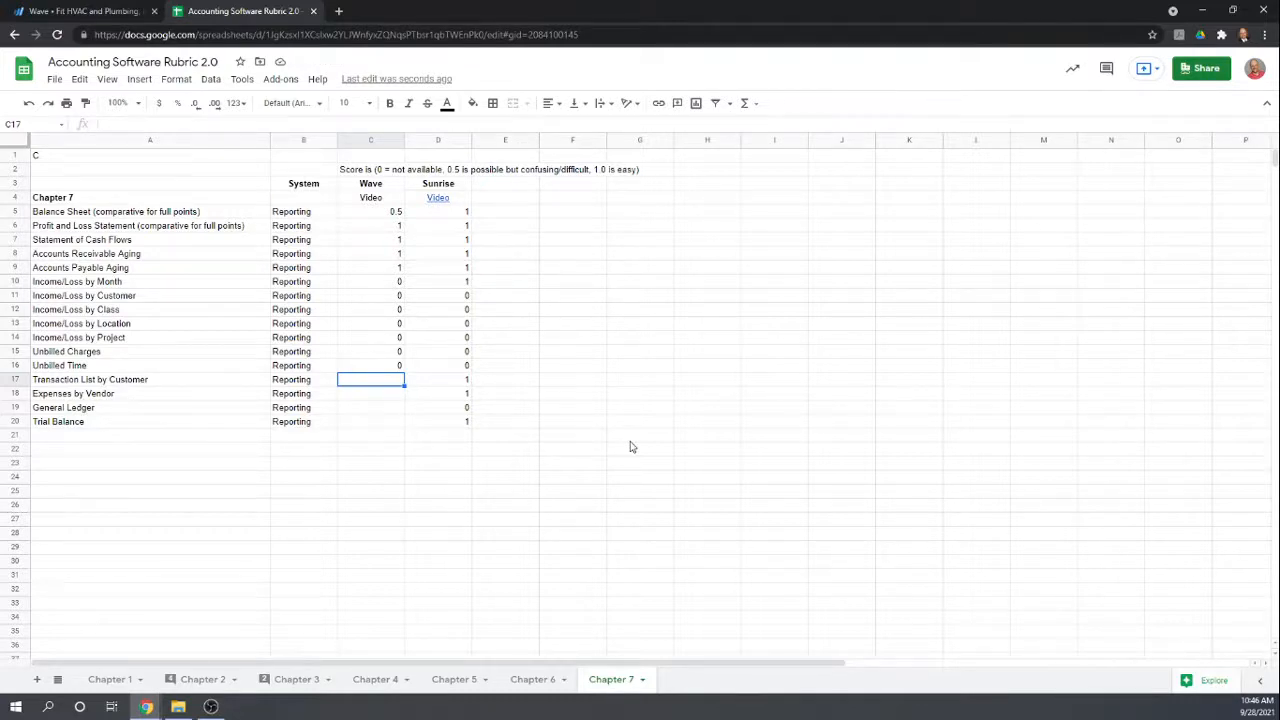
pyautogui.moveTo(368, 384)
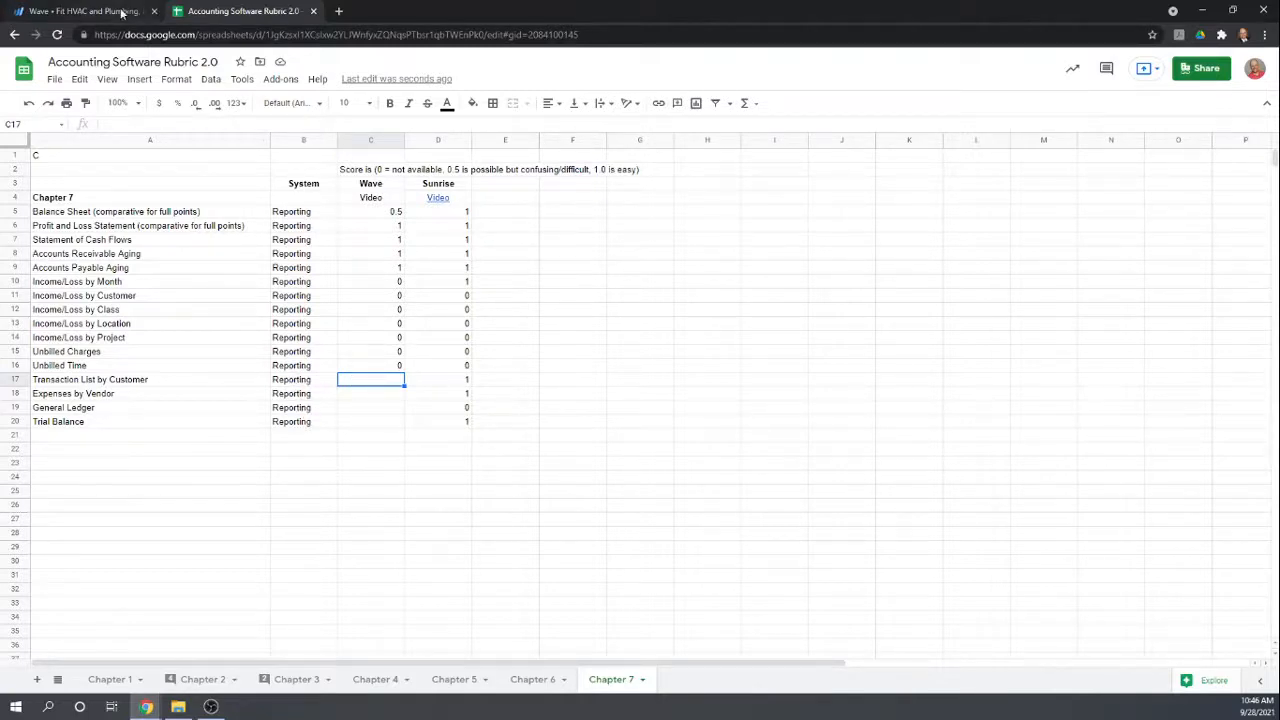
pyautogui.click(85, 11)
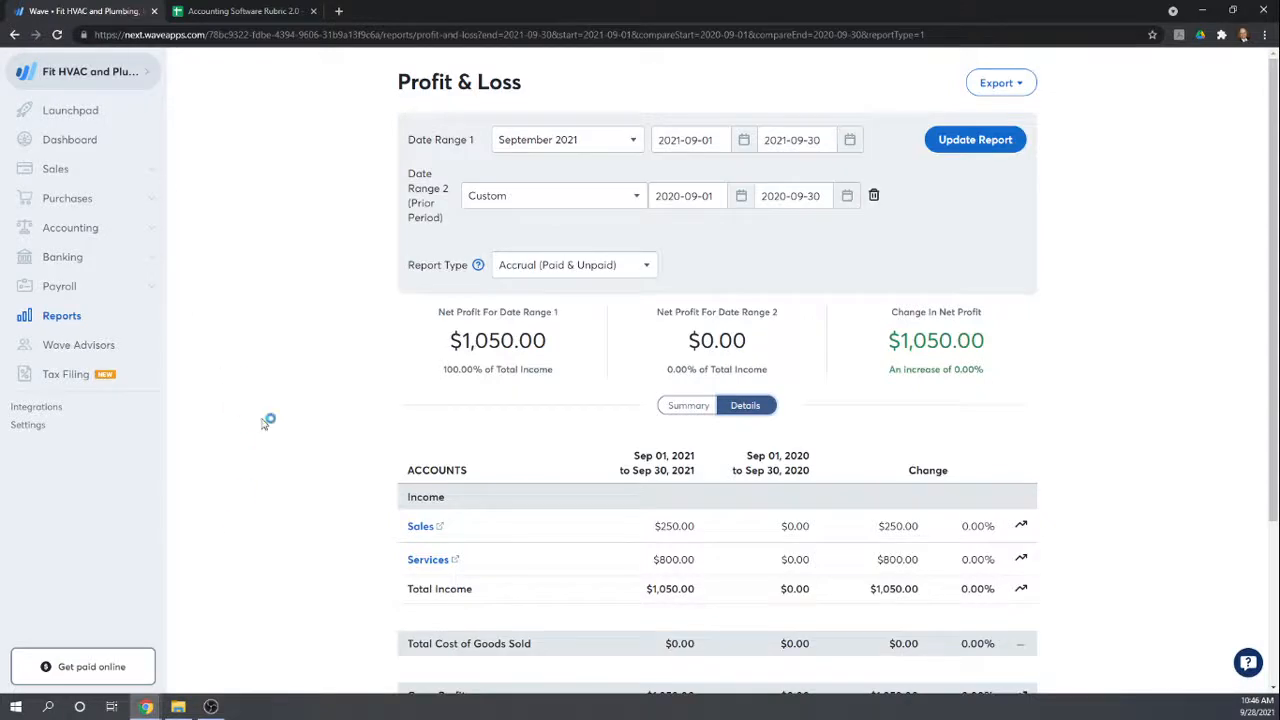
# Review the 2021 Income by Customer report and score Wave 1 for Transaction List by Customer.
pyautogui.click(61, 315)
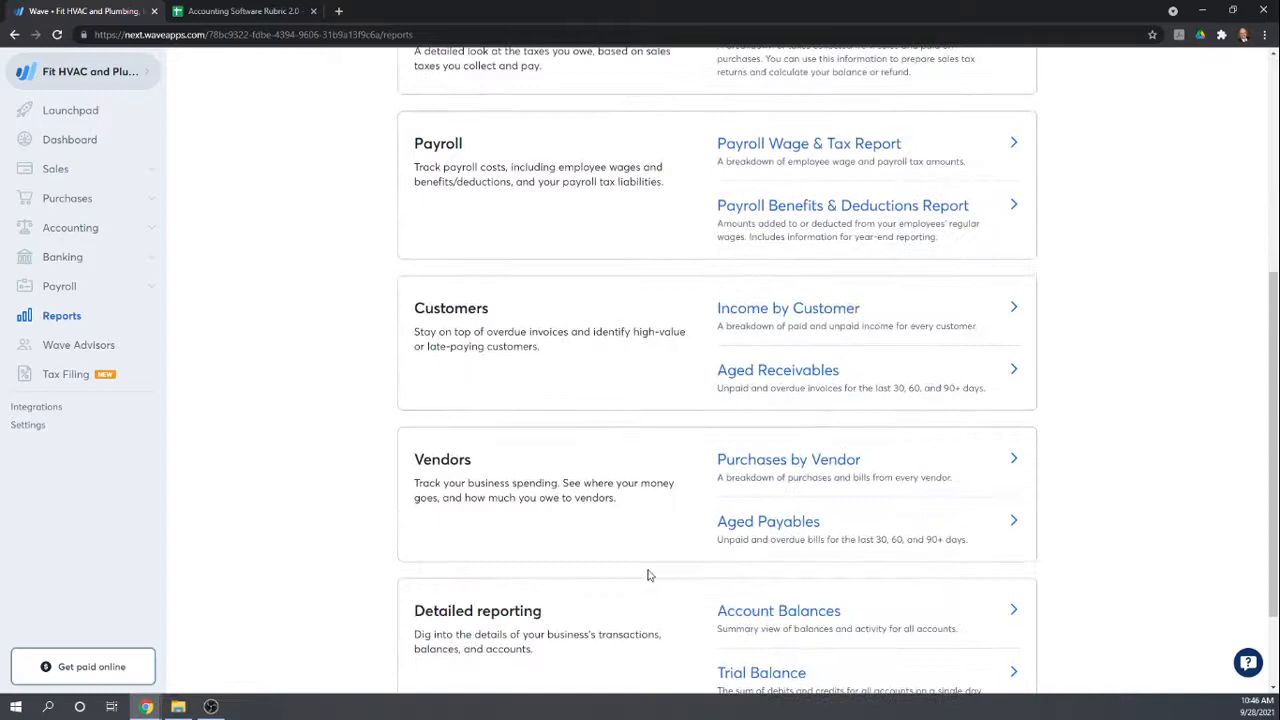
pyautogui.click(788, 308)
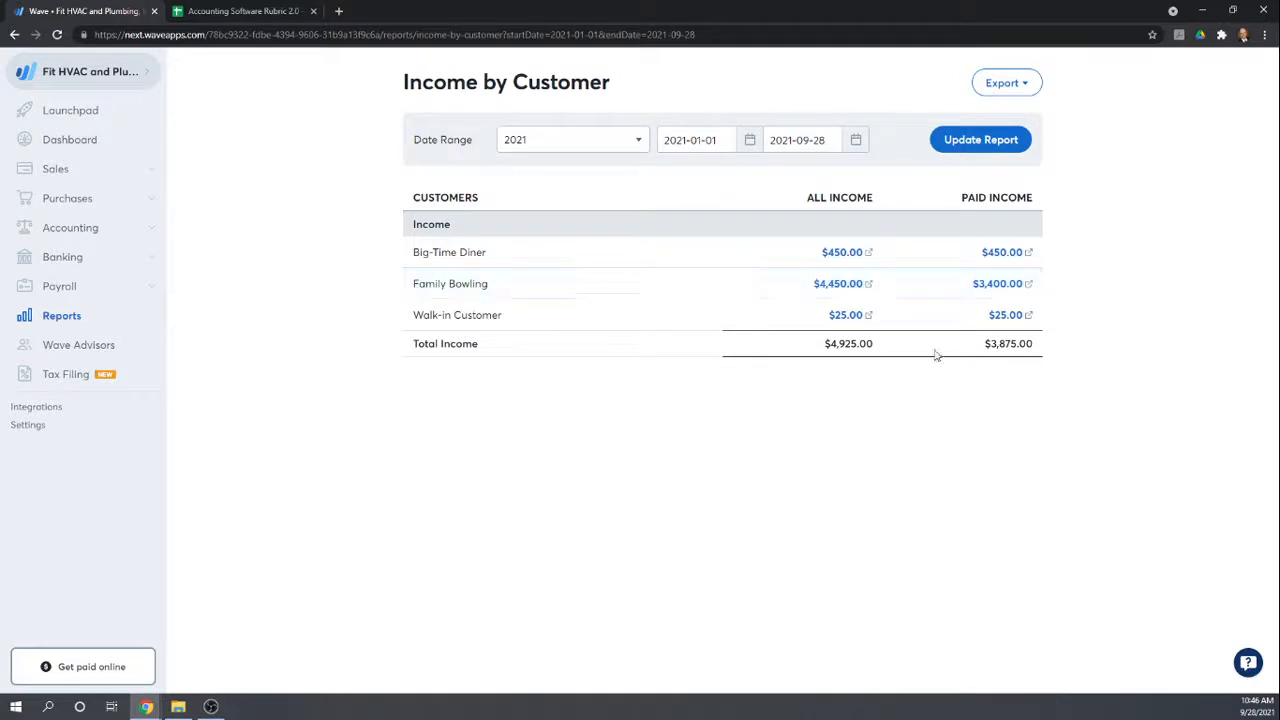
pyautogui.moveTo(145, 30)
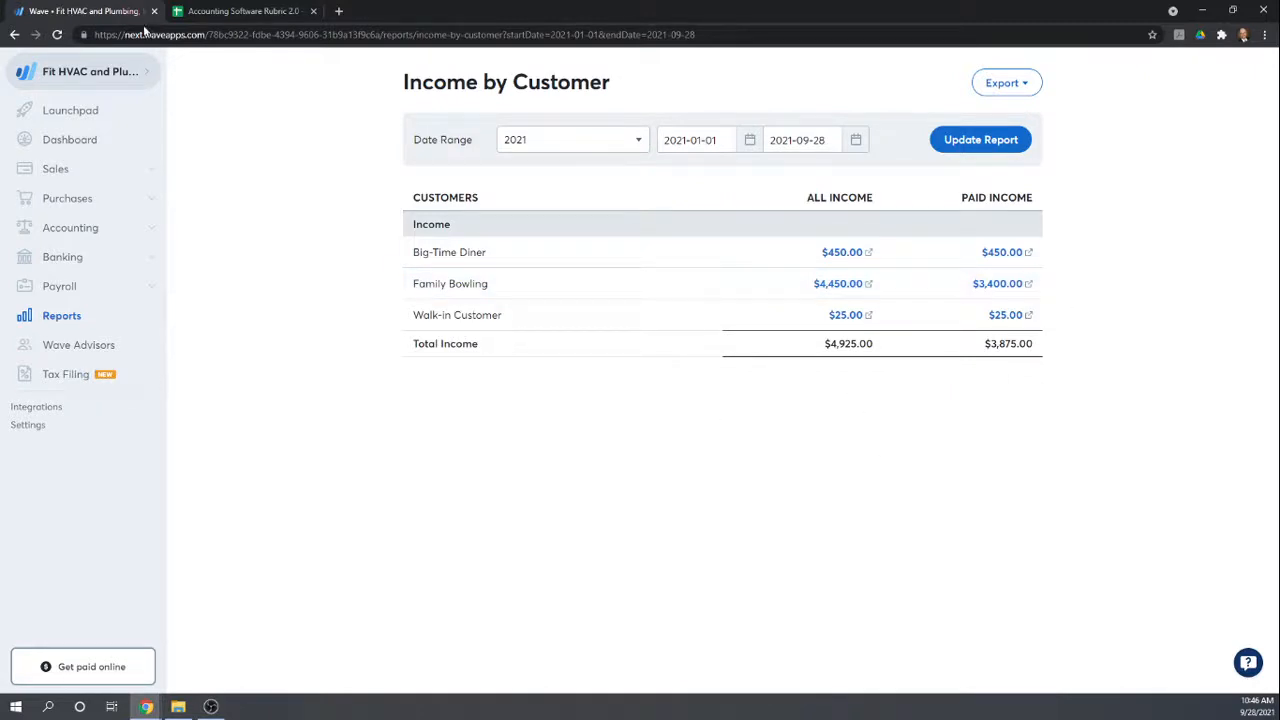
pyautogui.click(244, 11)
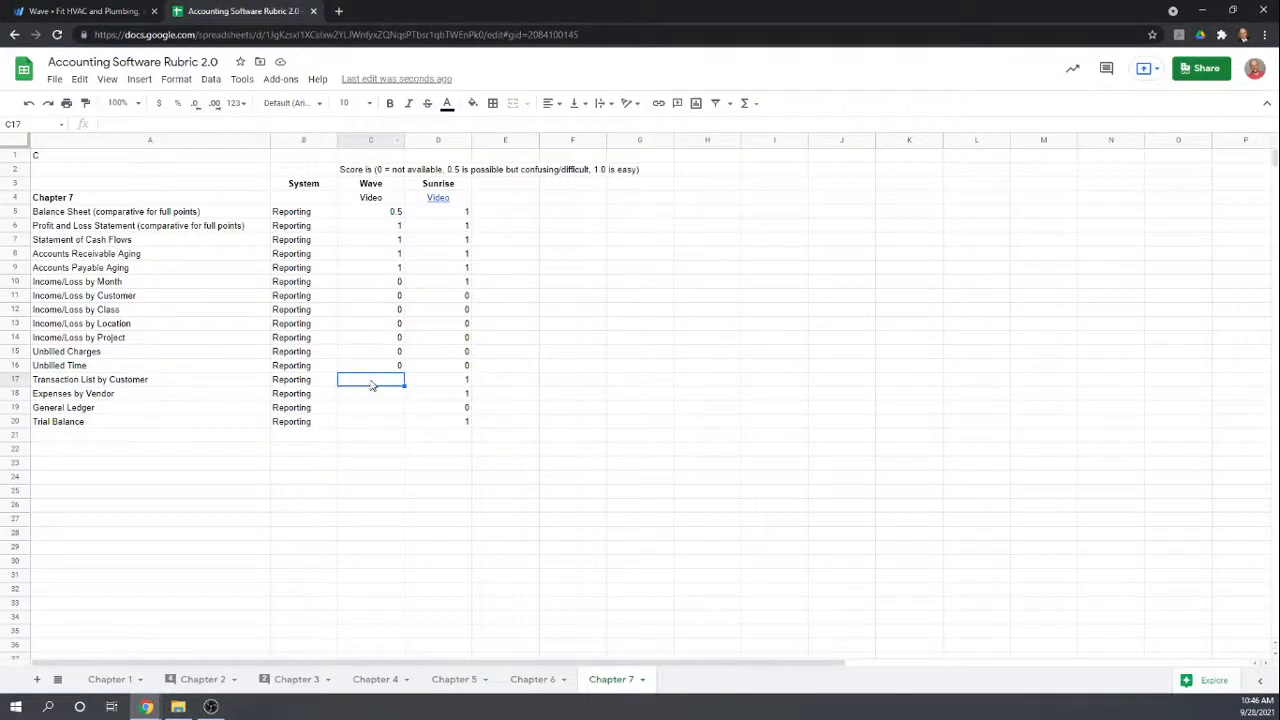
pyautogui.write('1')
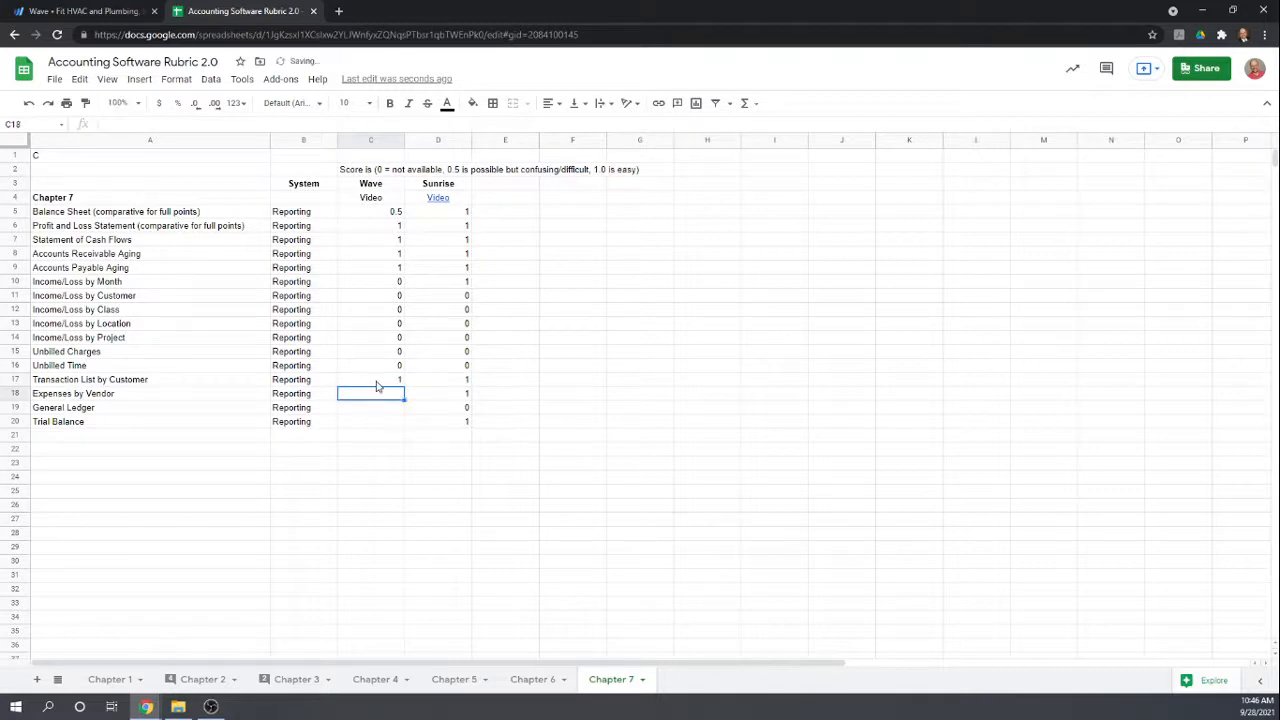
pyautogui.click(85, 11)
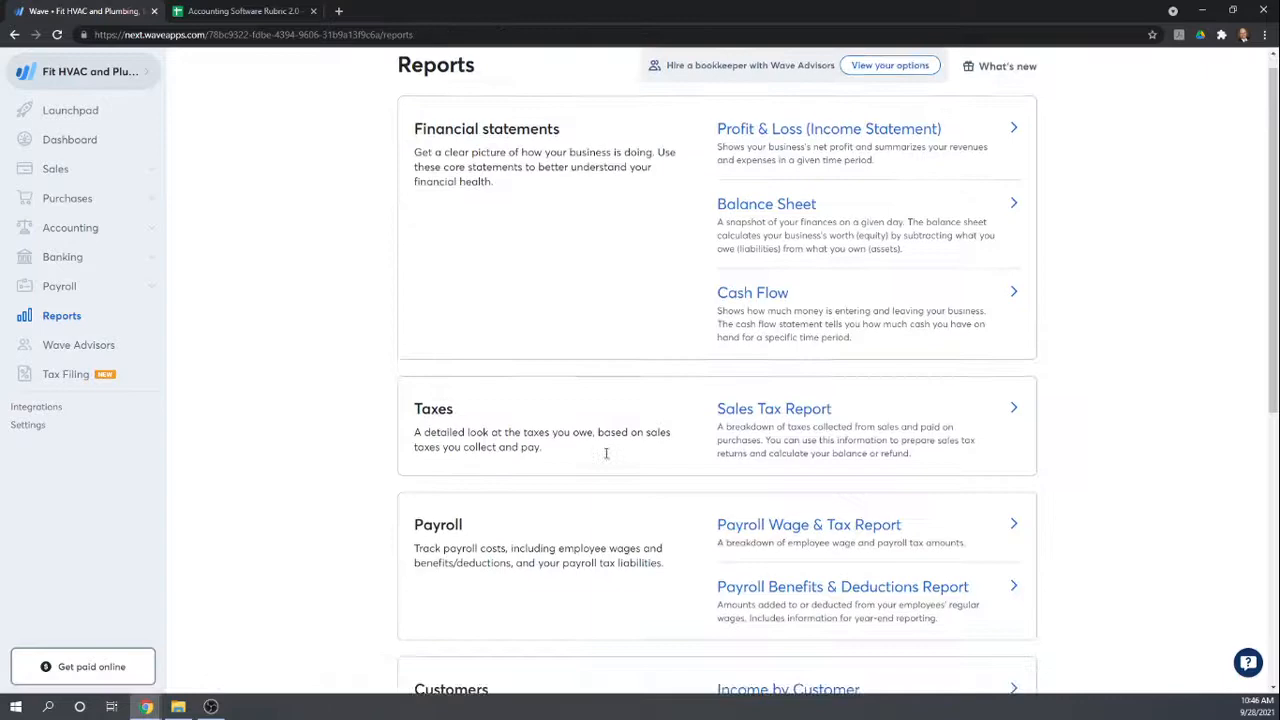
# Review the 2021 Purchases by Vendor report and enter Wave score 1 in C18.
pyautogui.scroll(-3)
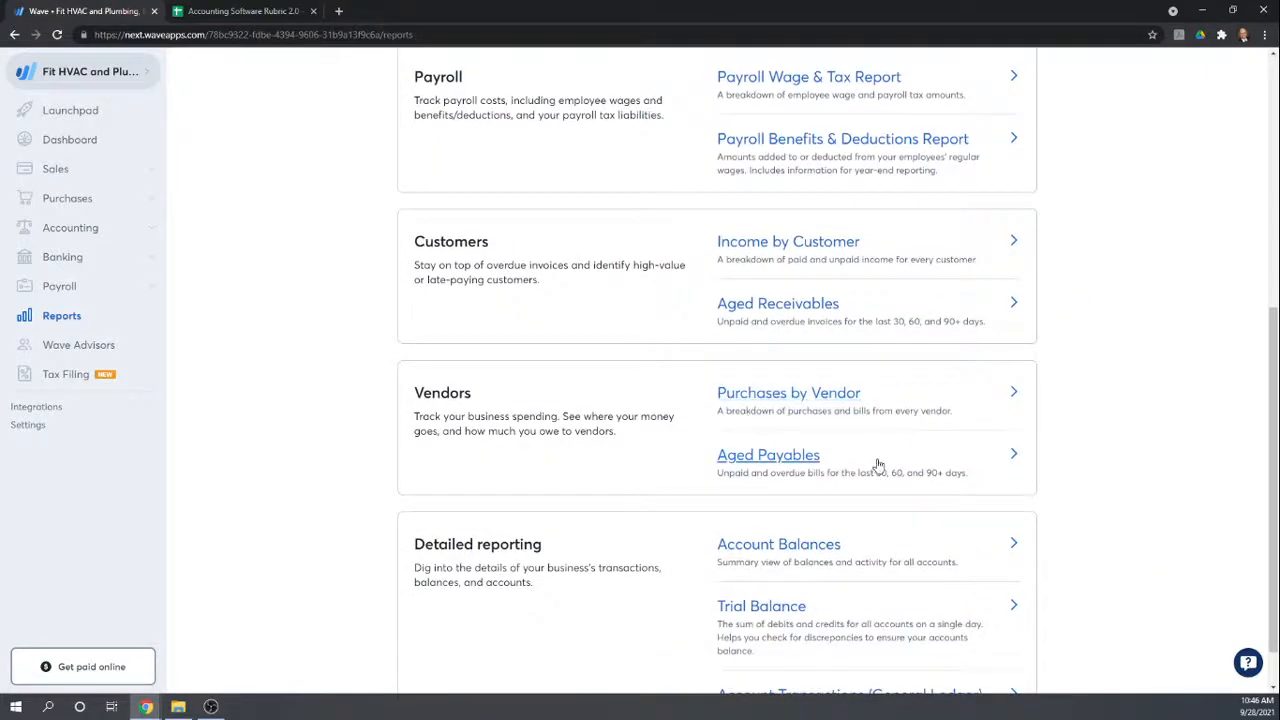
pyautogui.scroll(-3)
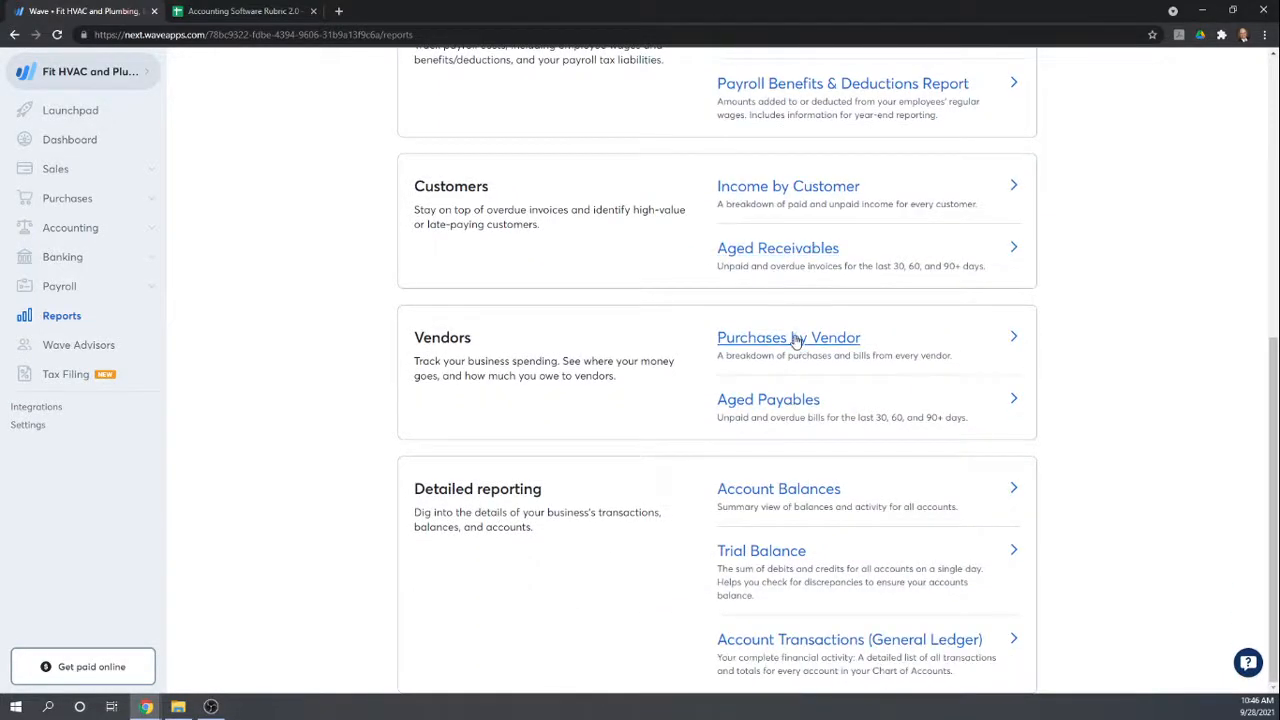
pyautogui.click(788, 337)
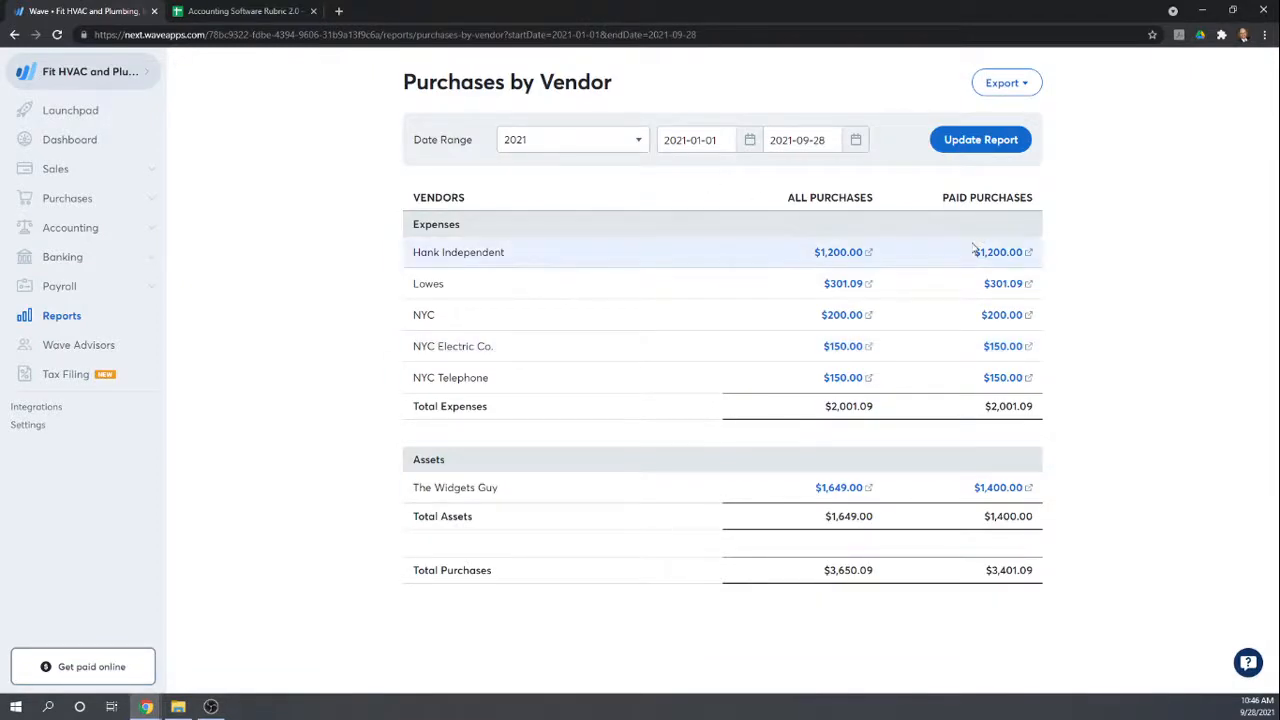
pyautogui.moveTo(765, 428)
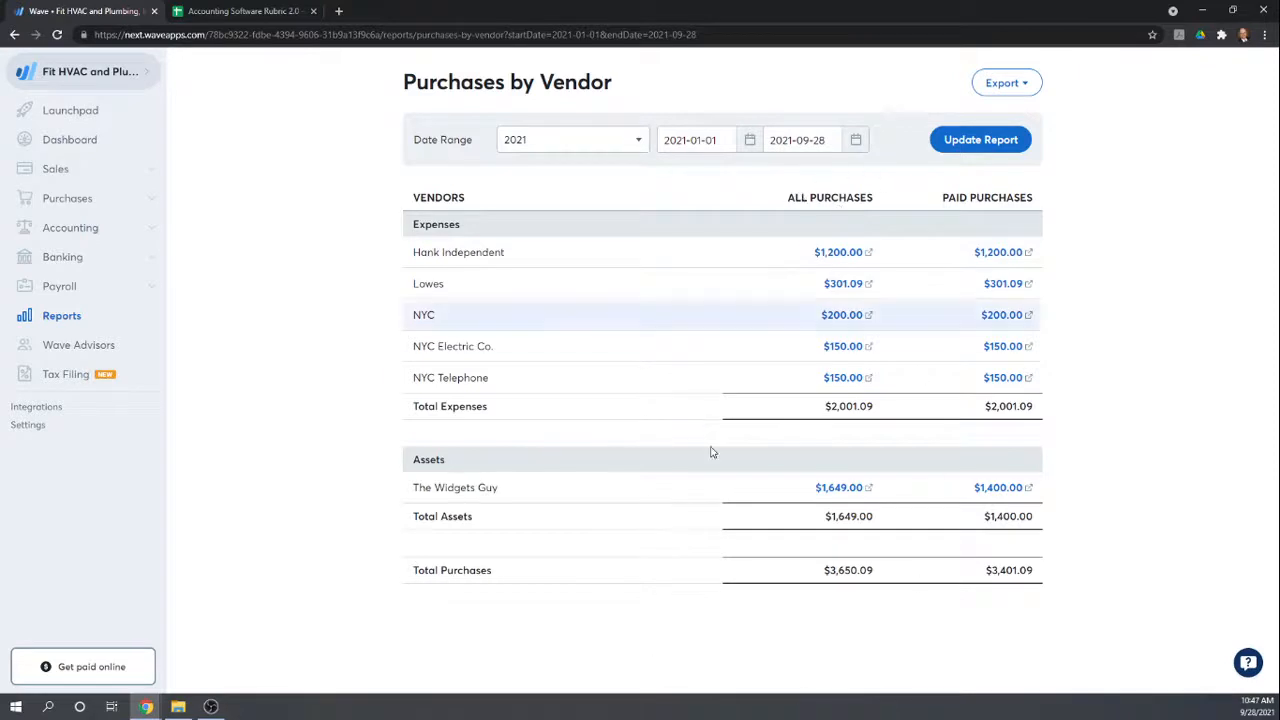
pyautogui.moveTo(1083, 90)
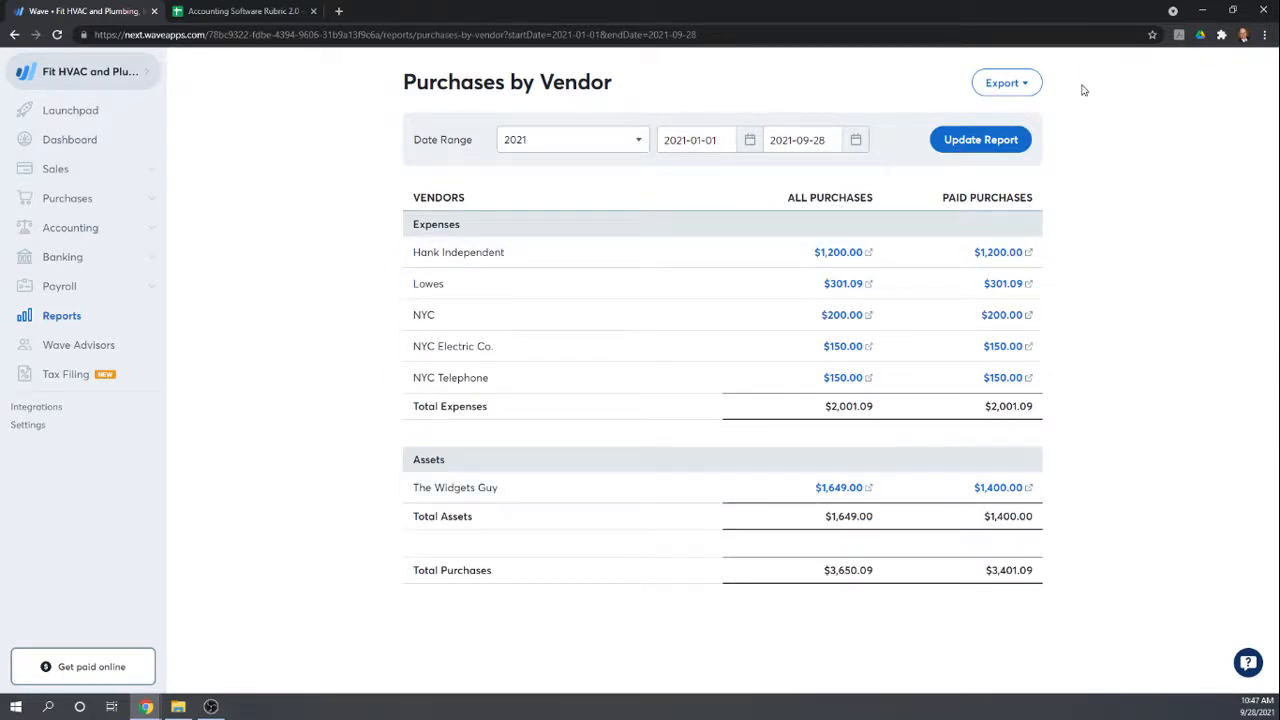
pyautogui.moveTo(1129, 360)
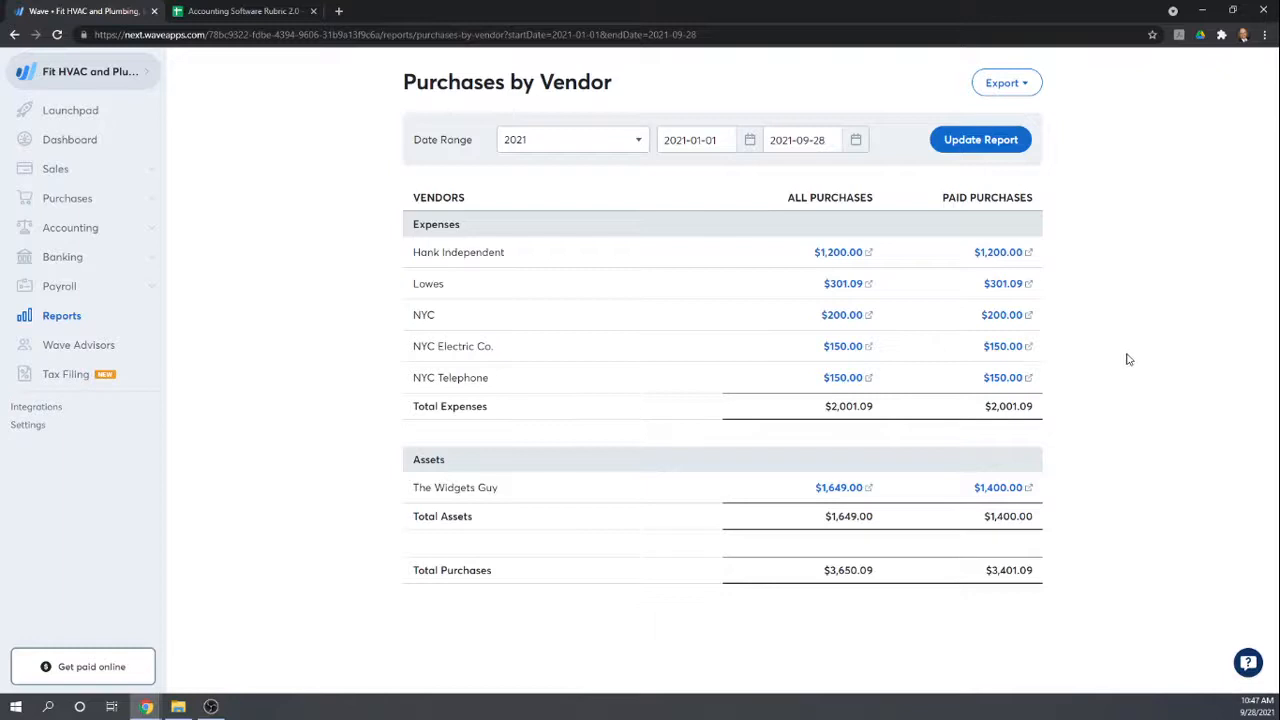
pyautogui.moveTo(1035, 471)
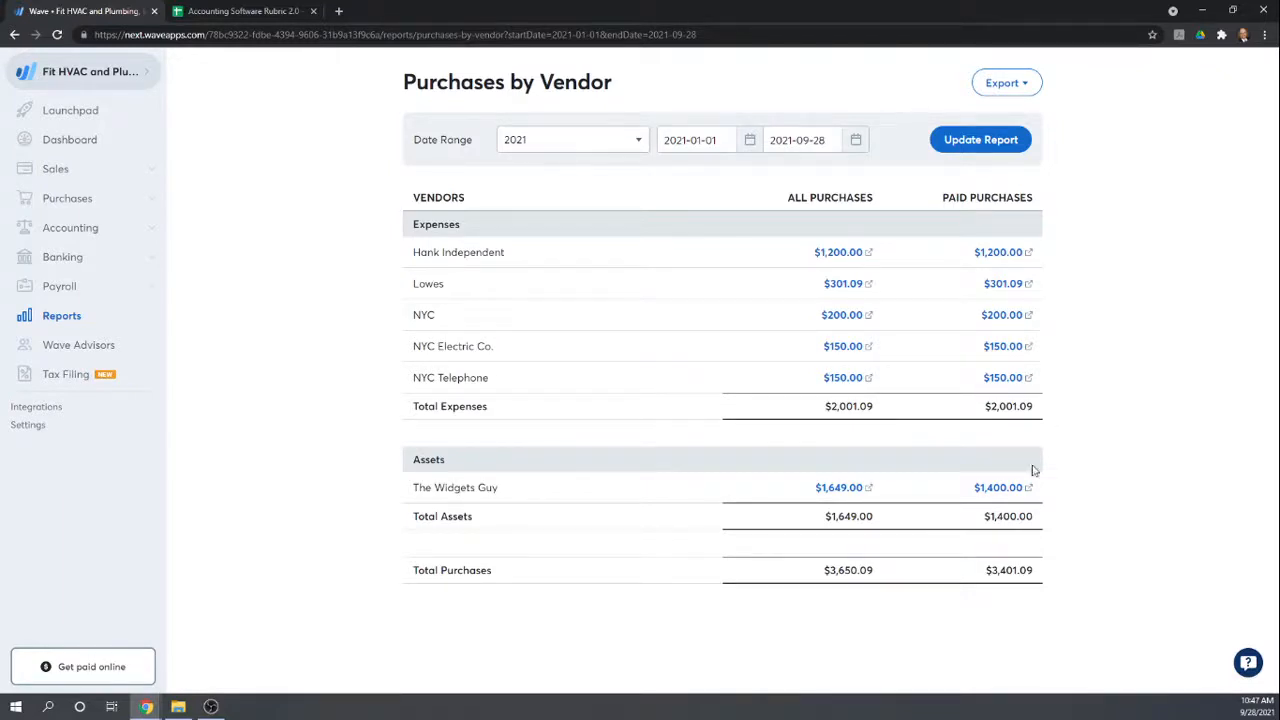
pyautogui.moveTo(917, 443)
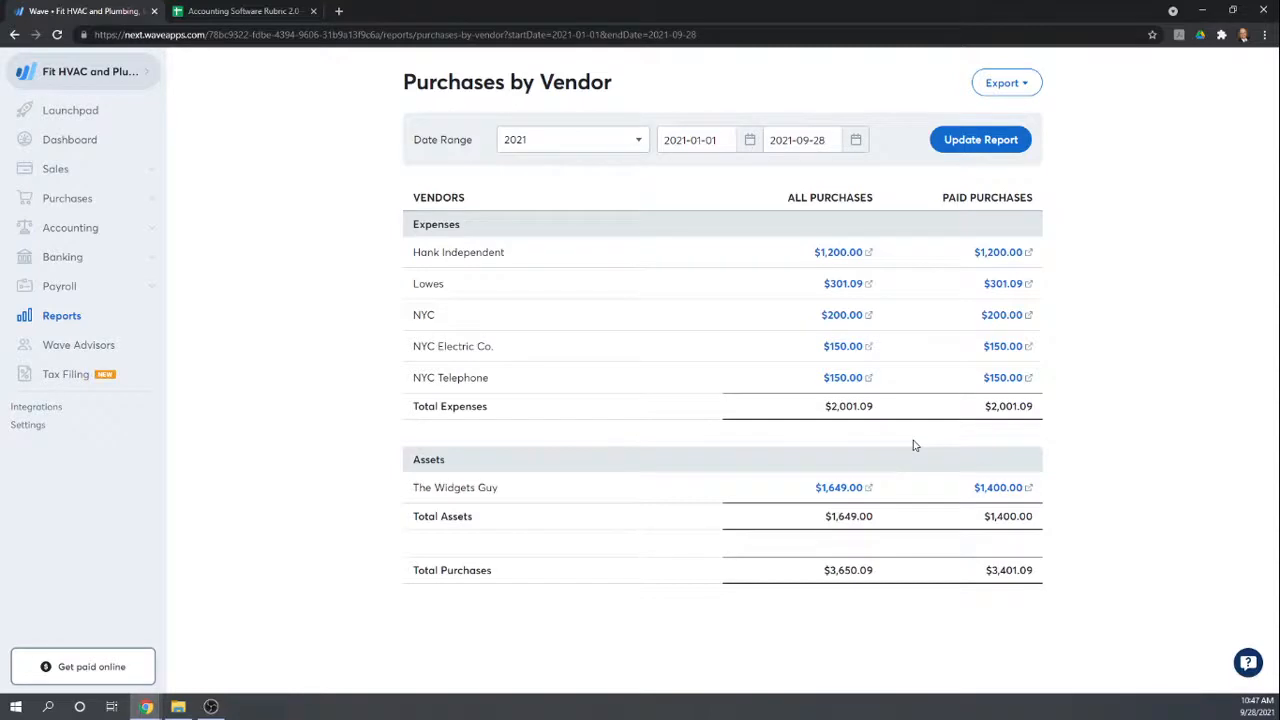
pyautogui.click(240, 11)
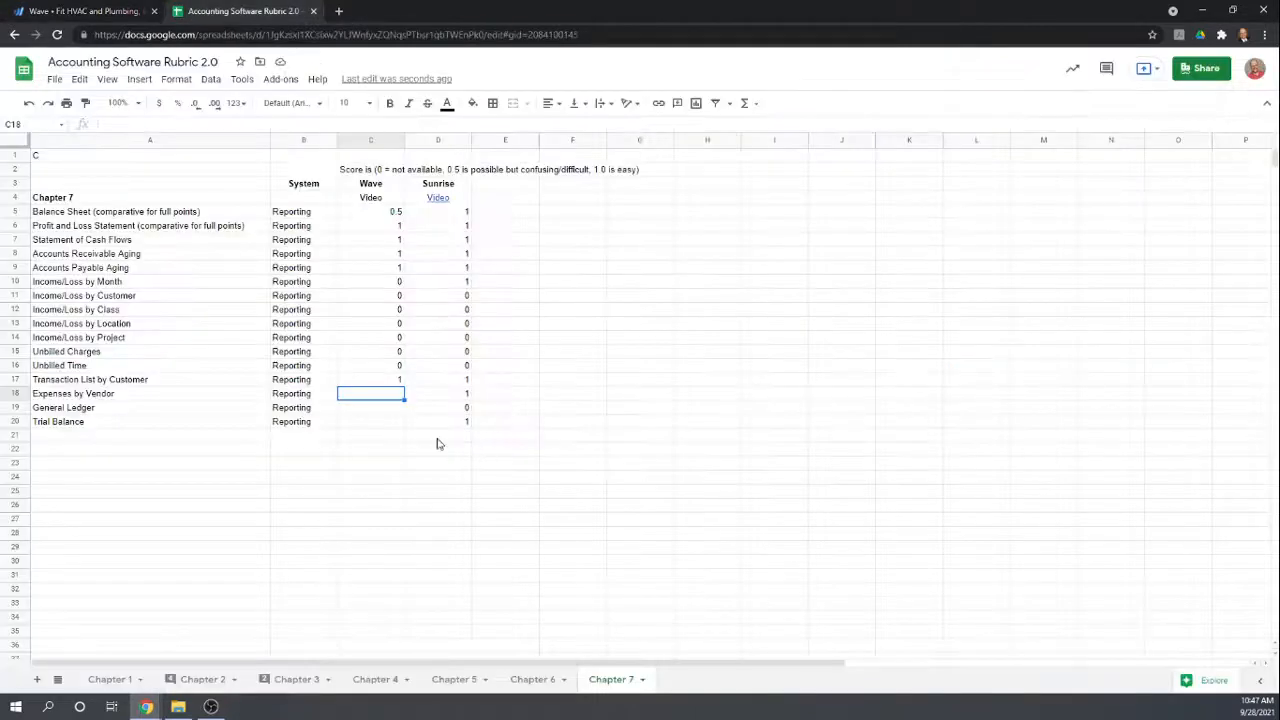
pyautogui.write('1')
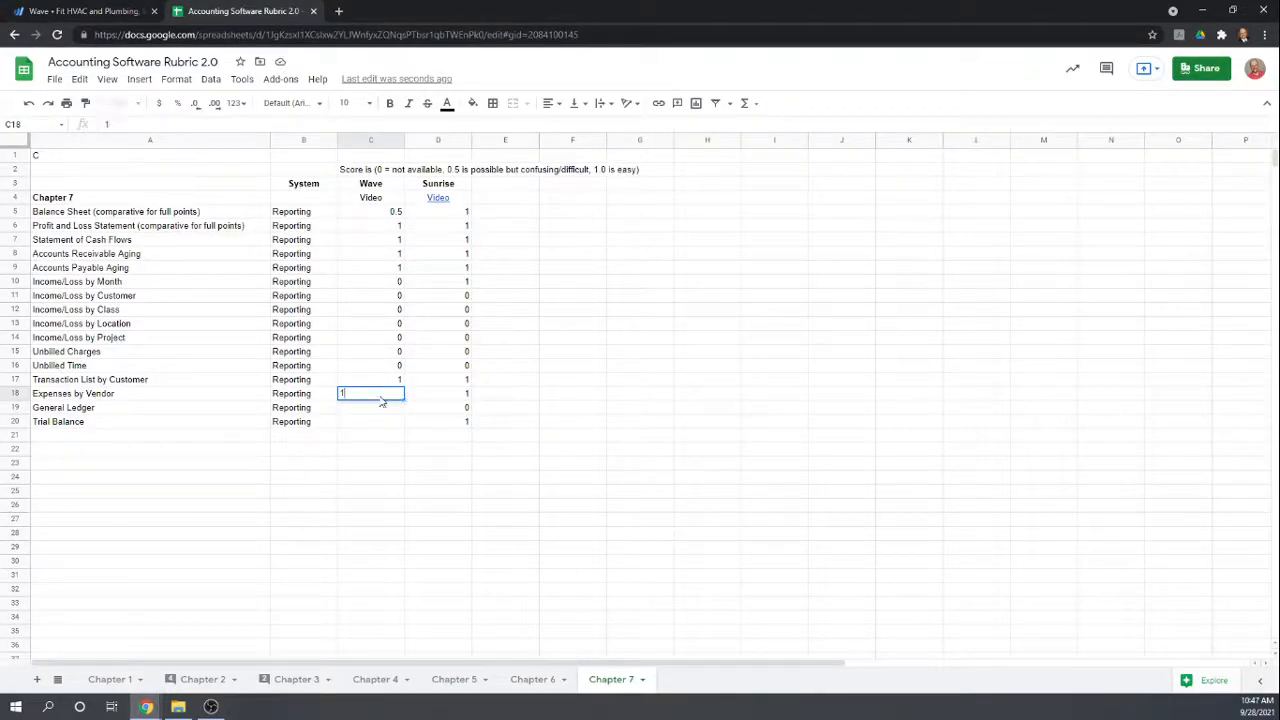
pyautogui.click(80, 11)
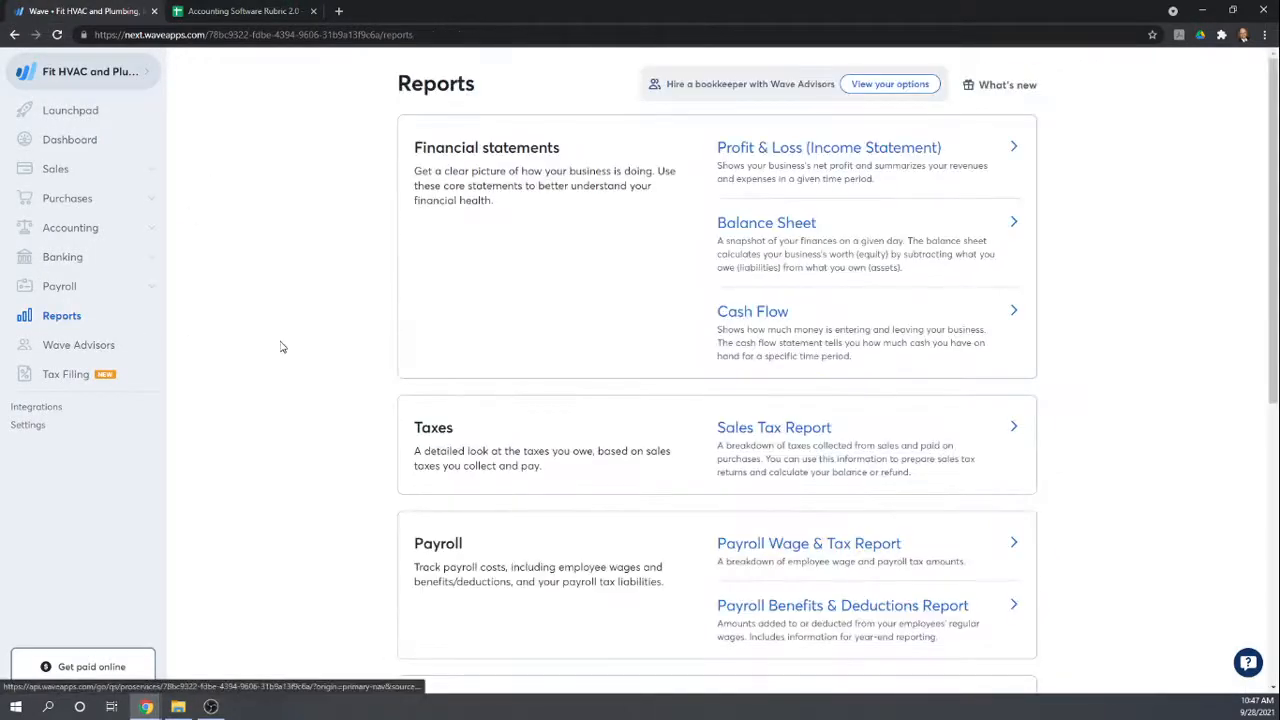
# Open and scroll through the 2021 Account Transactions (General Ledger) report.
pyautogui.scroll(-3)
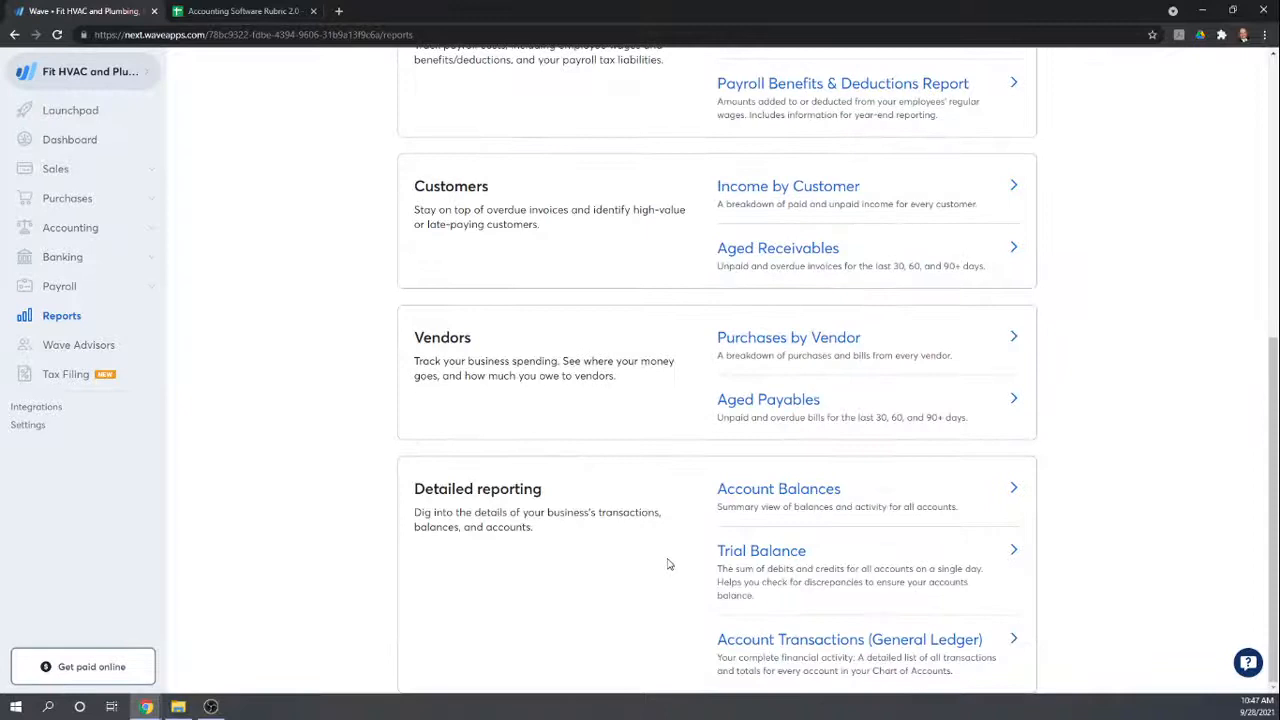
pyautogui.moveTo(840, 645)
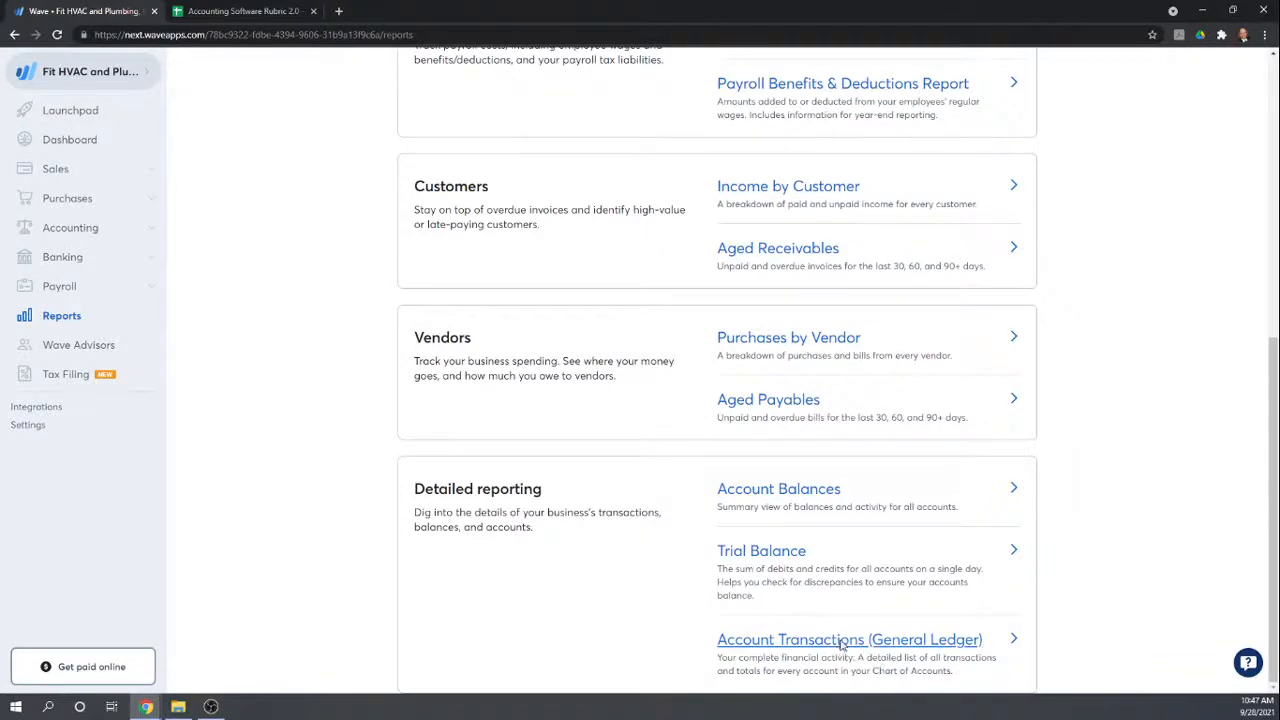
pyautogui.click(849, 639)
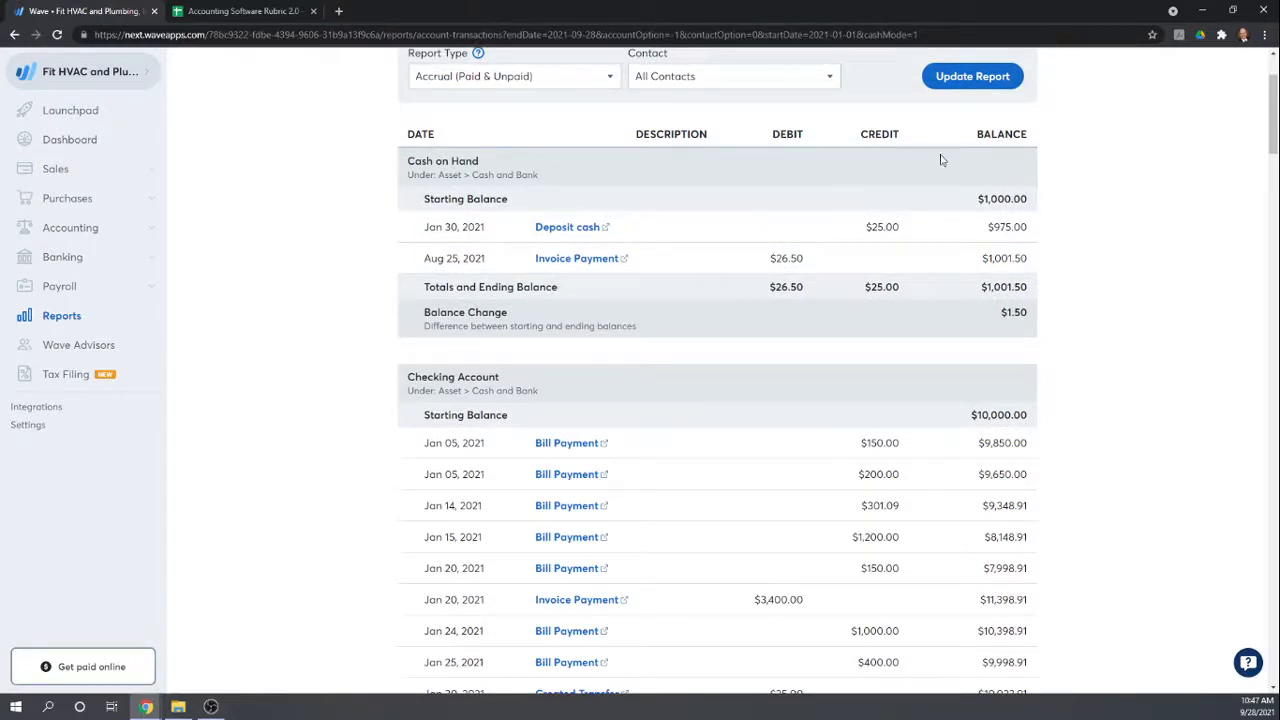
pyautogui.scroll(-3)
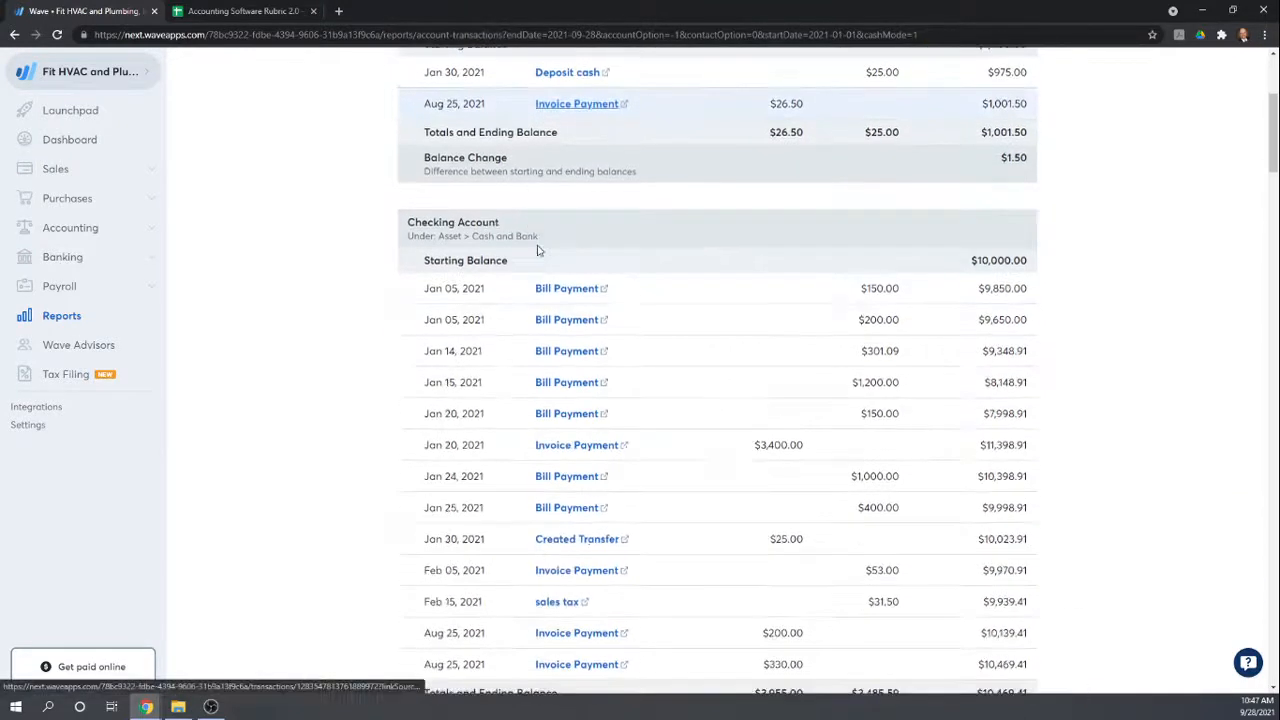
pyautogui.scroll(-3)
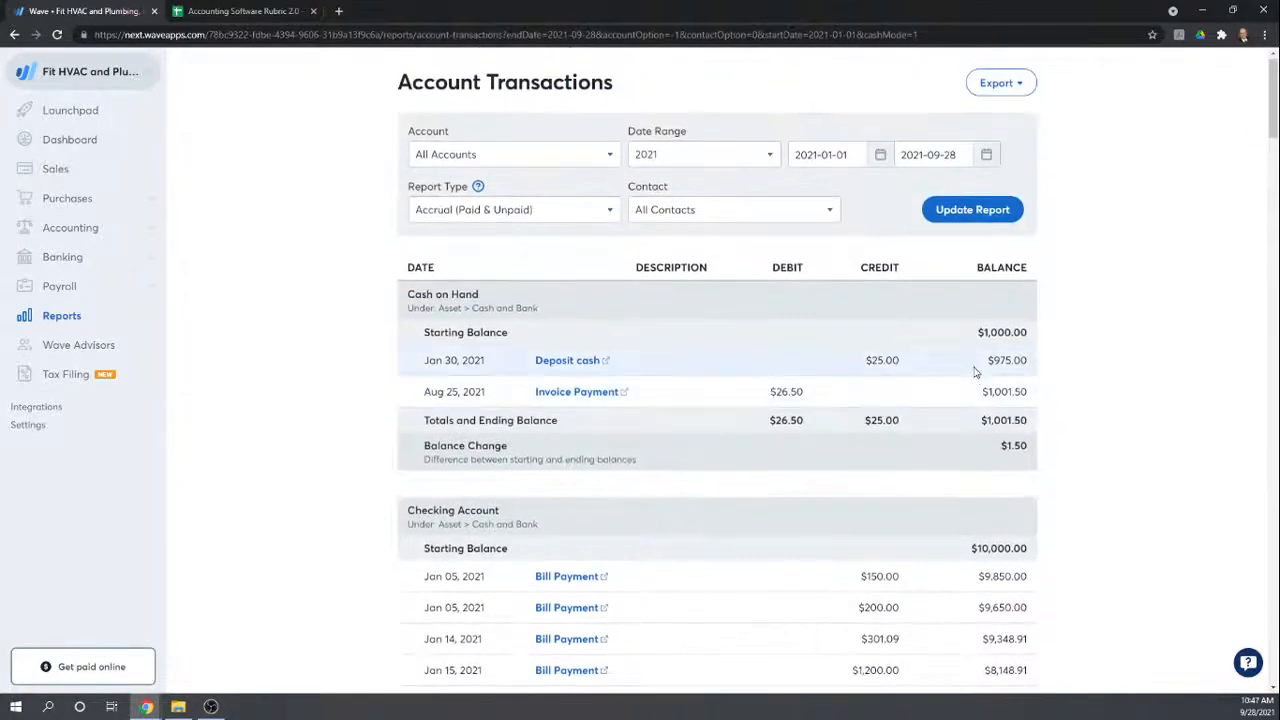
pyautogui.moveTo(5, 570)
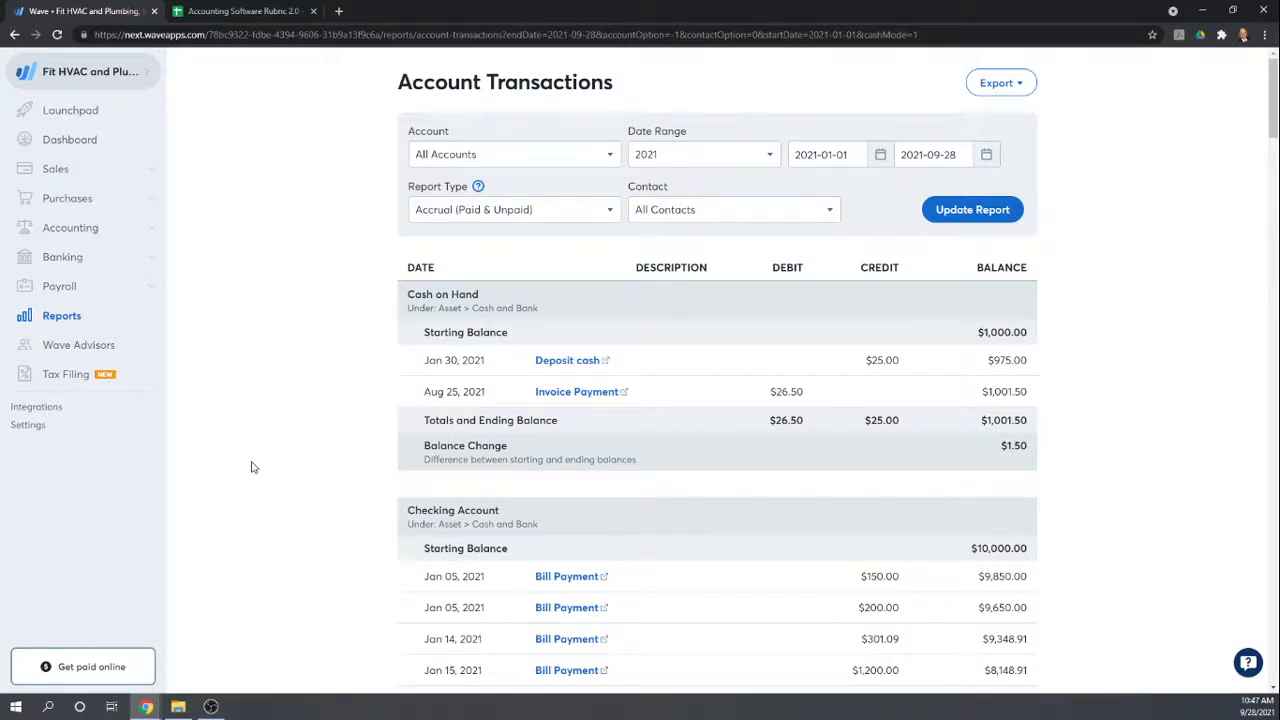
pyautogui.moveTo(170, 150)
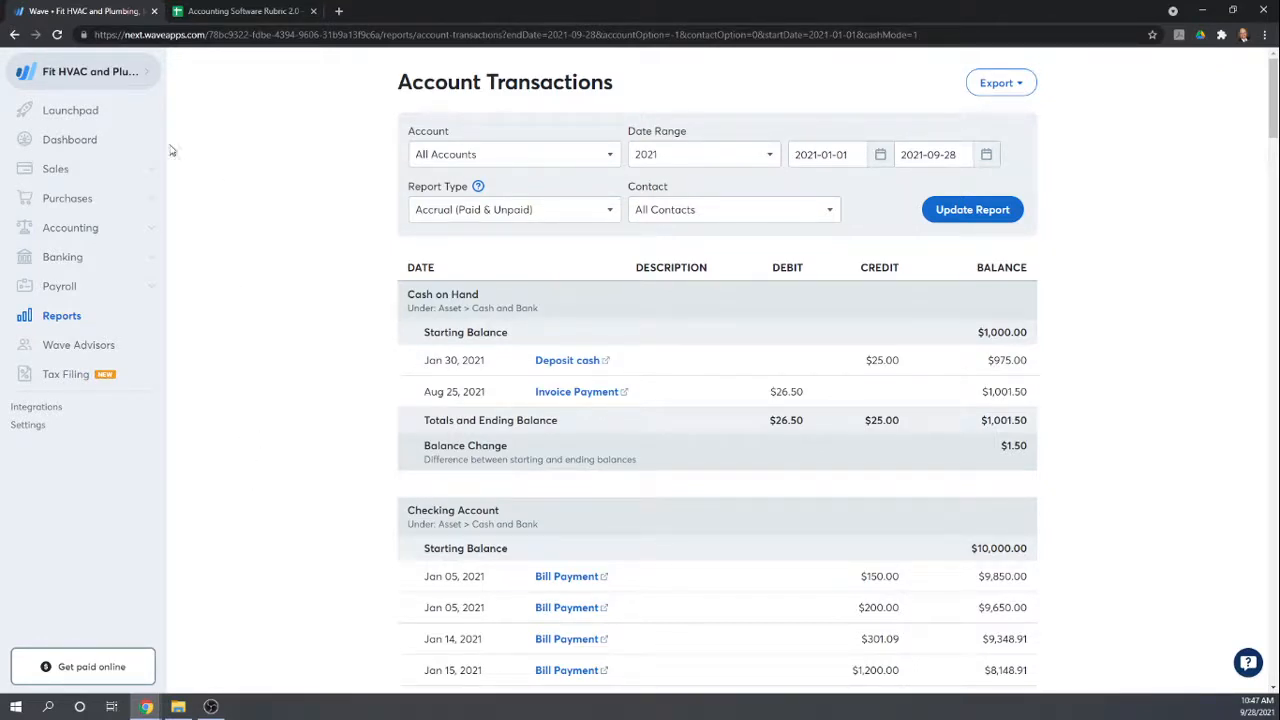
# Enter a Wave score of 1 for General Ledger in rubric cell C19.
pyautogui.click(245, 11)
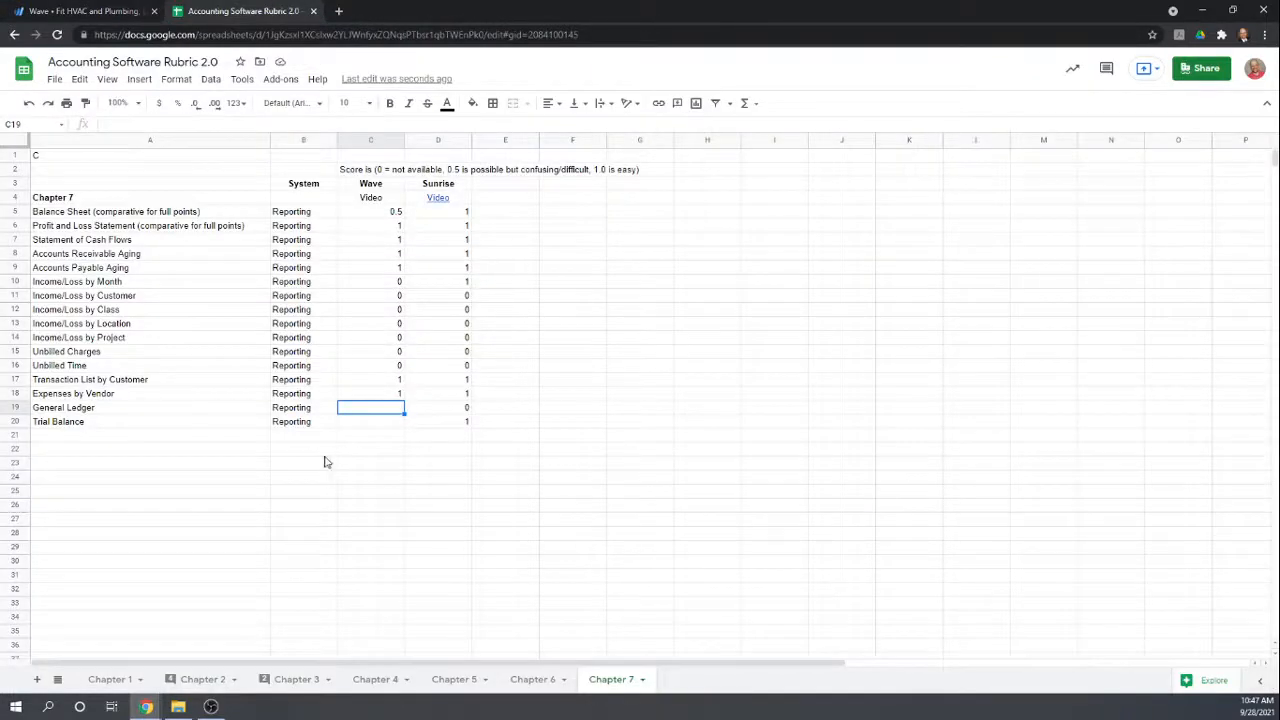
pyautogui.moveTo(378, 414)
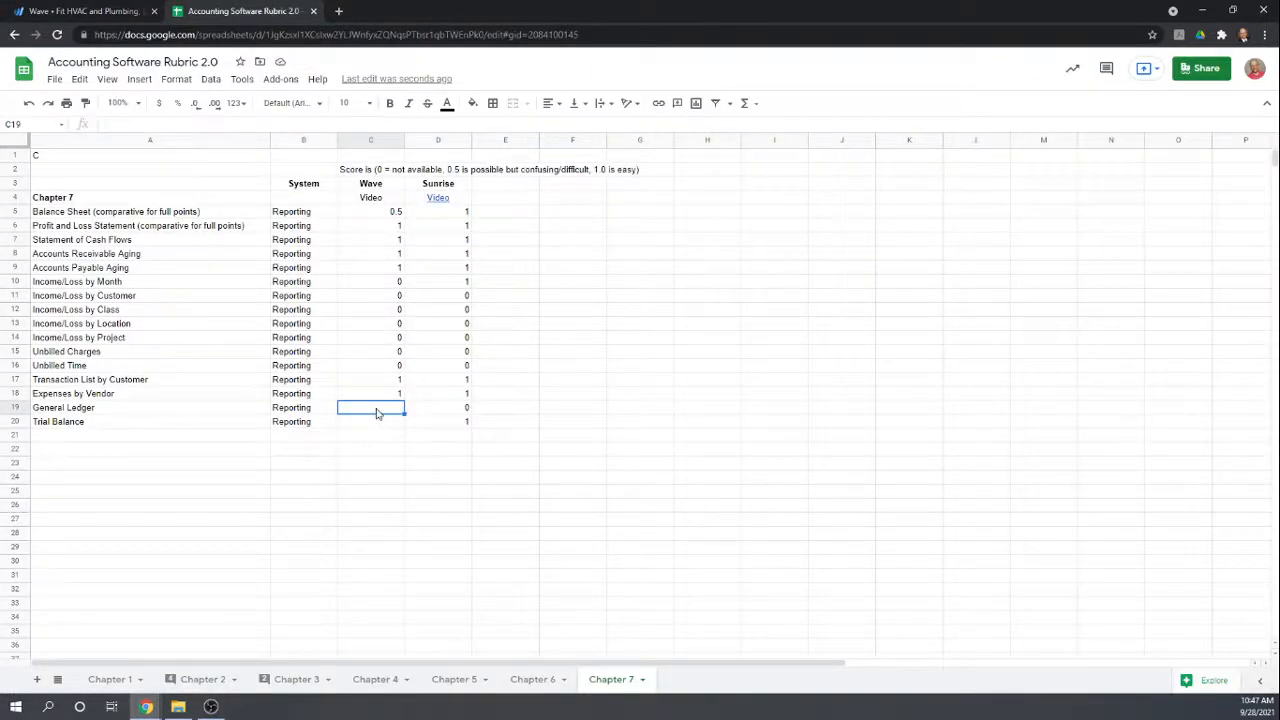
pyautogui.write('1')
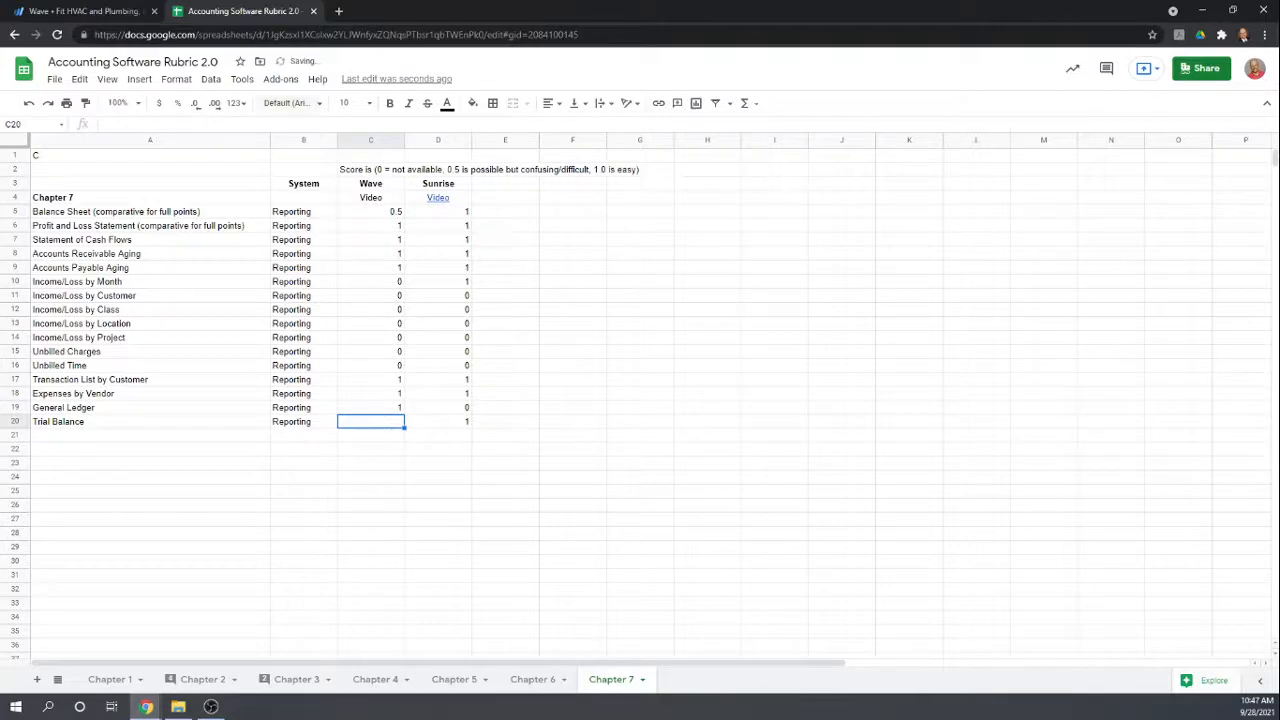
pyautogui.click(80, 11)
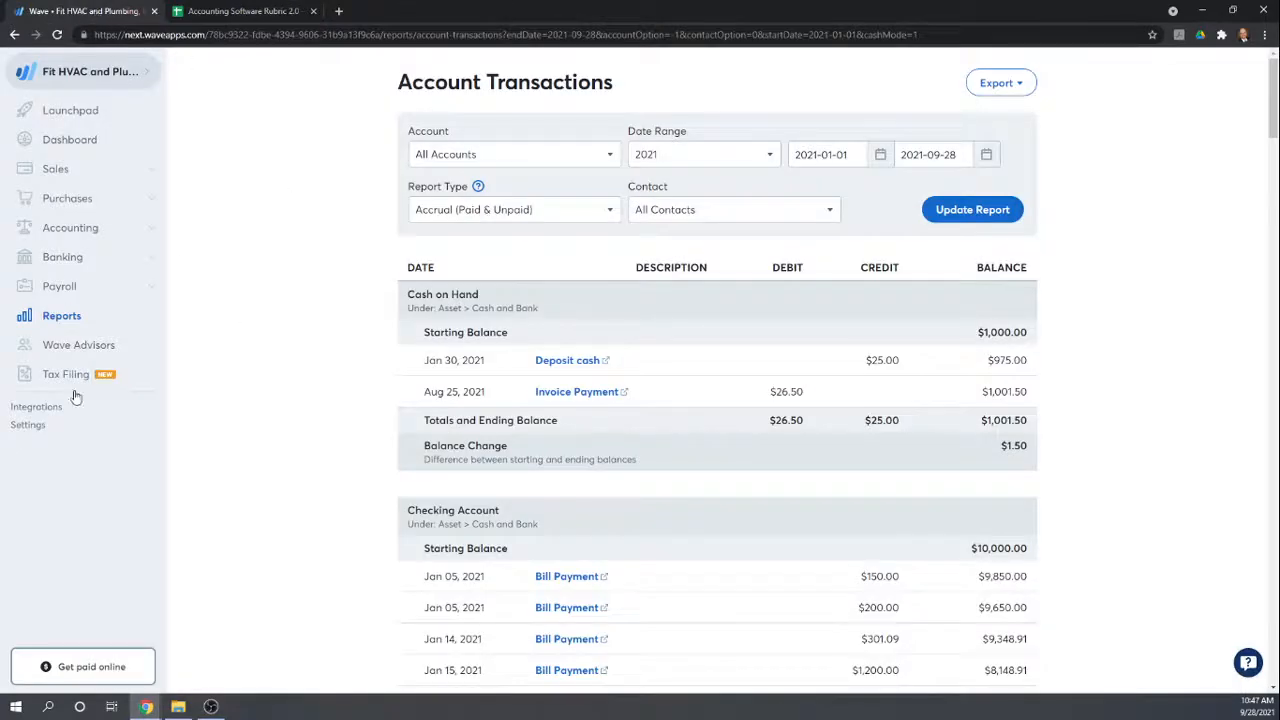
# Review Wave's Trial Balance report and enter 1 in rubric cell C20.
pyautogui.click(61, 315)
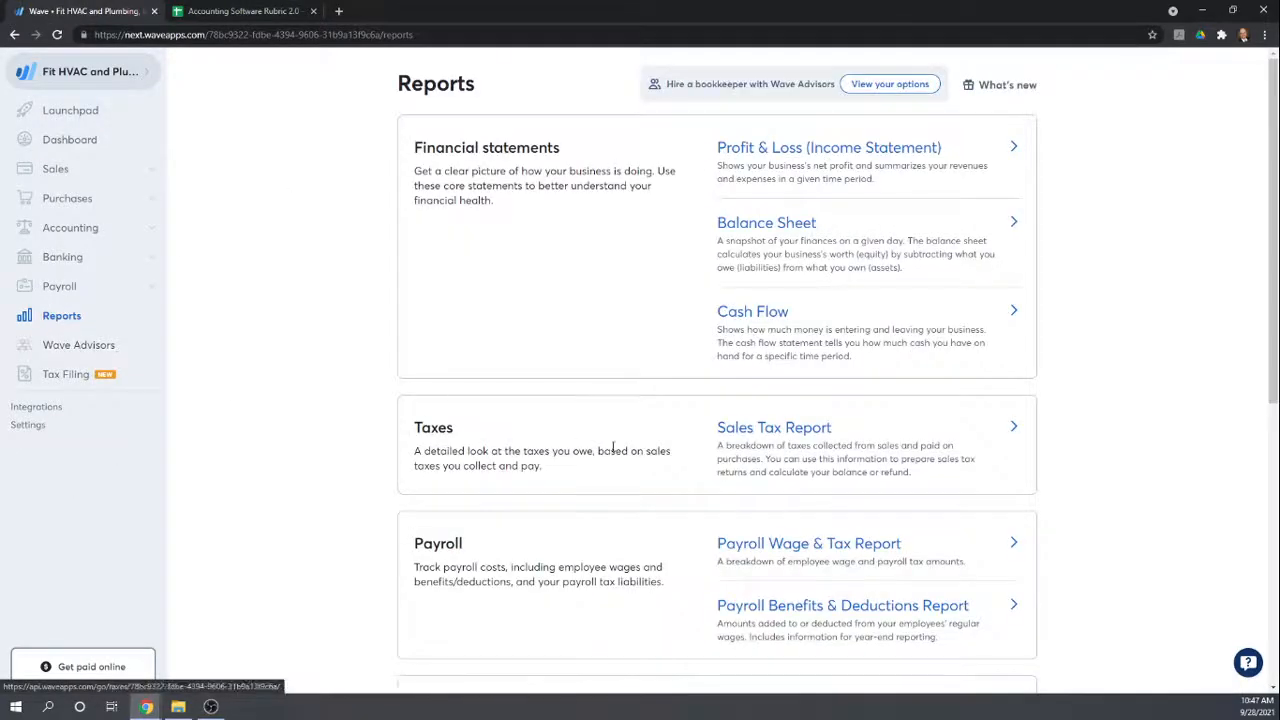
pyautogui.scroll(-3)
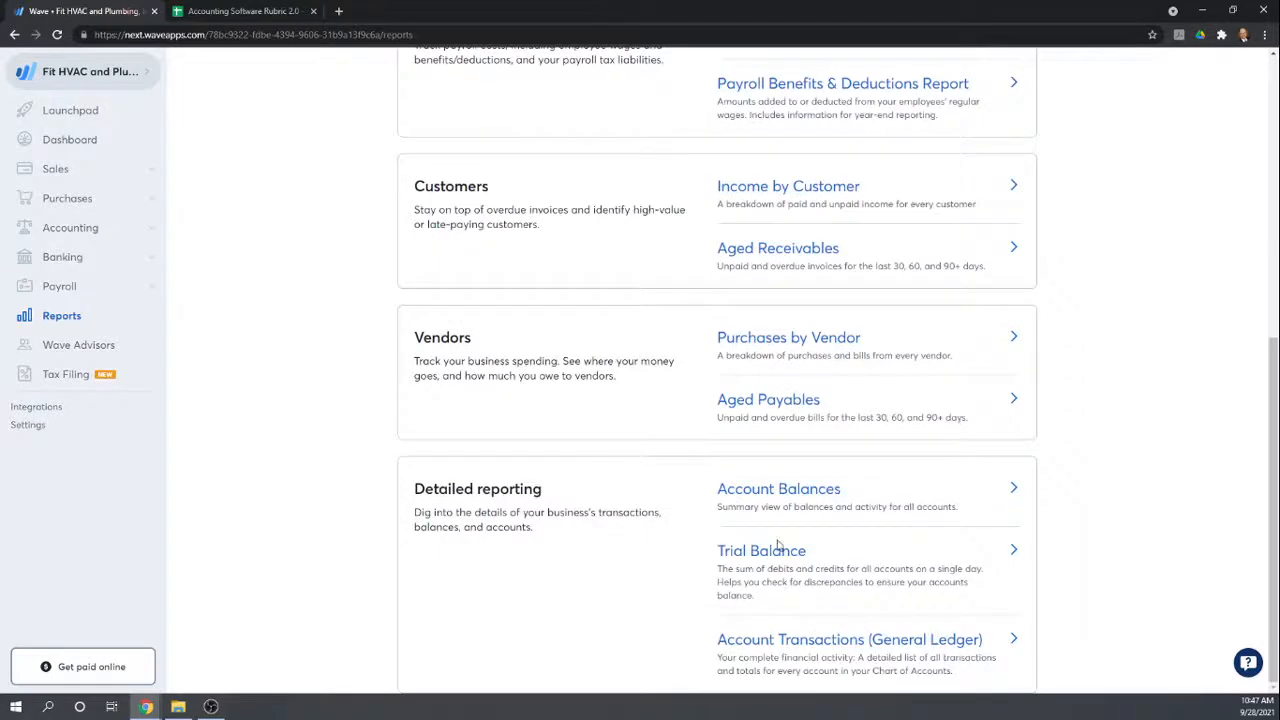
pyautogui.click(761, 550)
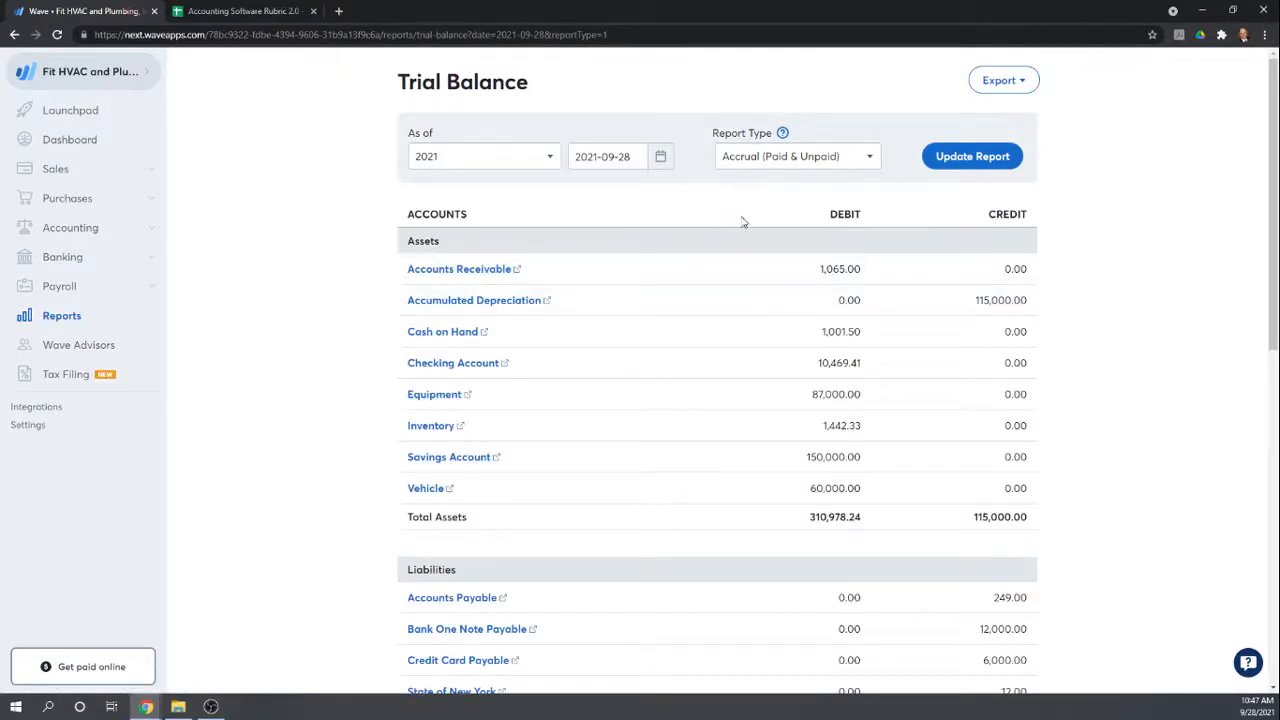
pyautogui.scroll(-3)
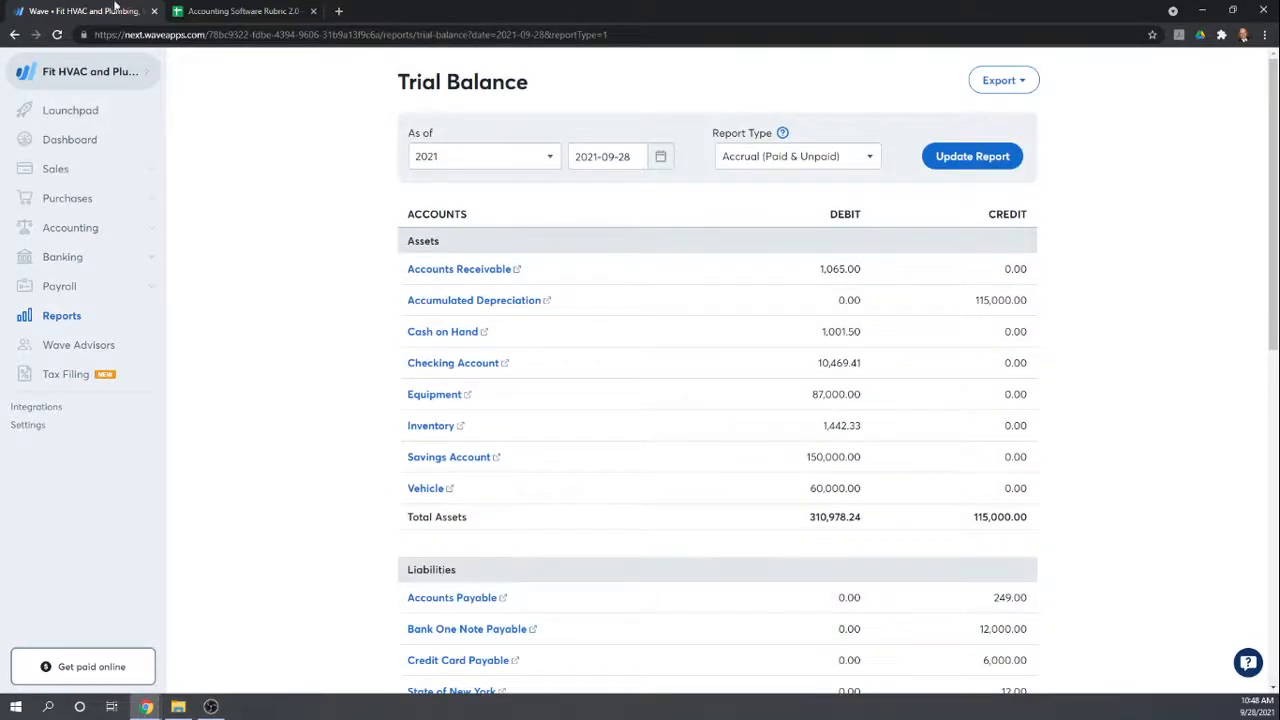
pyautogui.click(240, 11)
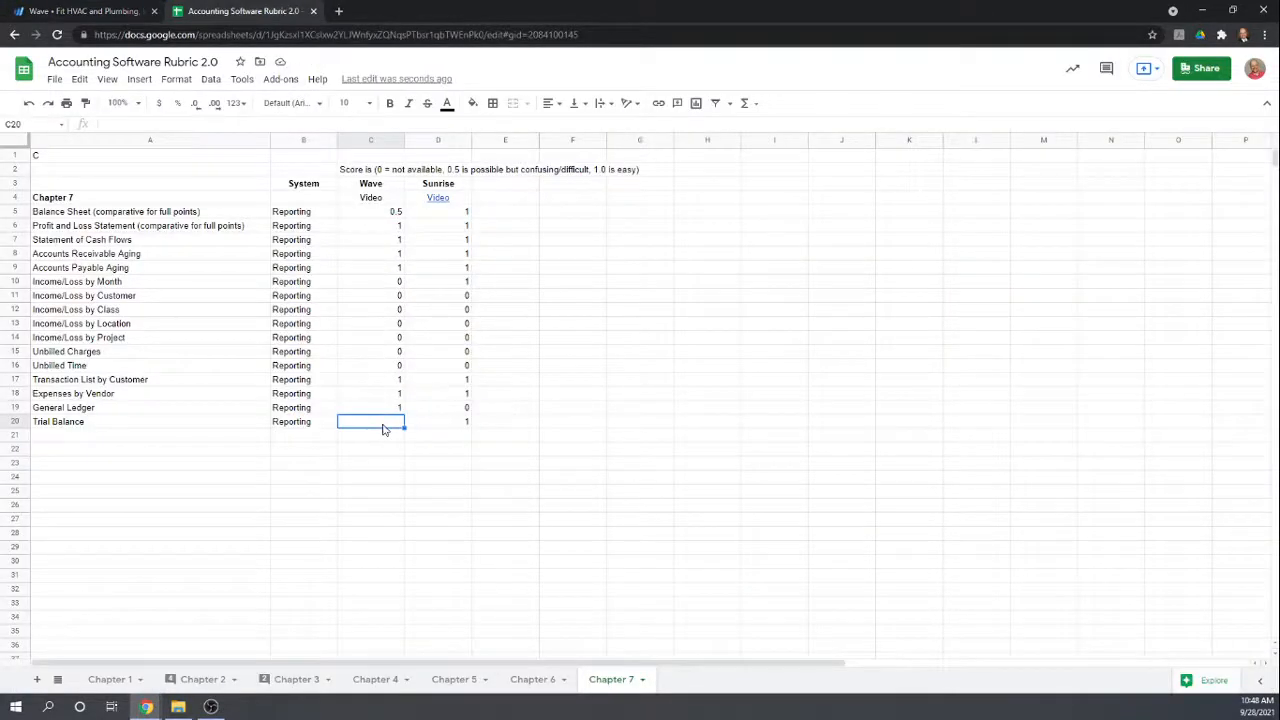
pyautogui.write('1')
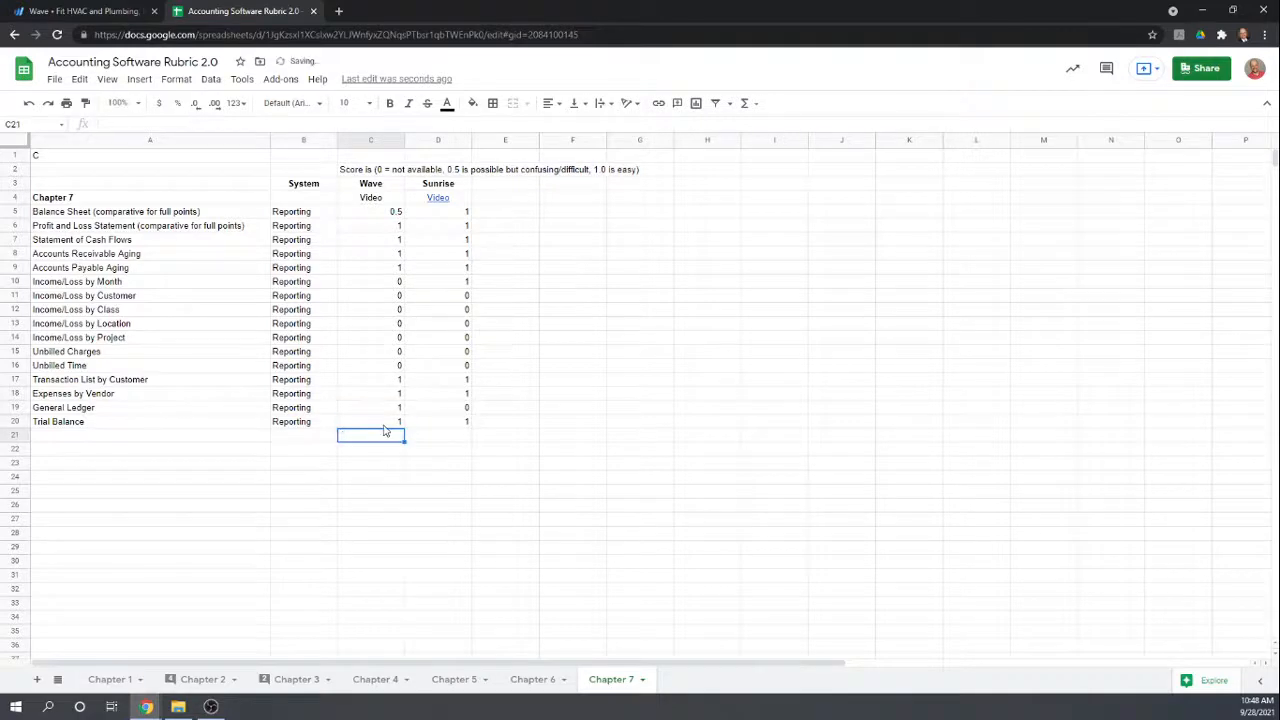